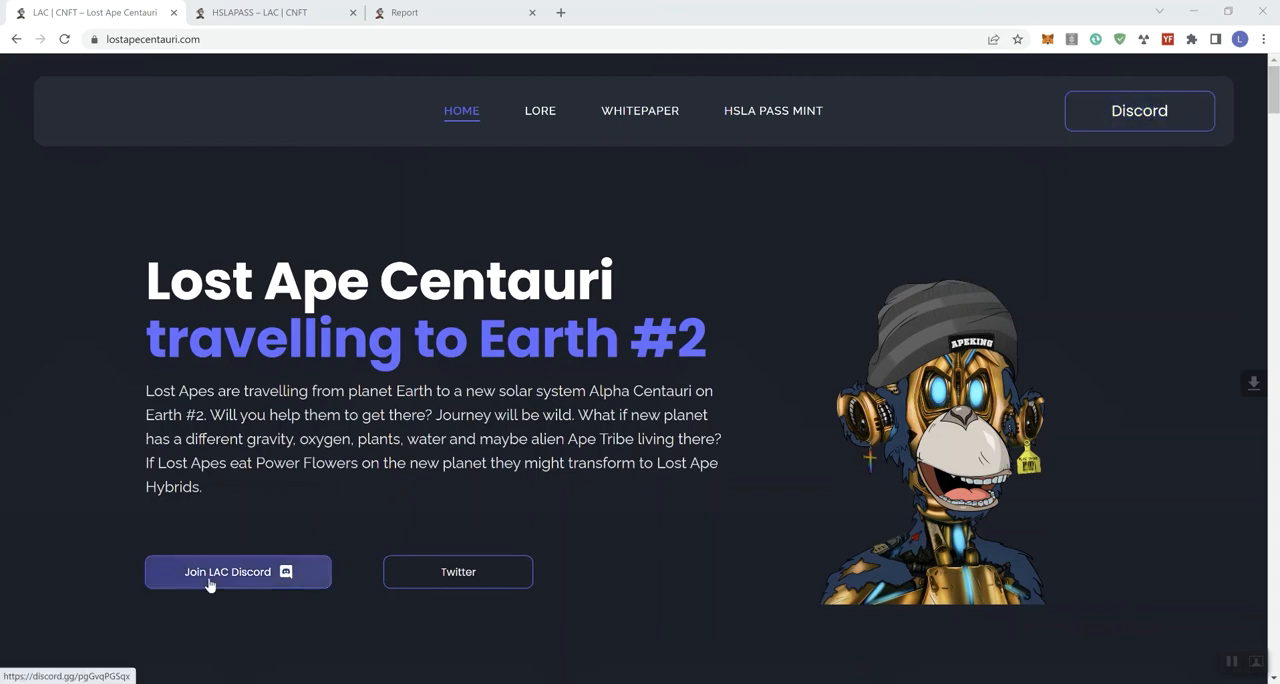
mouse_move(272, 584)
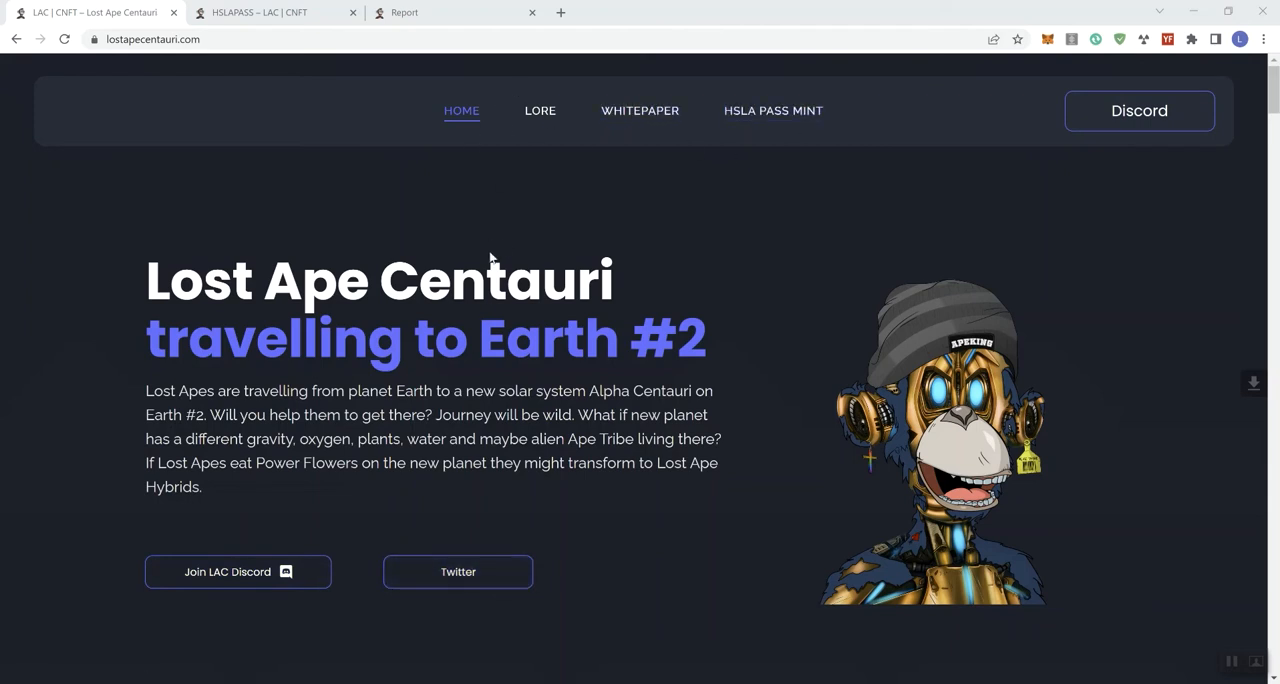
- Scroll down past the Collection grid to the 'What is the story of Lost Apes?' section
scroll("down", 3)
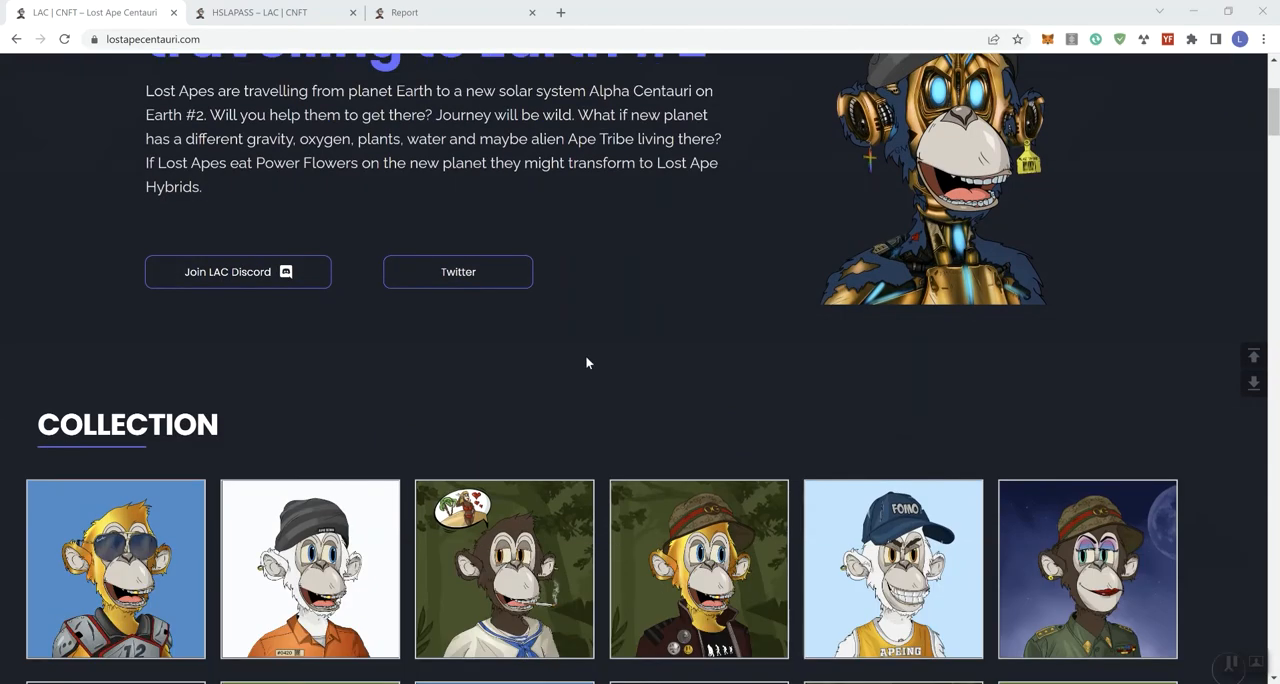
scroll("down", 3)
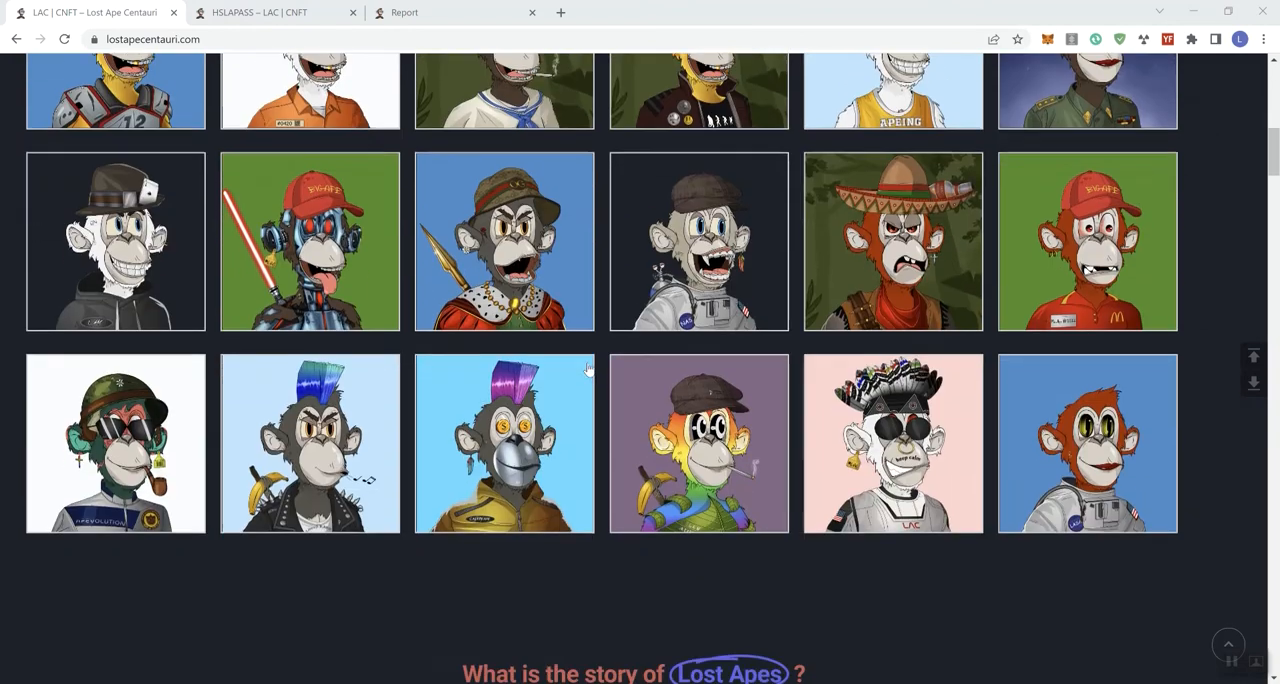
scroll("down", 3)
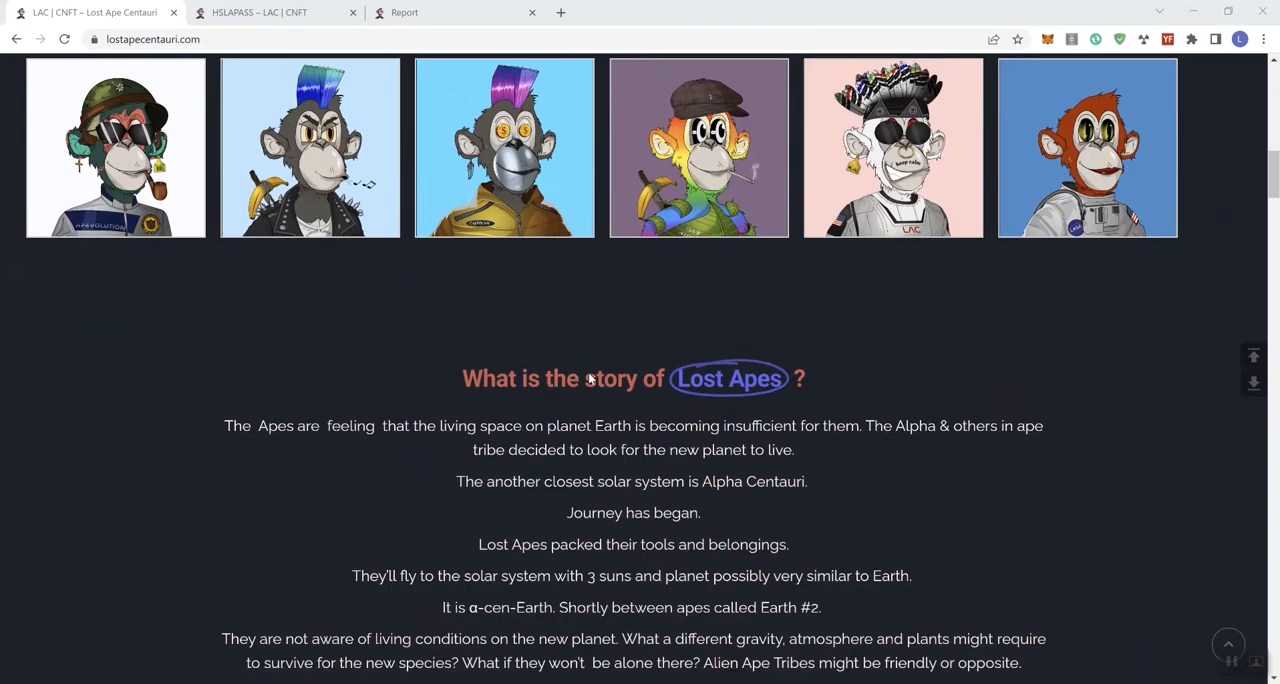
scroll("down", 3)
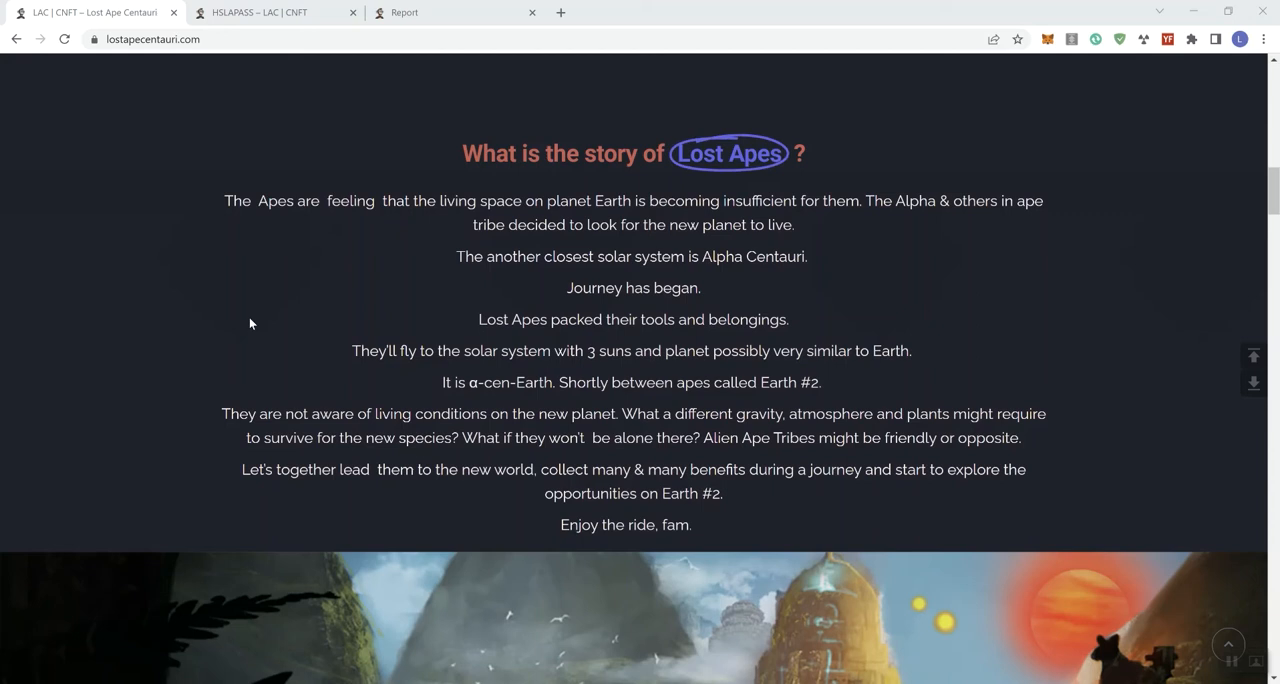
- Scroll down past the story artwork to the 'Evolution of Lost Apes' feature list
scroll("down", 3)
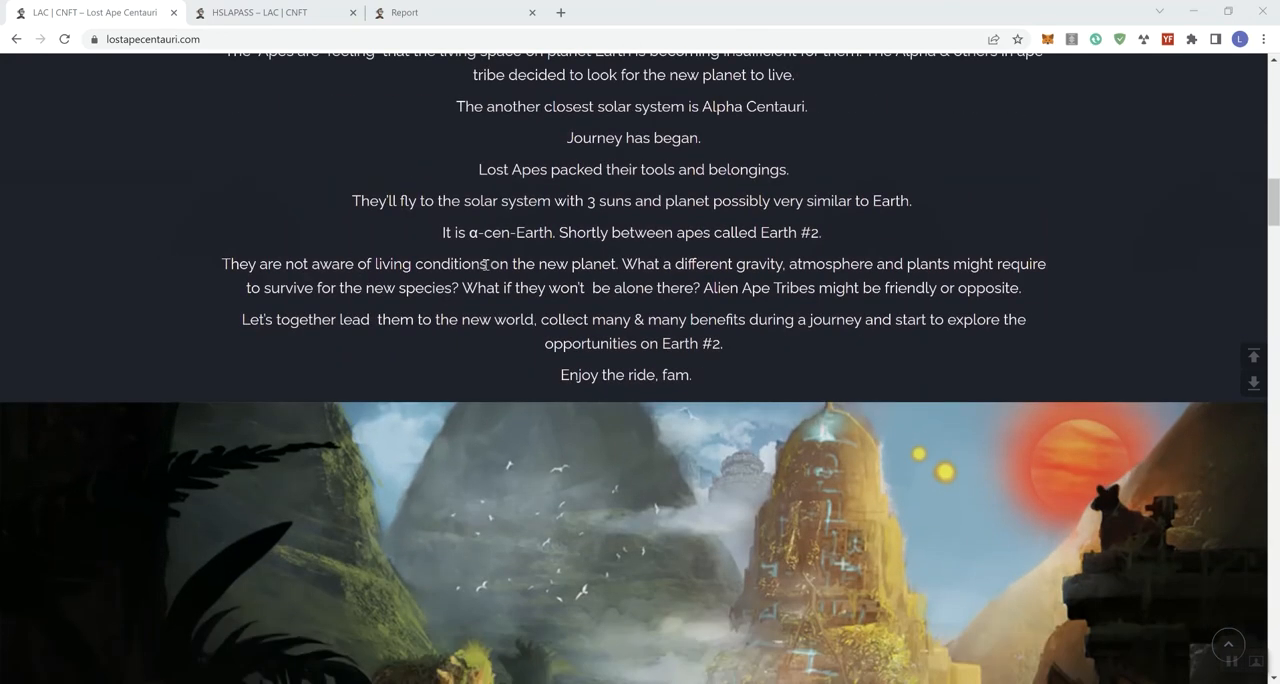
mouse_move(668, 264)
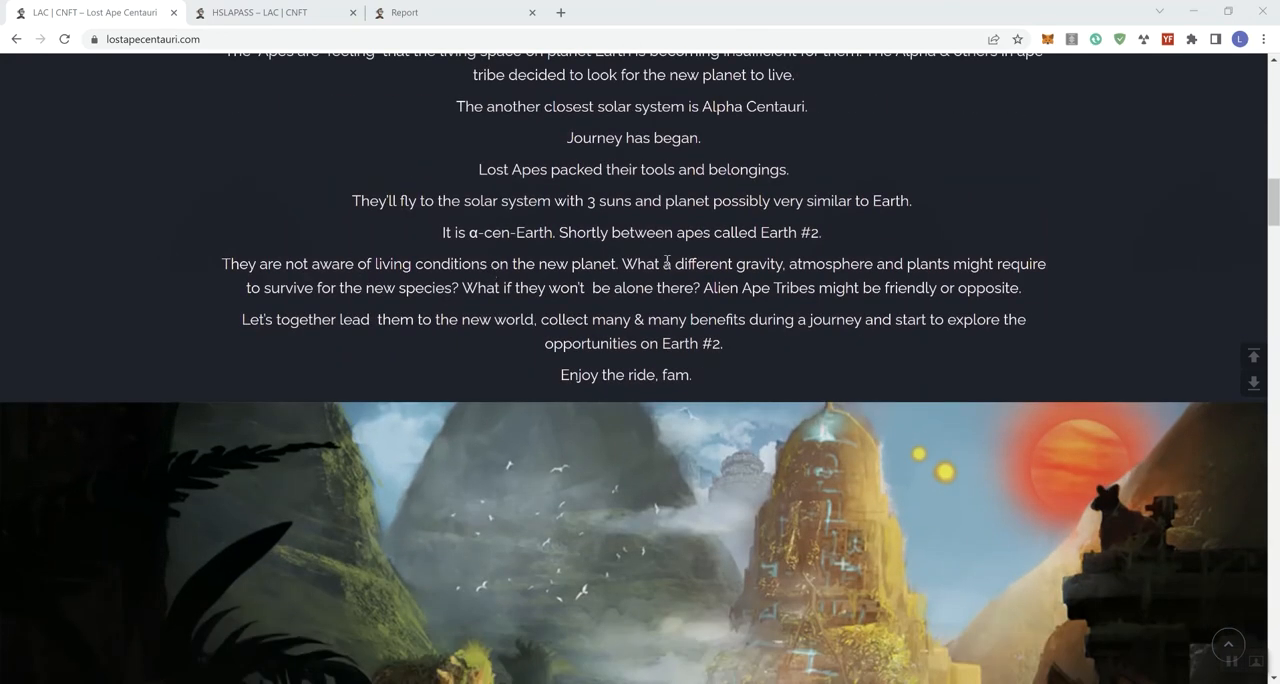
mouse_move(880, 280)
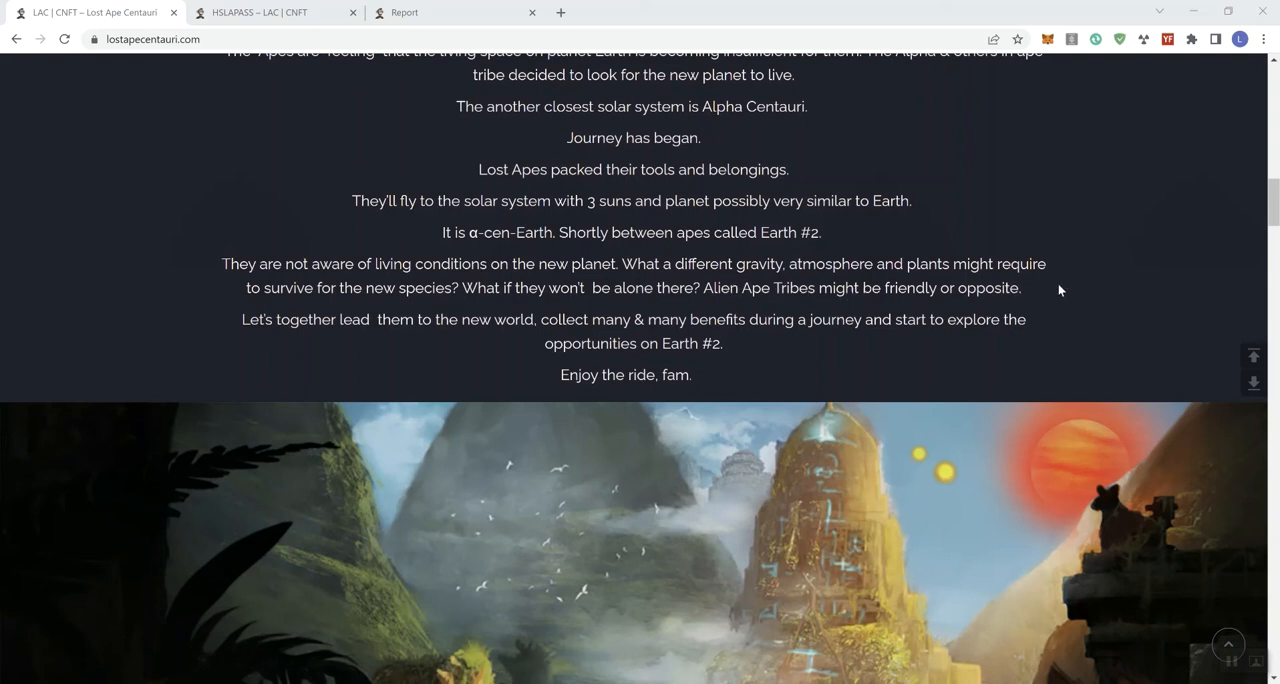
mouse_move(364, 346)
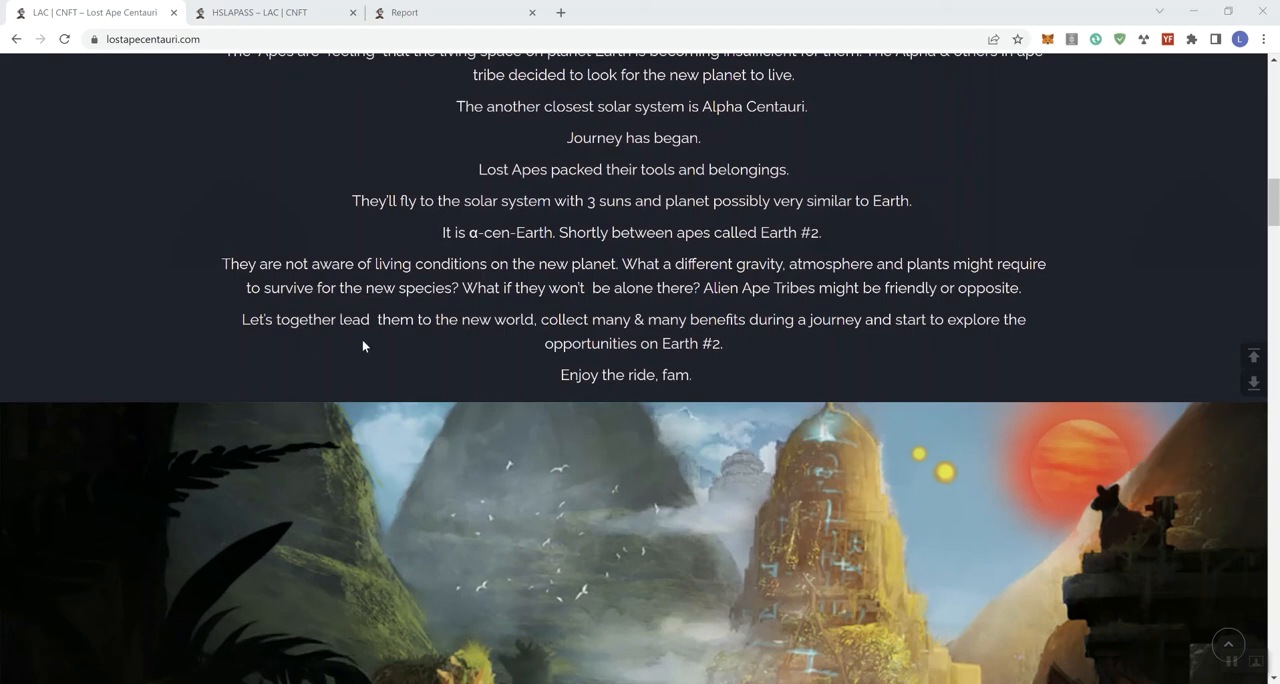
mouse_move(568, 324)
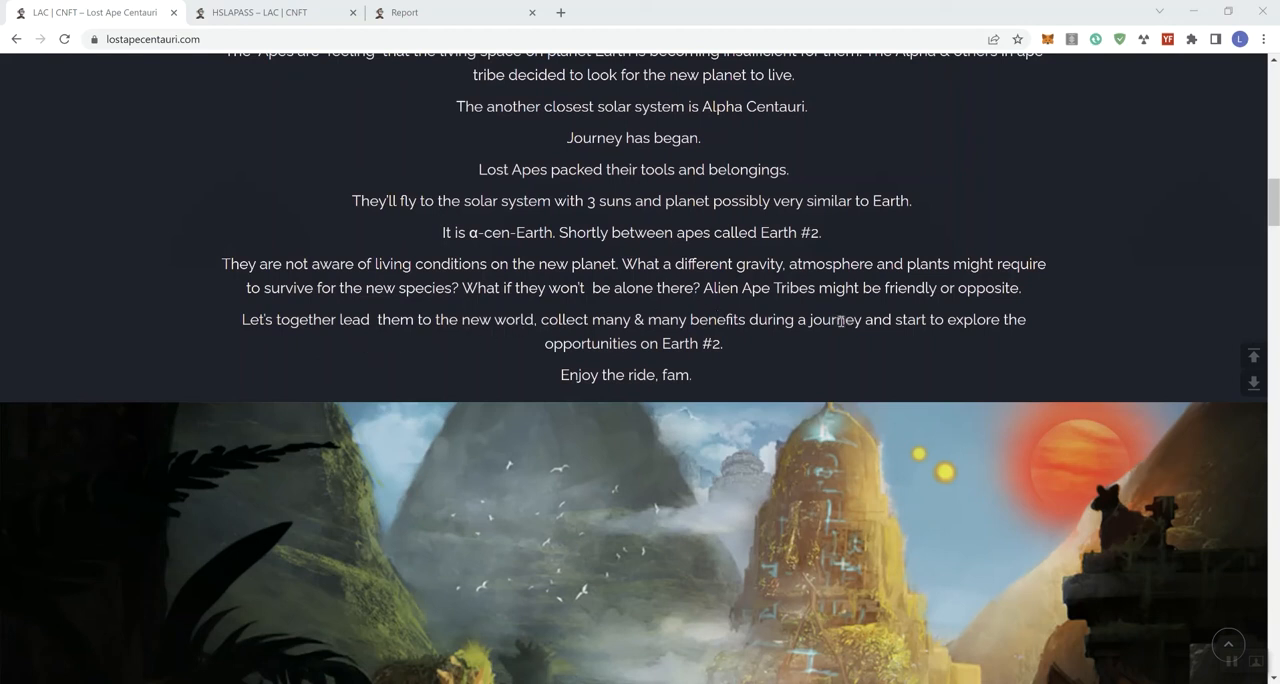
mouse_move(772, 362)
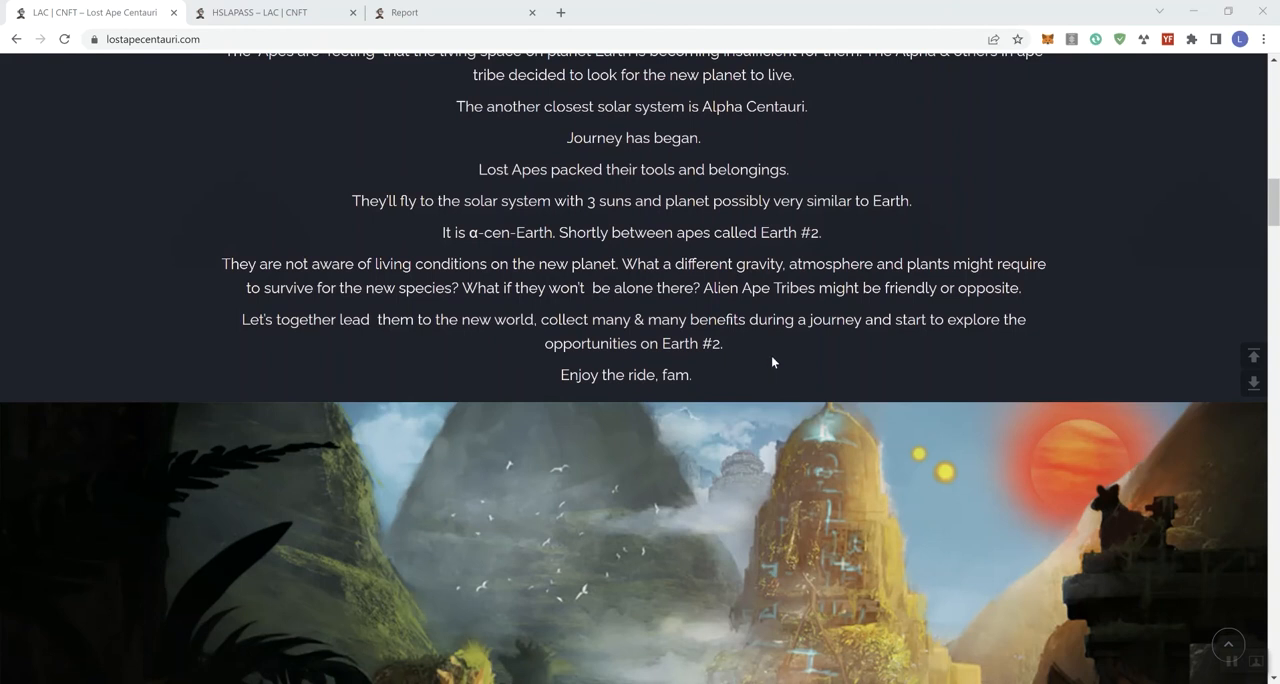
scroll("down", 3)
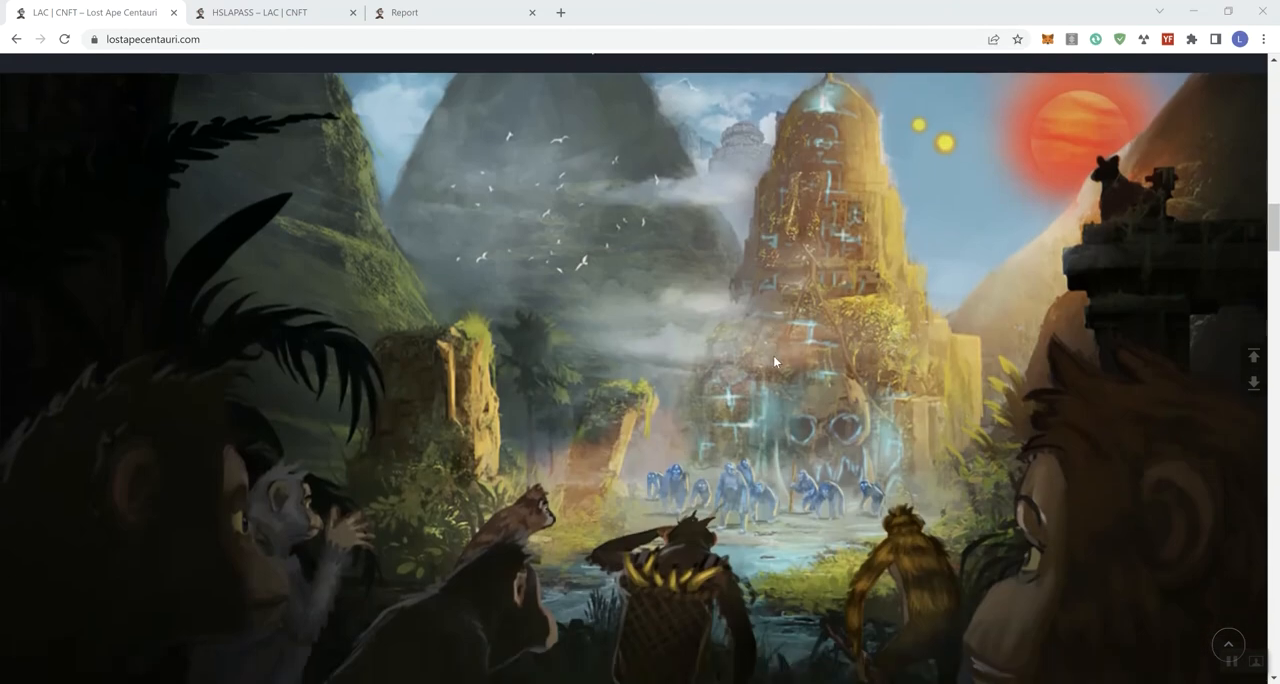
scroll("down", 3)
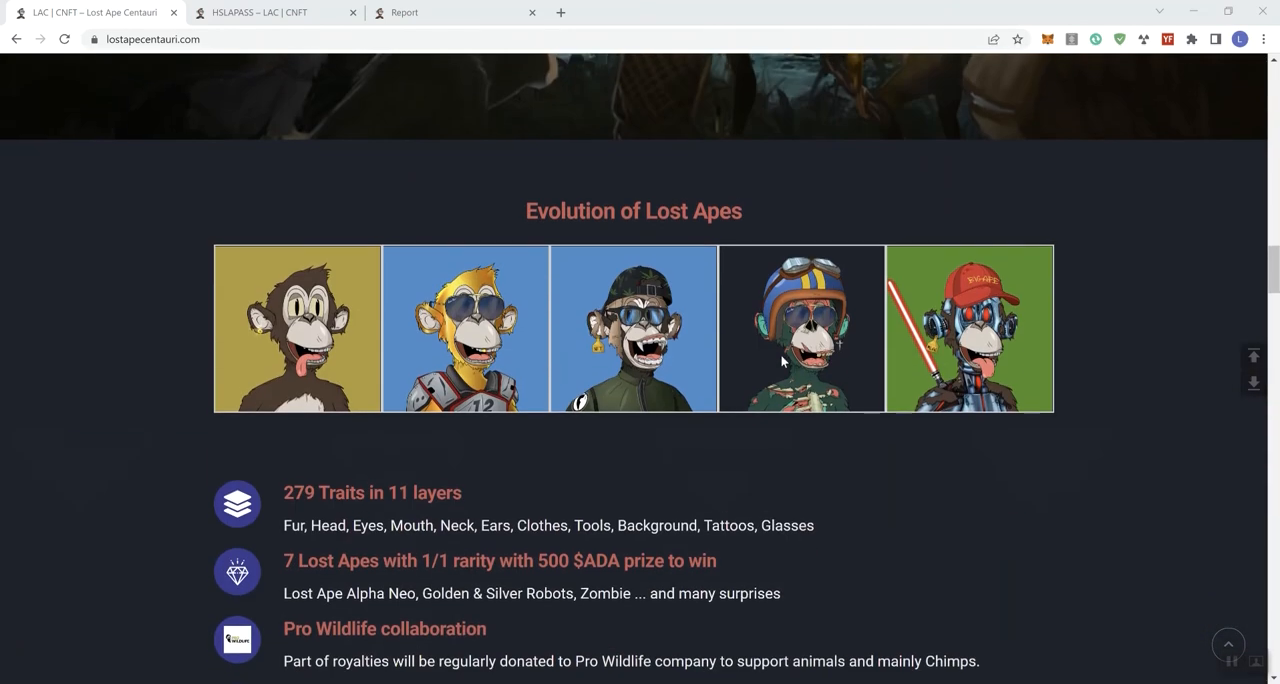
scroll("down", 3)
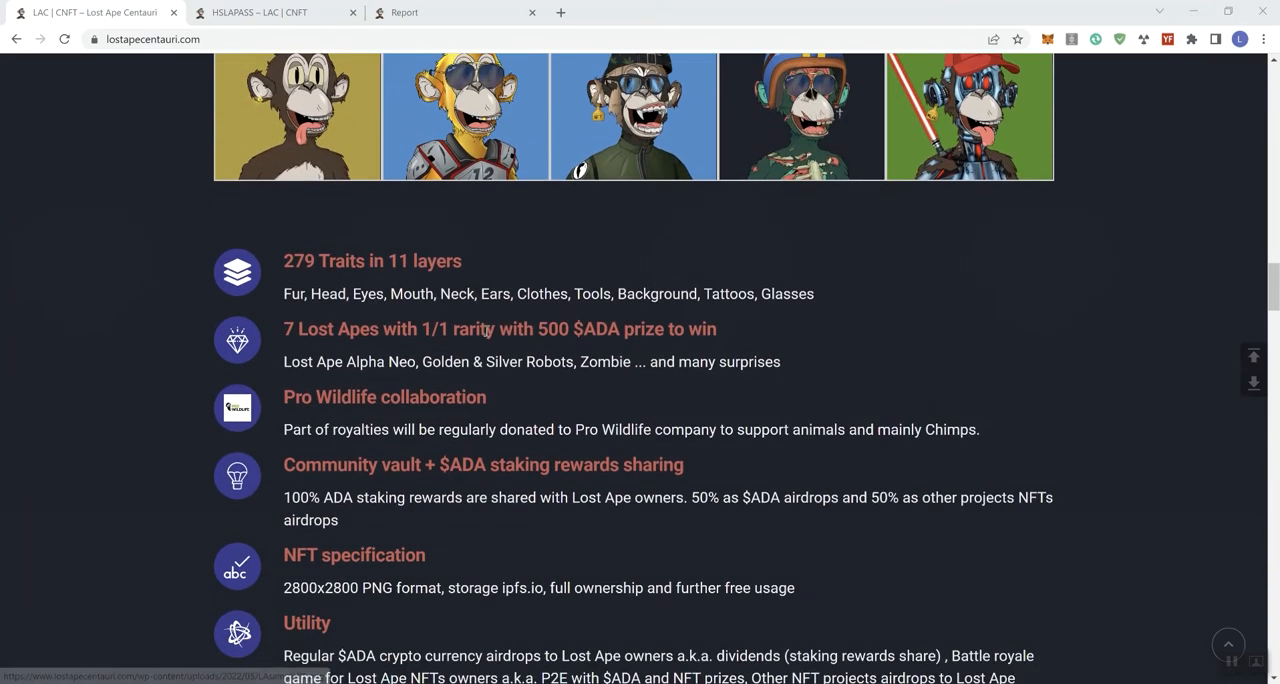
scroll("down", 3)
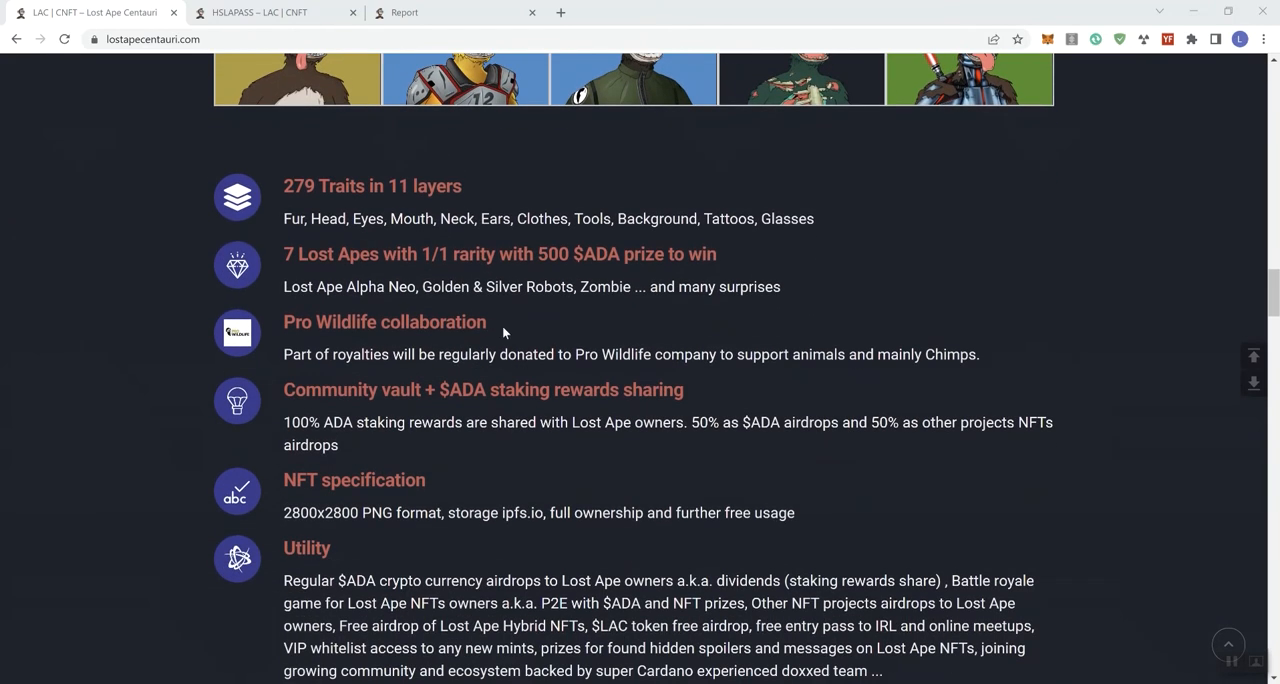
mouse_move(364, 206)
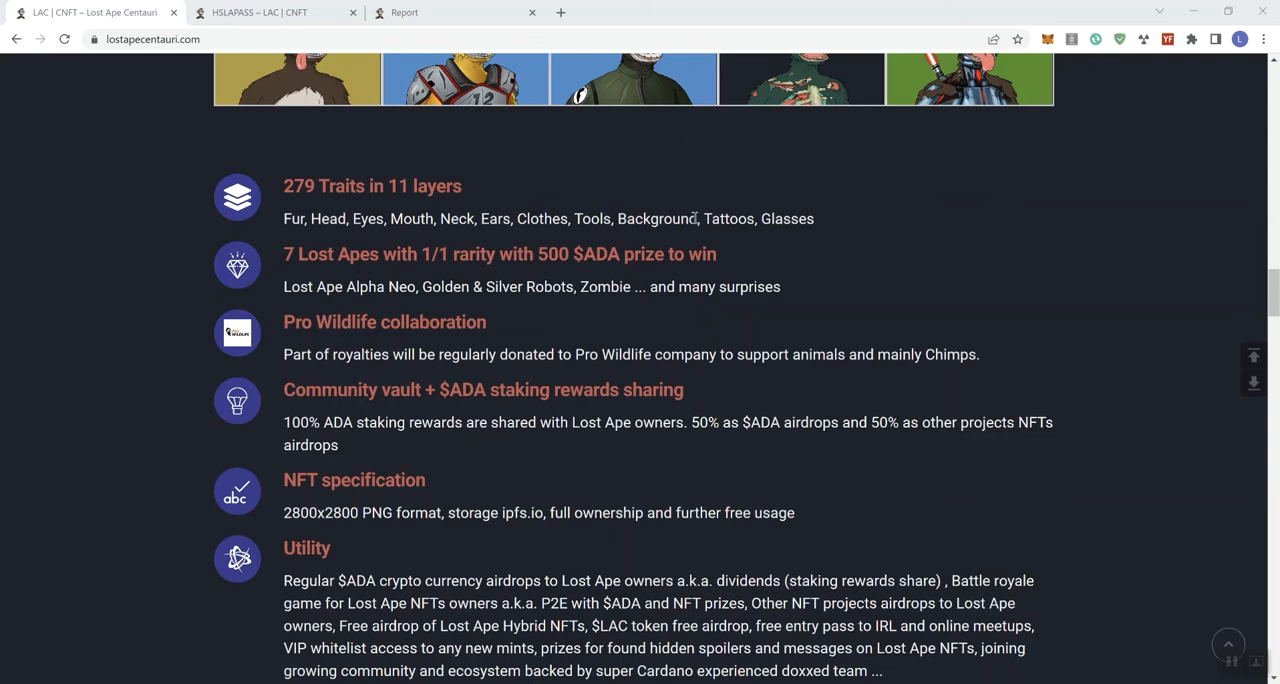
mouse_move(314, 254)
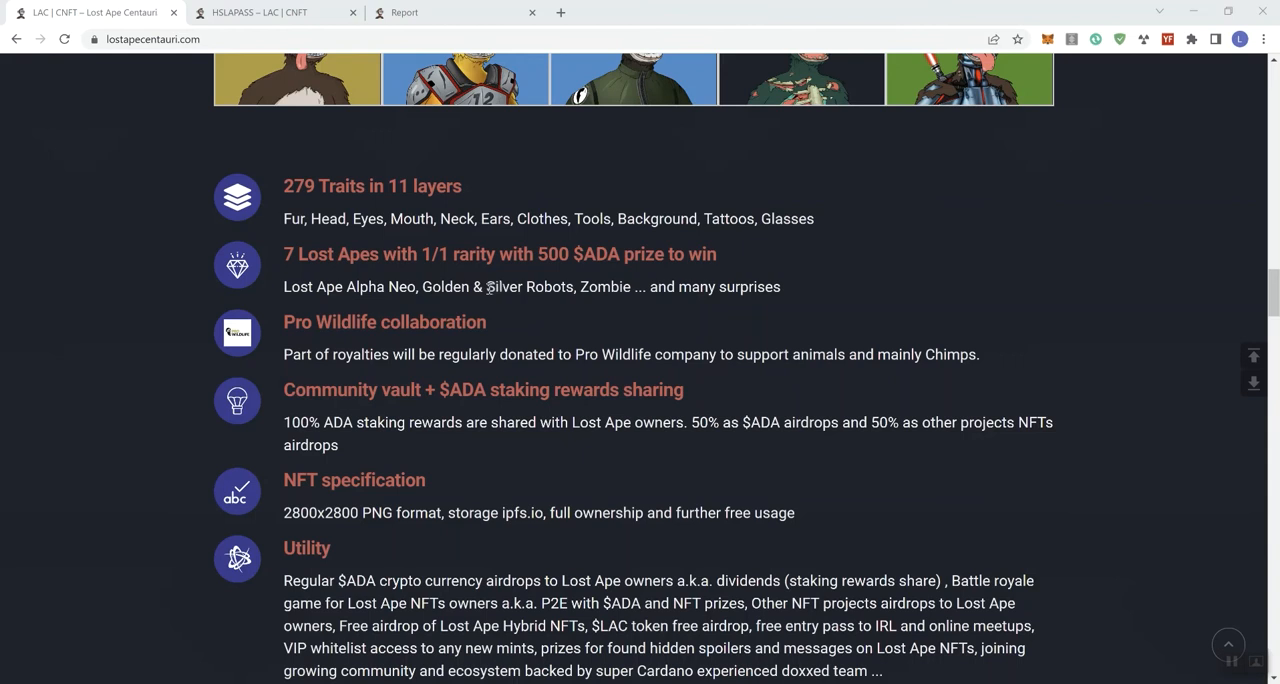
mouse_move(646, 302)
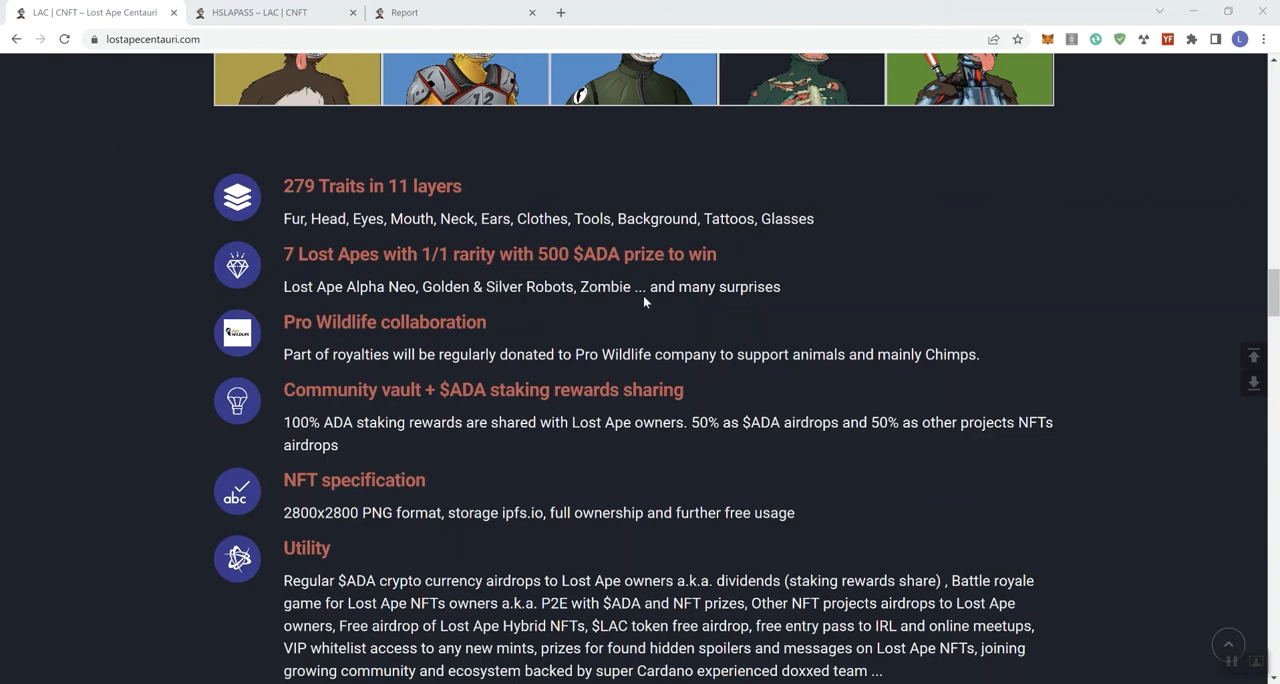
mouse_move(420, 326)
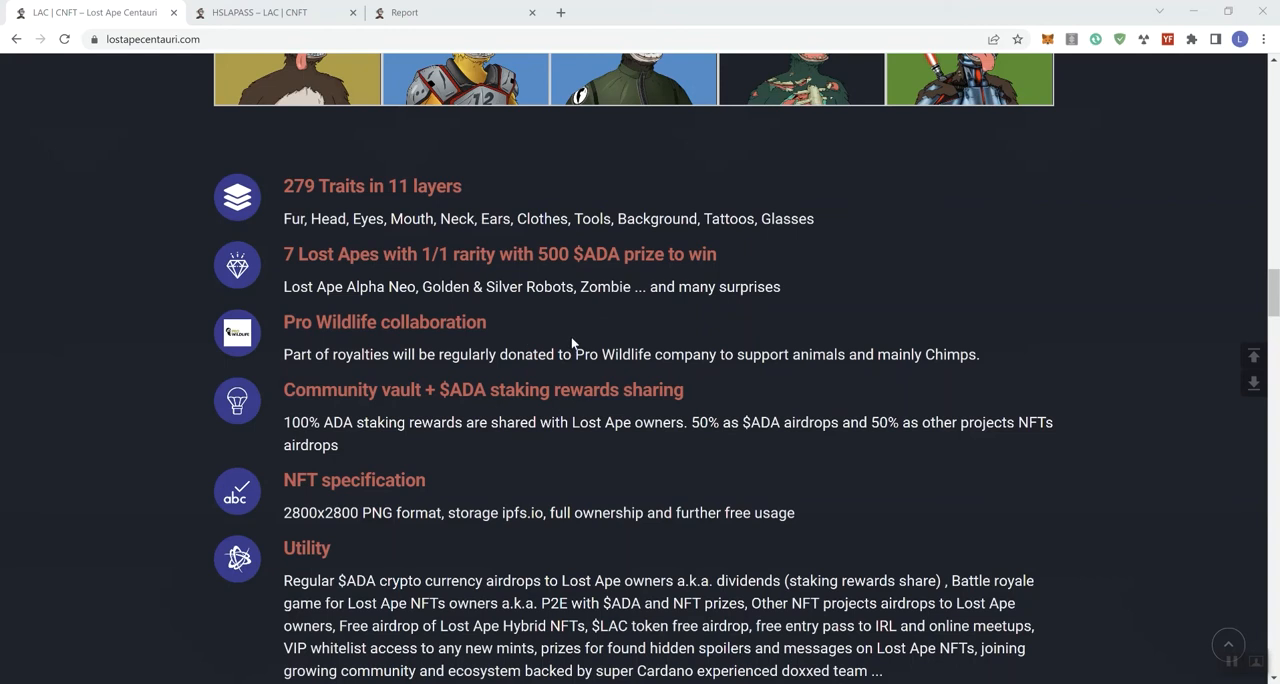
mouse_move(586, 344)
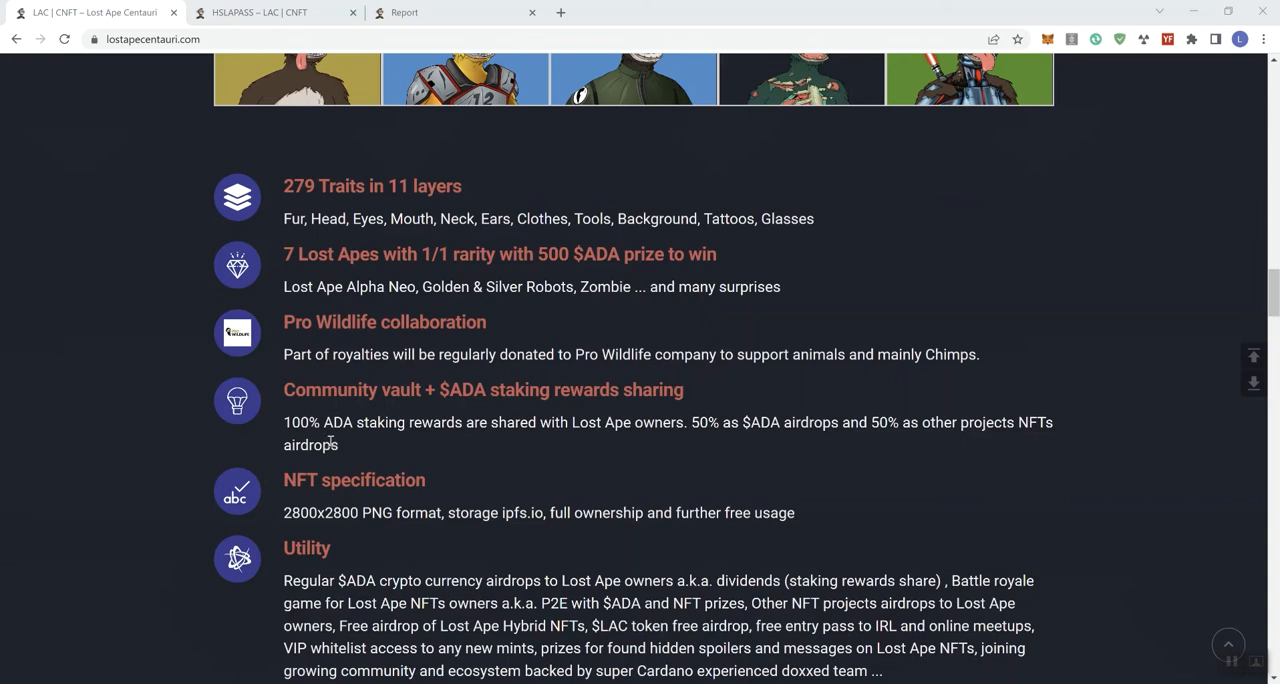
mouse_move(340, 396)
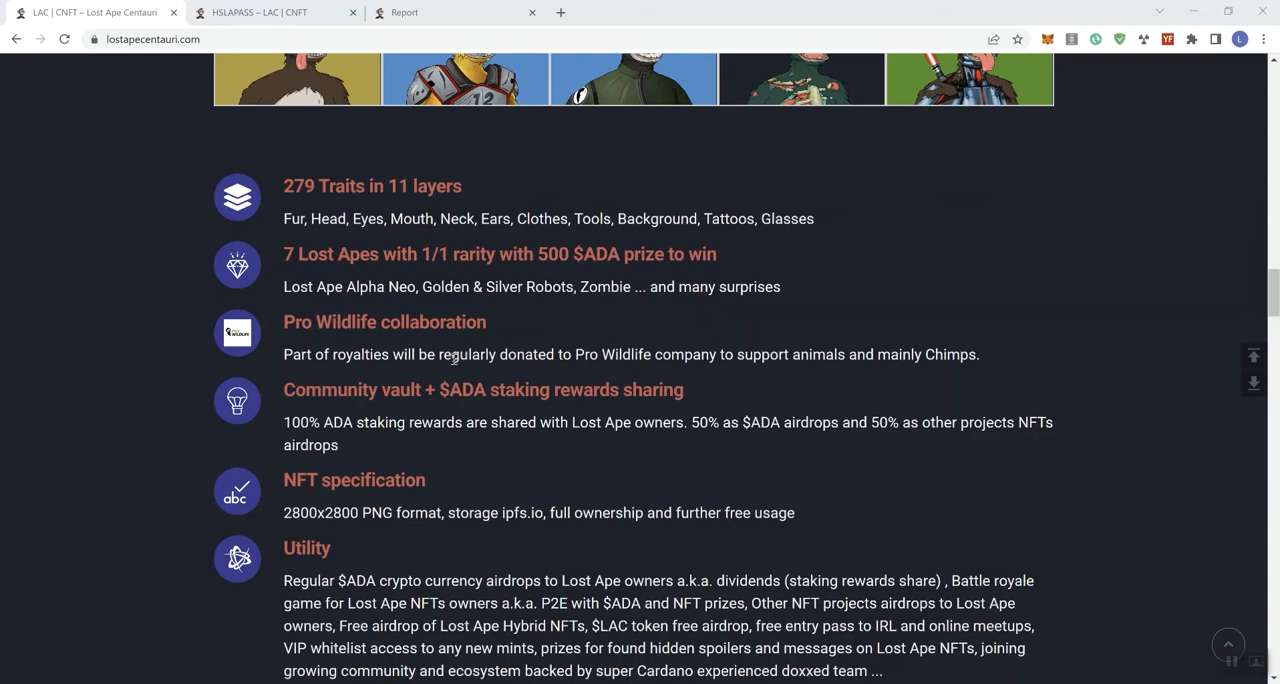
mouse_move(344, 418)
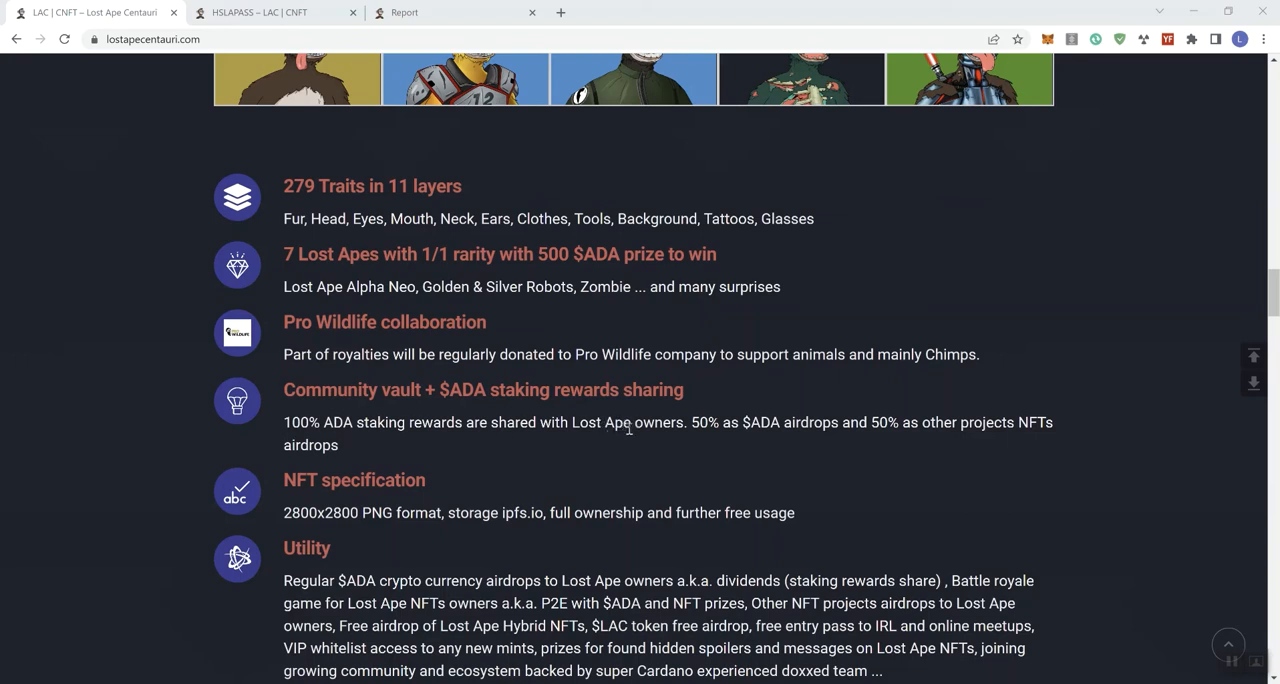
mouse_move(744, 438)
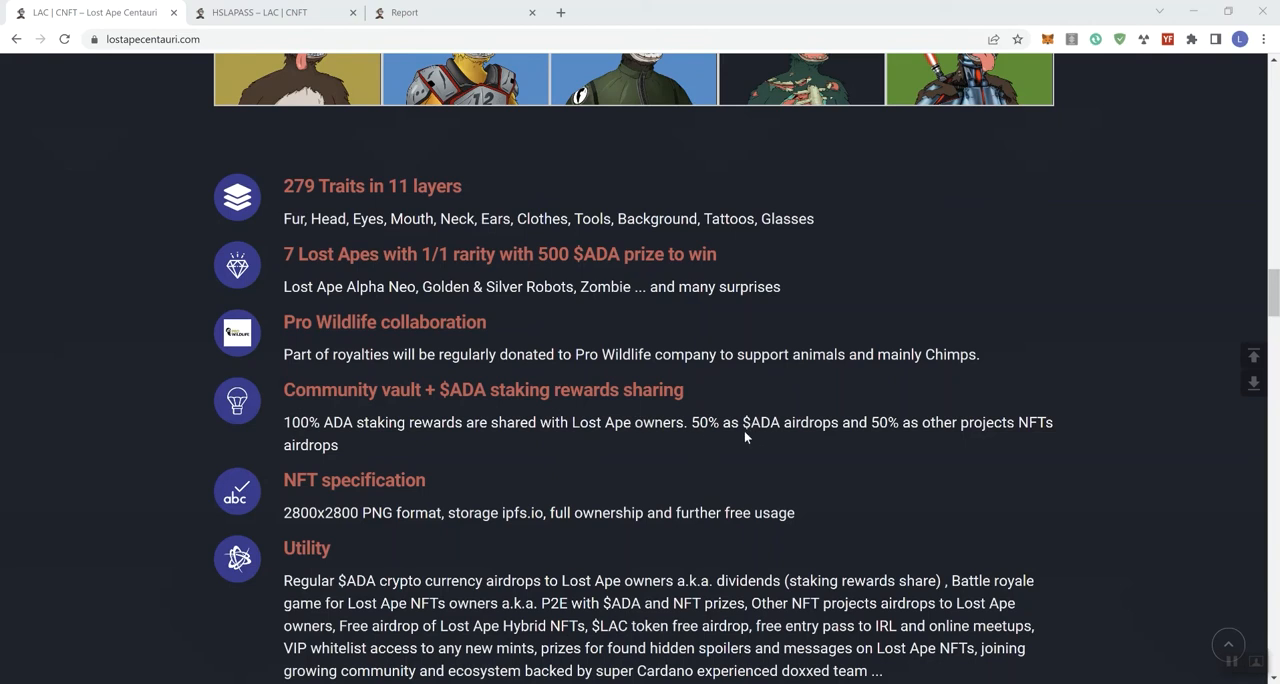
mouse_move(744, 424)
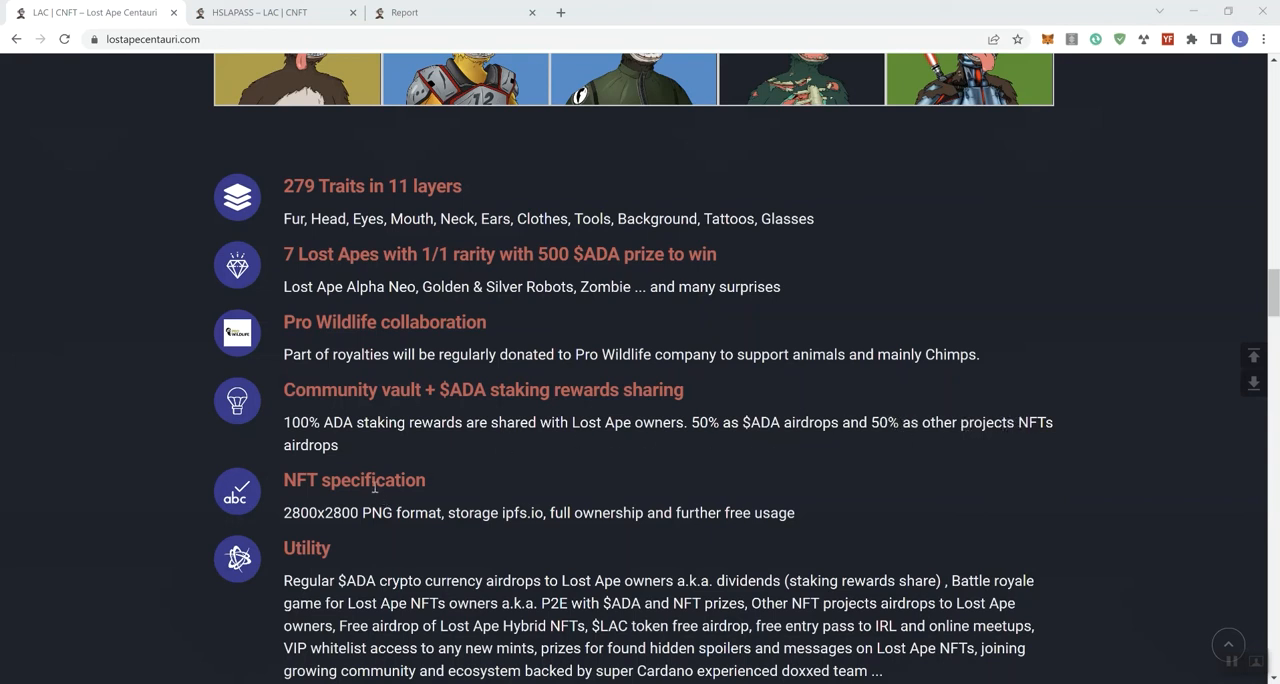
mouse_move(376, 488)
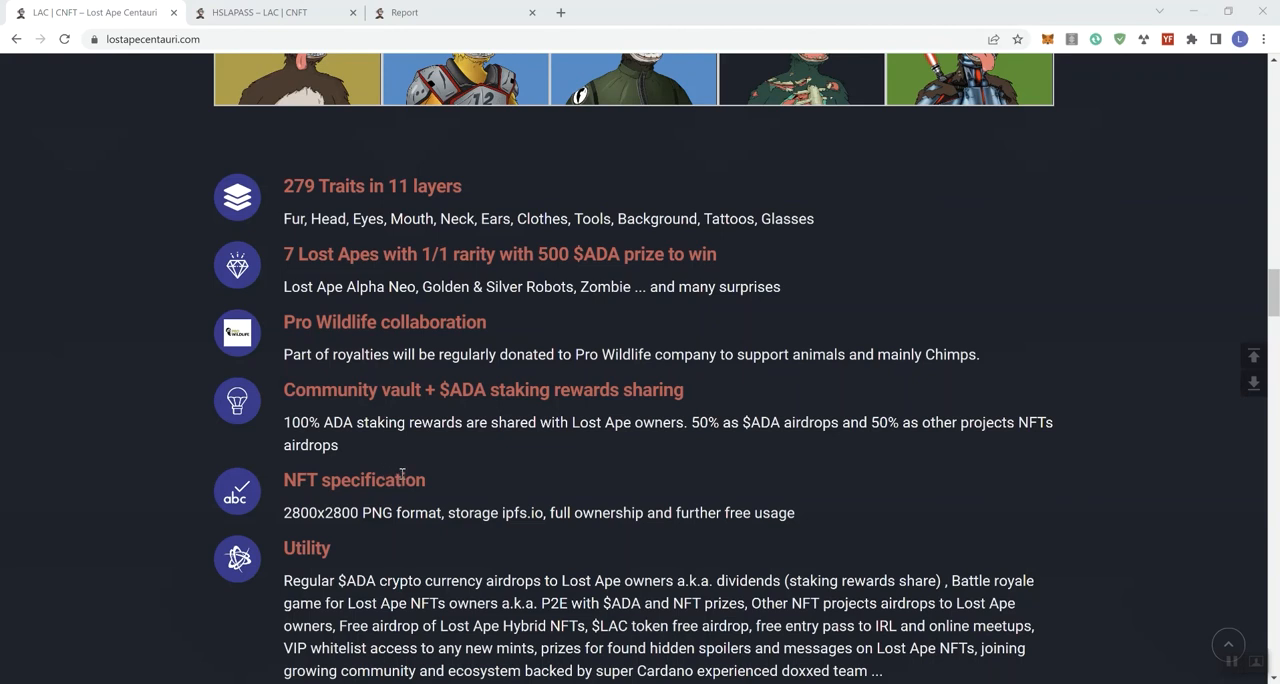
mouse_move(418, 476)
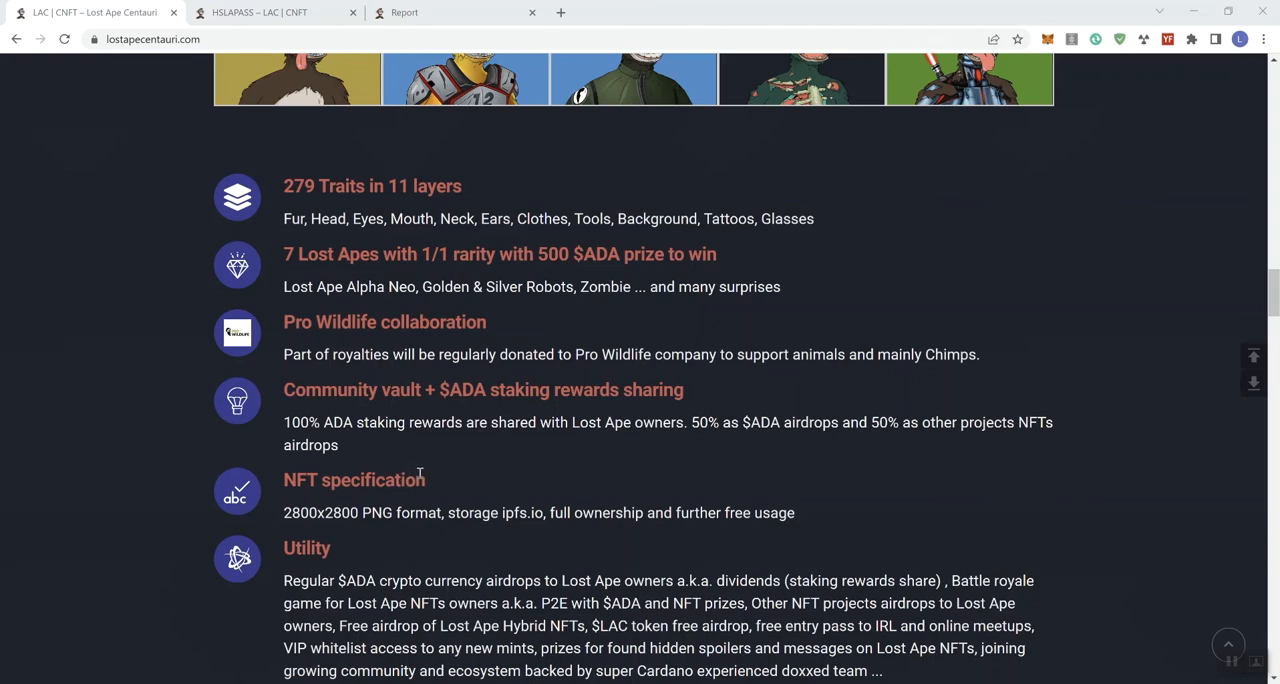
mouse_move(430, 480)
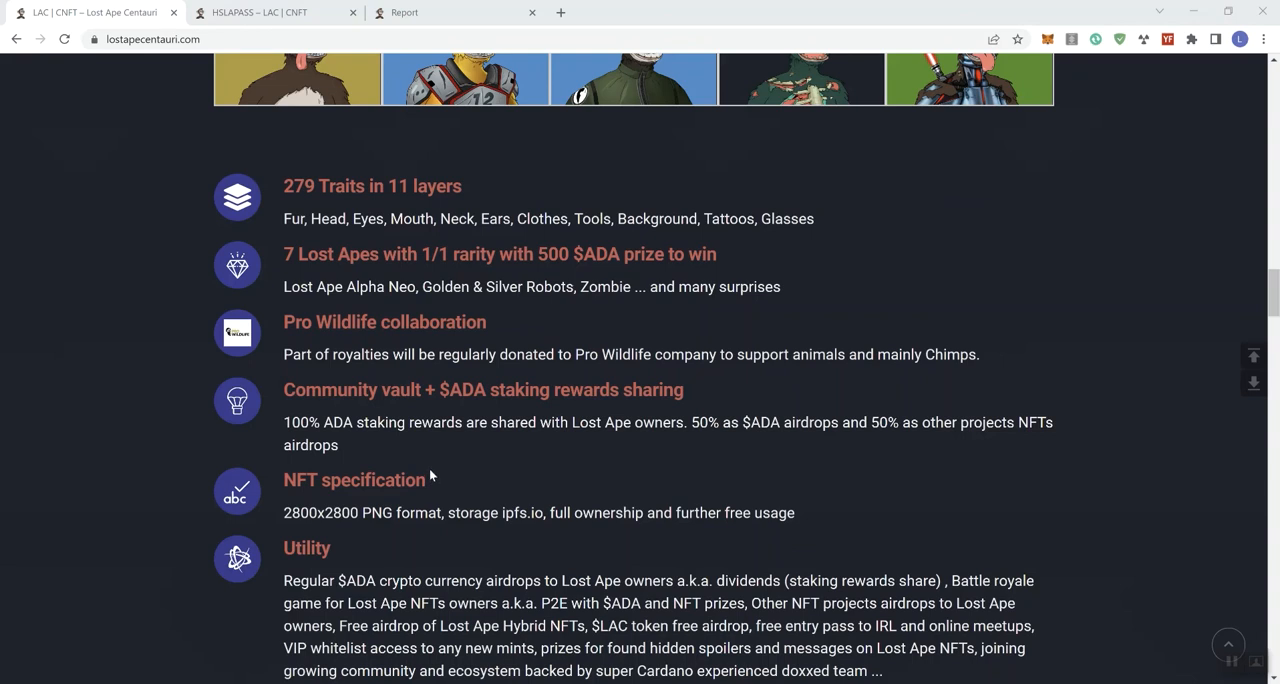
scroll("down", 3)
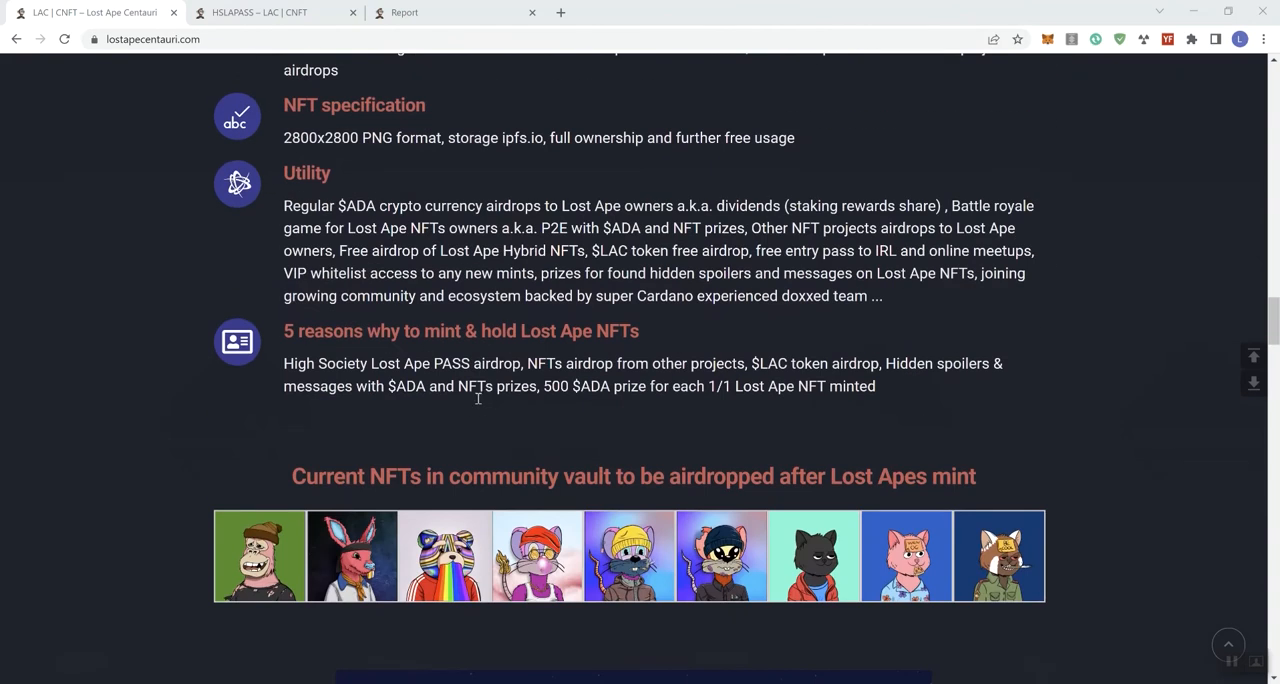
mouse_move(484, 404)
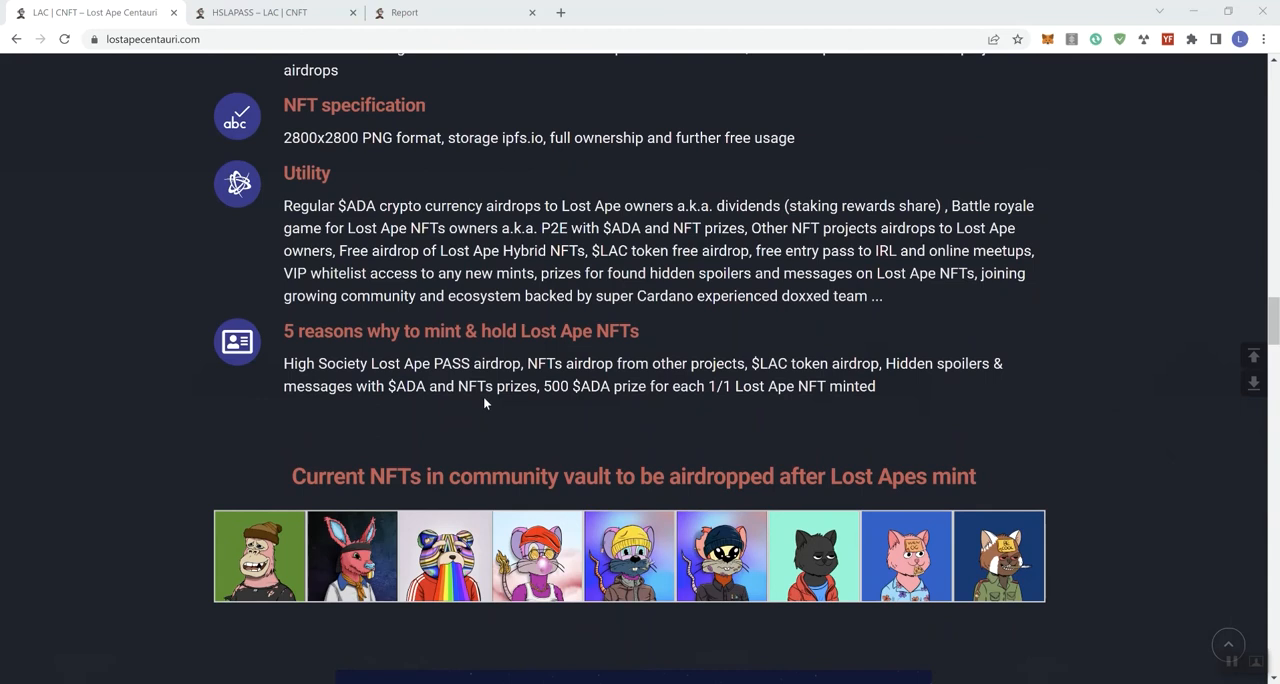
mouse_move(490, 404)
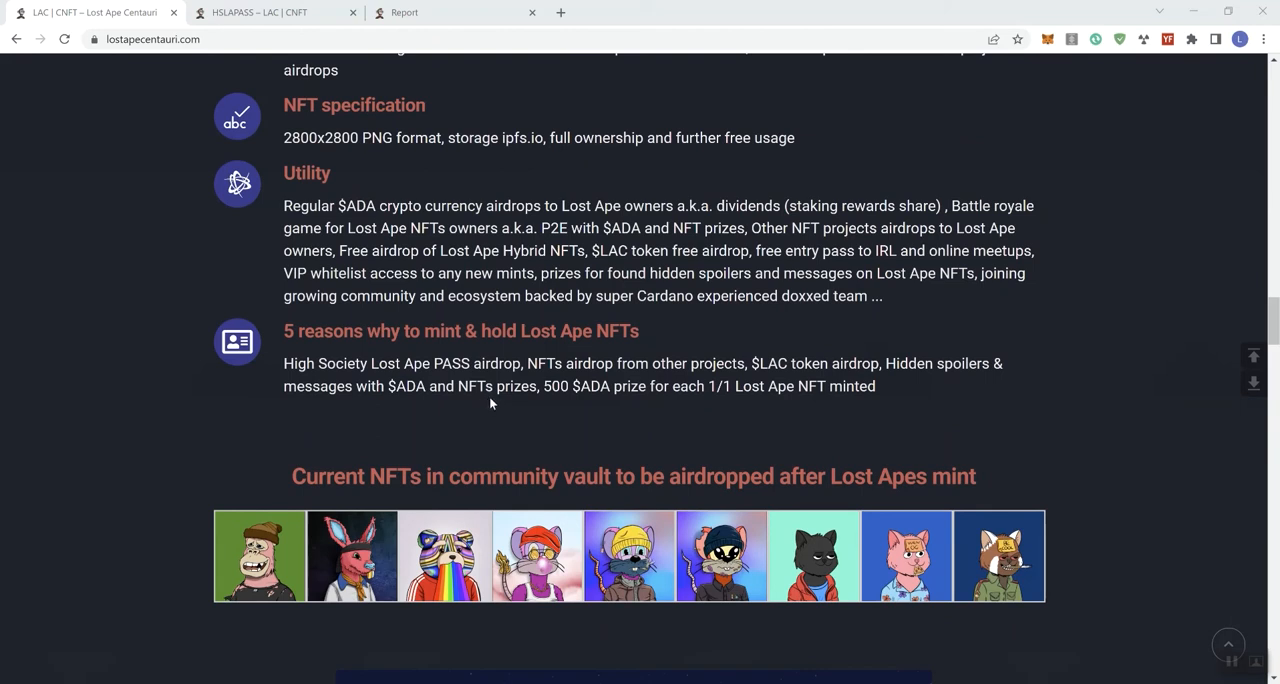
mouse_move(492, 404)
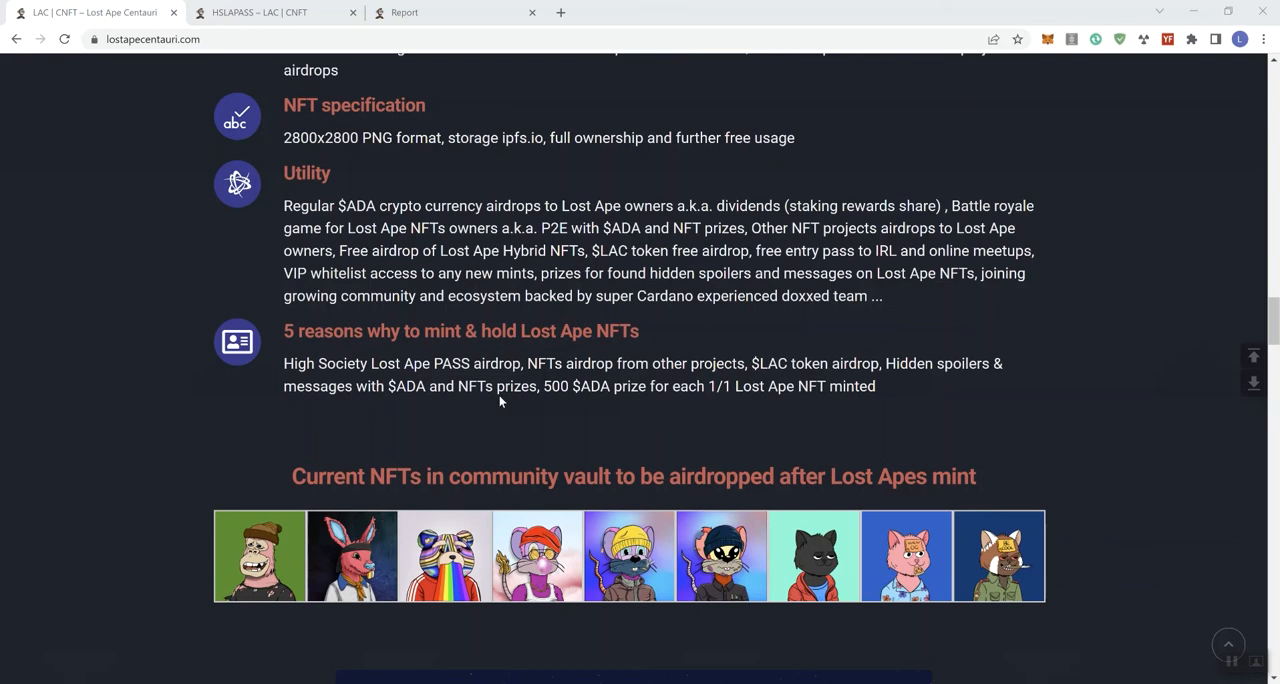
mouse_move(504, 402)
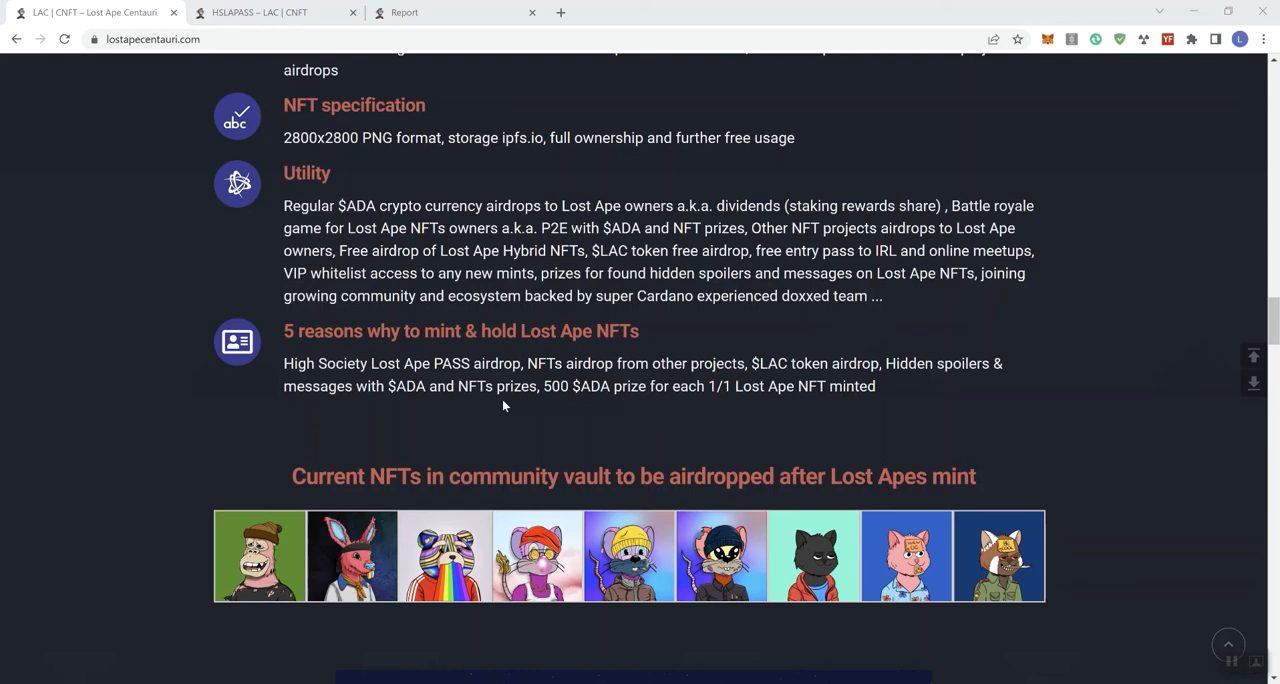
mouse_move(504, 404)
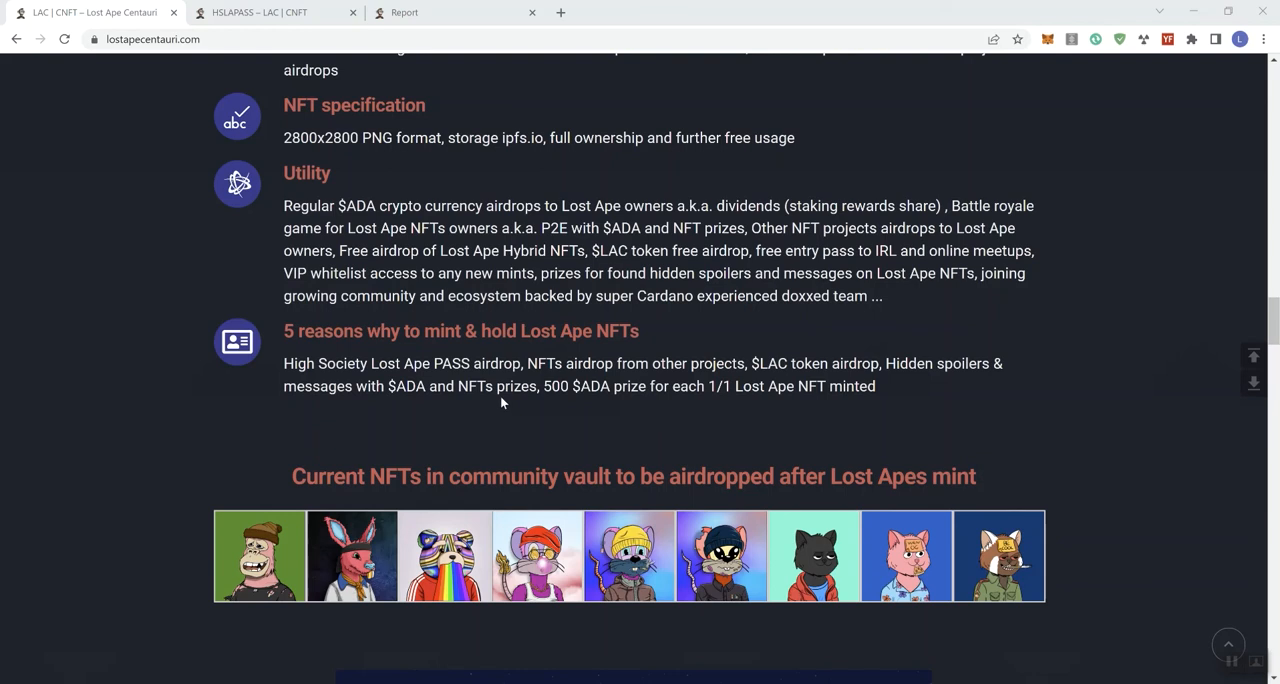
mouse_move(504, 400)
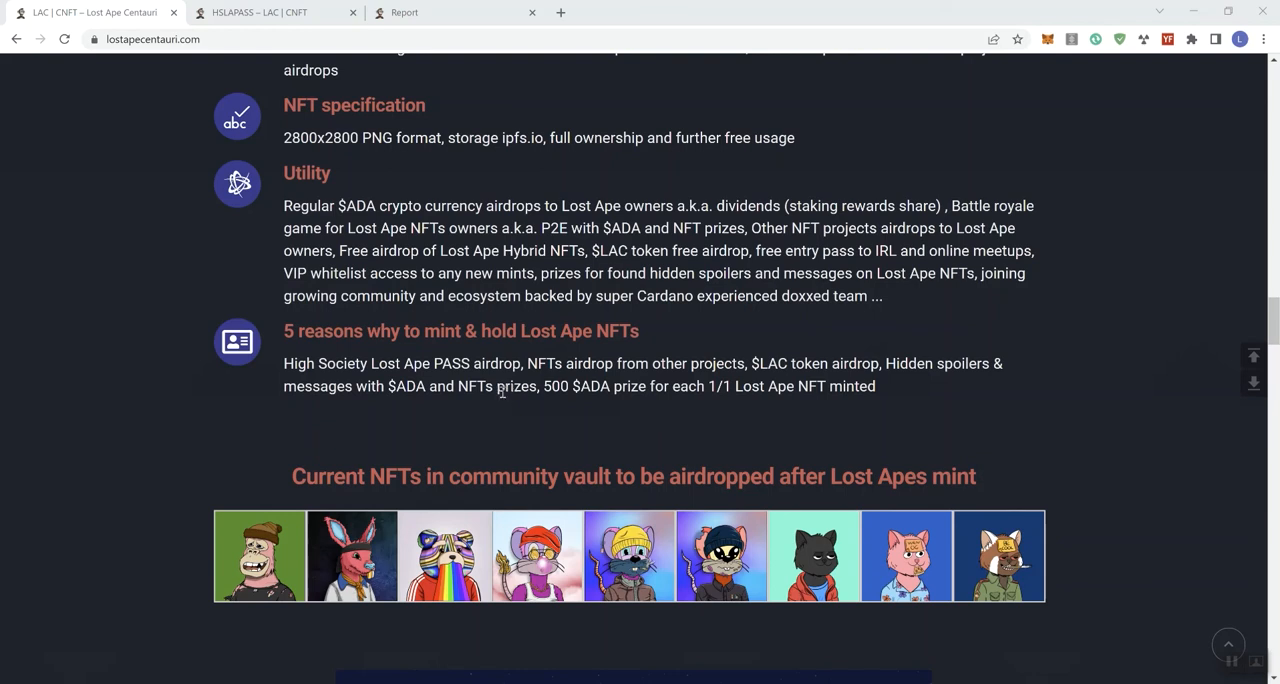
mouse_move(504, 400)
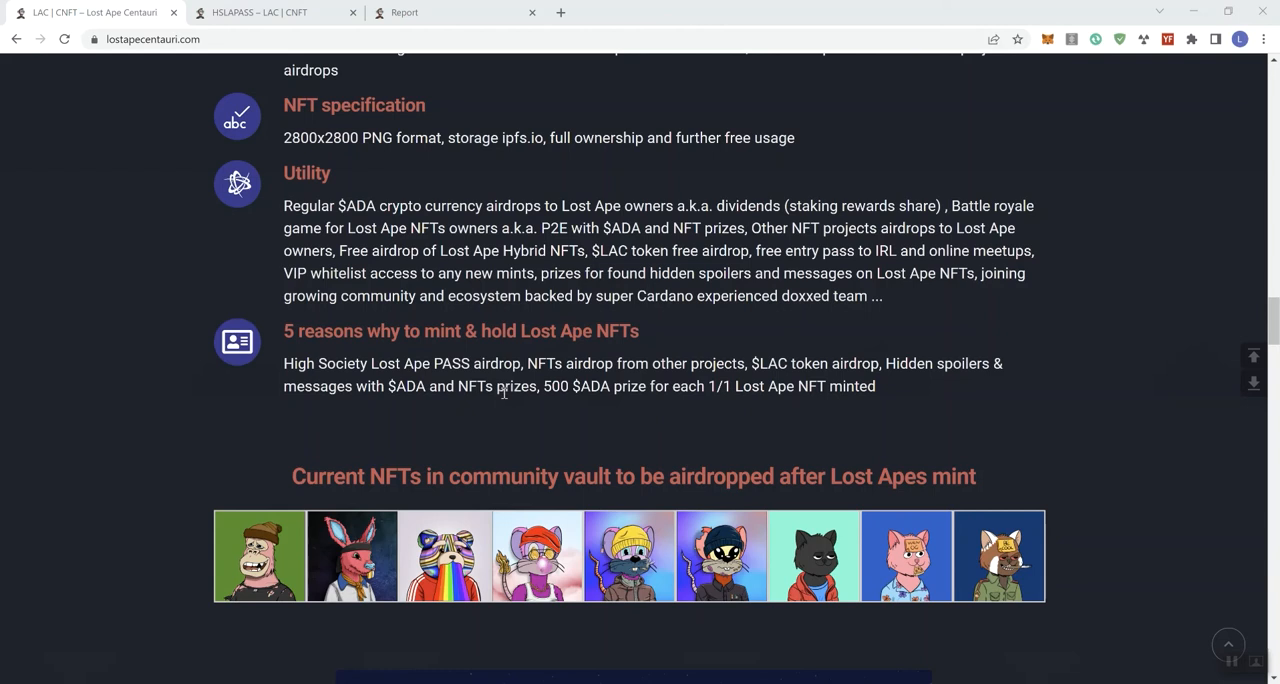
mouse_move(424, 400)
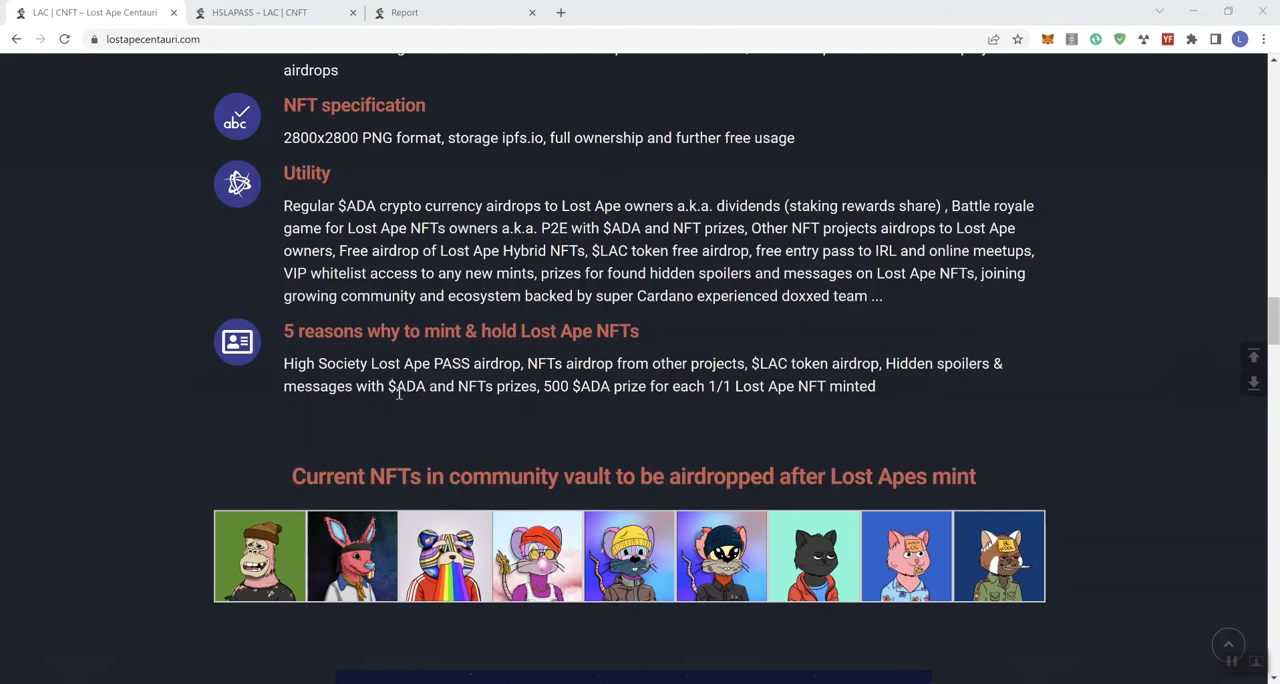
mouse_move(468, 364)
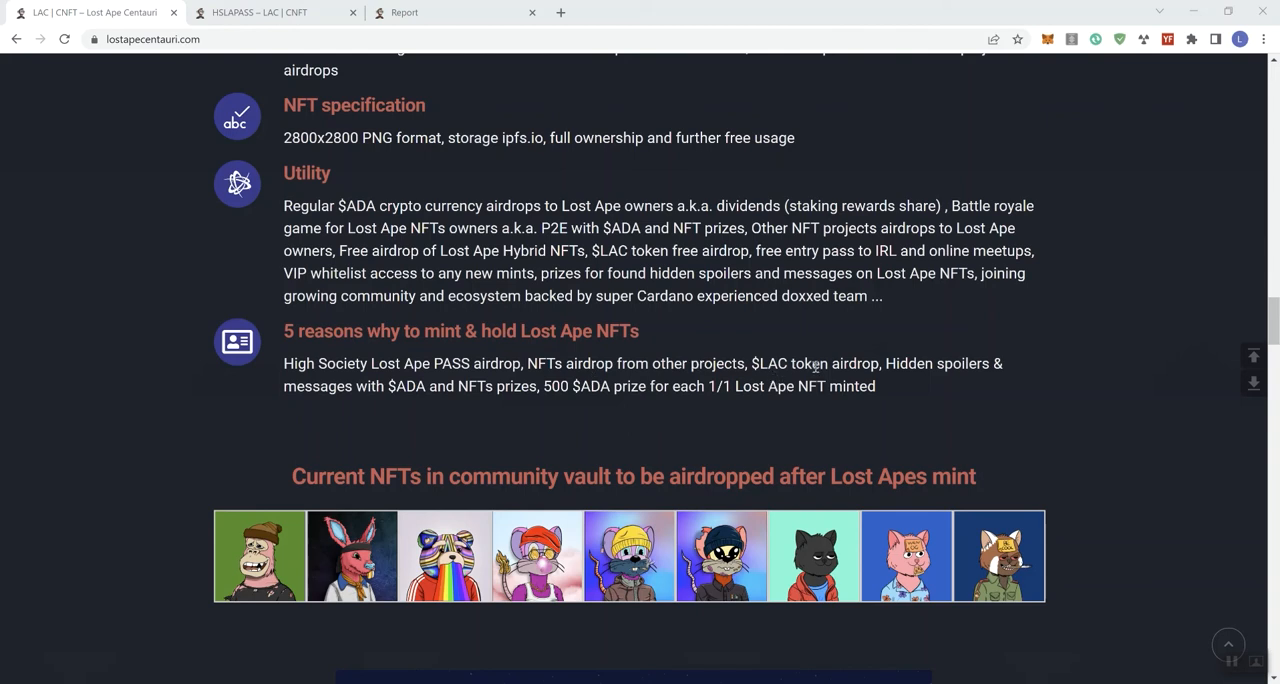
mouse_move(400, 372)
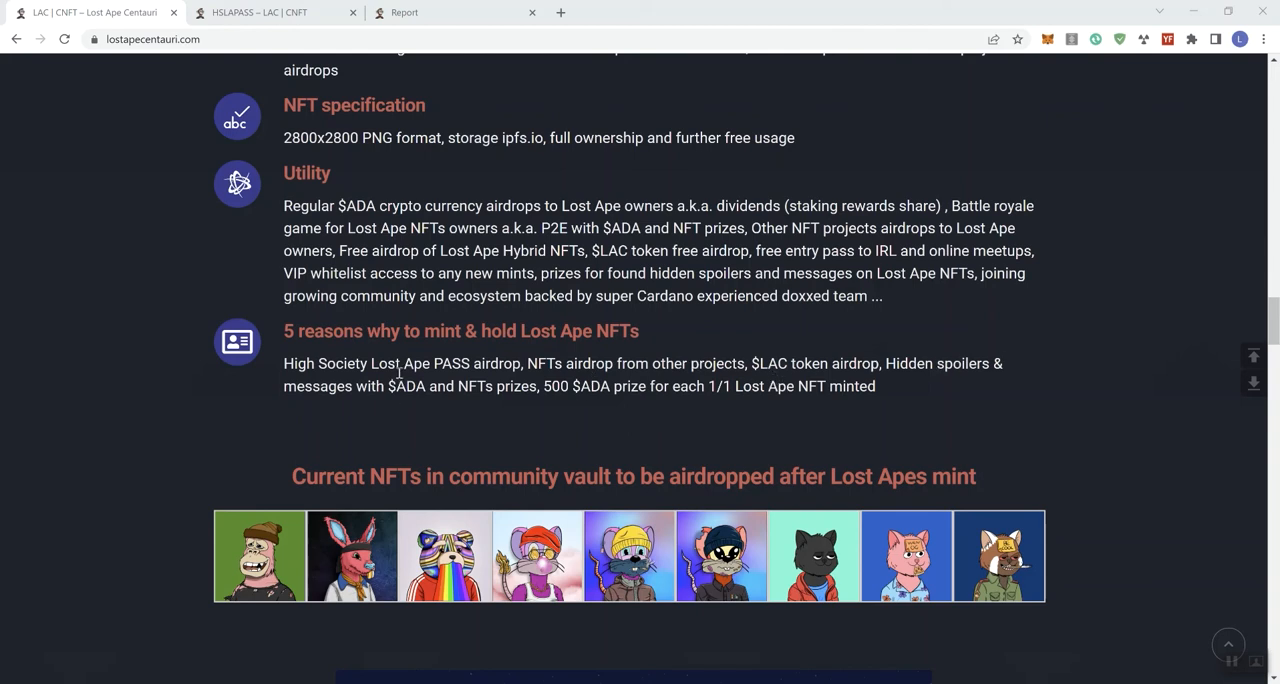
mouse_move(568, 404)
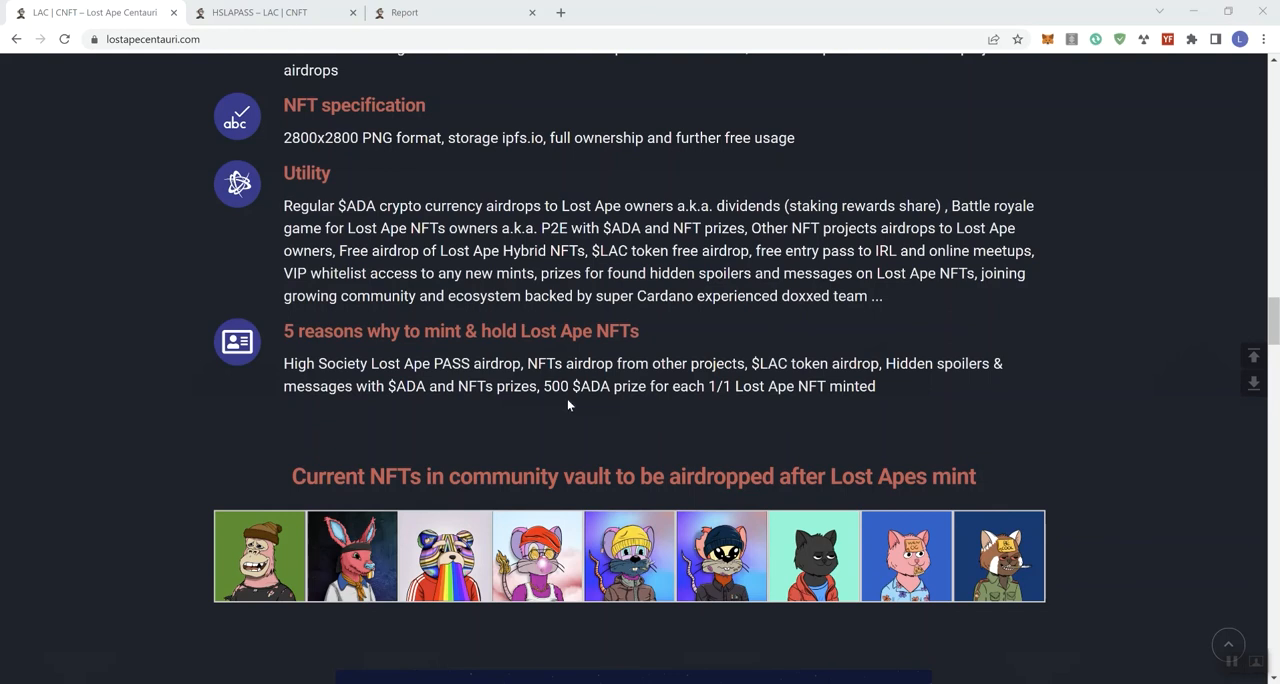
- Scroll down past the community vault NFTs and ape image to Minting rewards
scroll("down", 3)
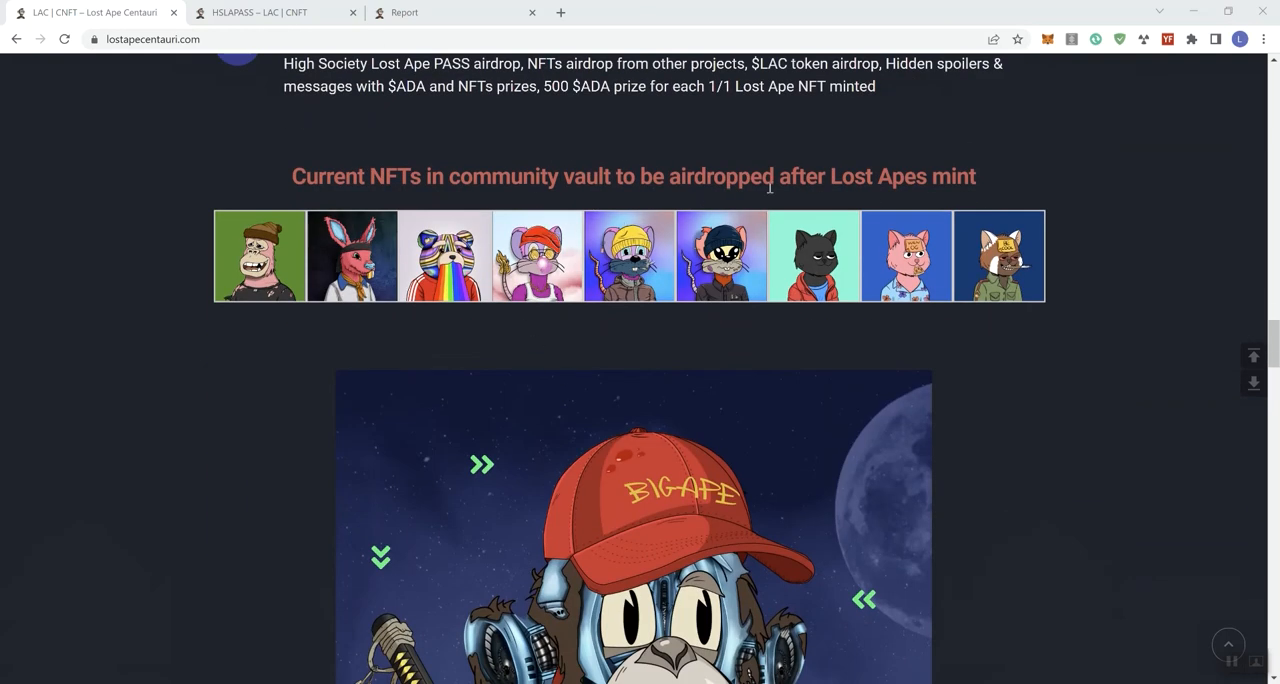
mouse_move(456, 296)
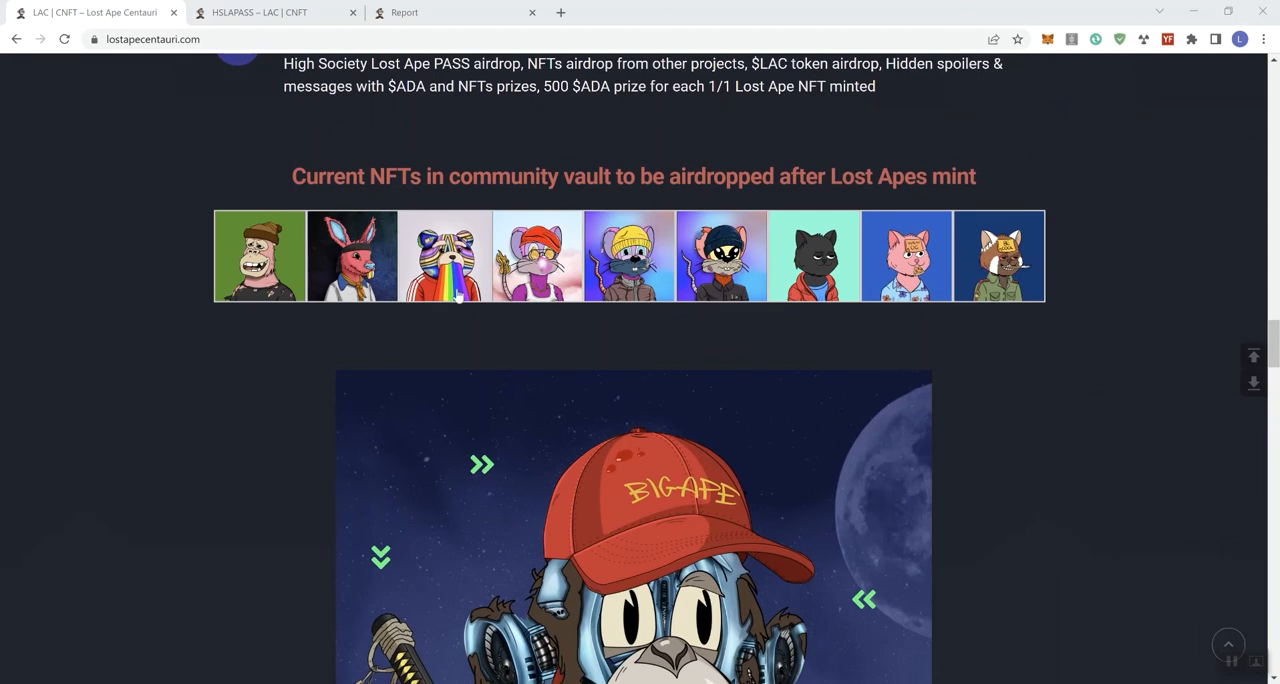
scroll("down", 3)
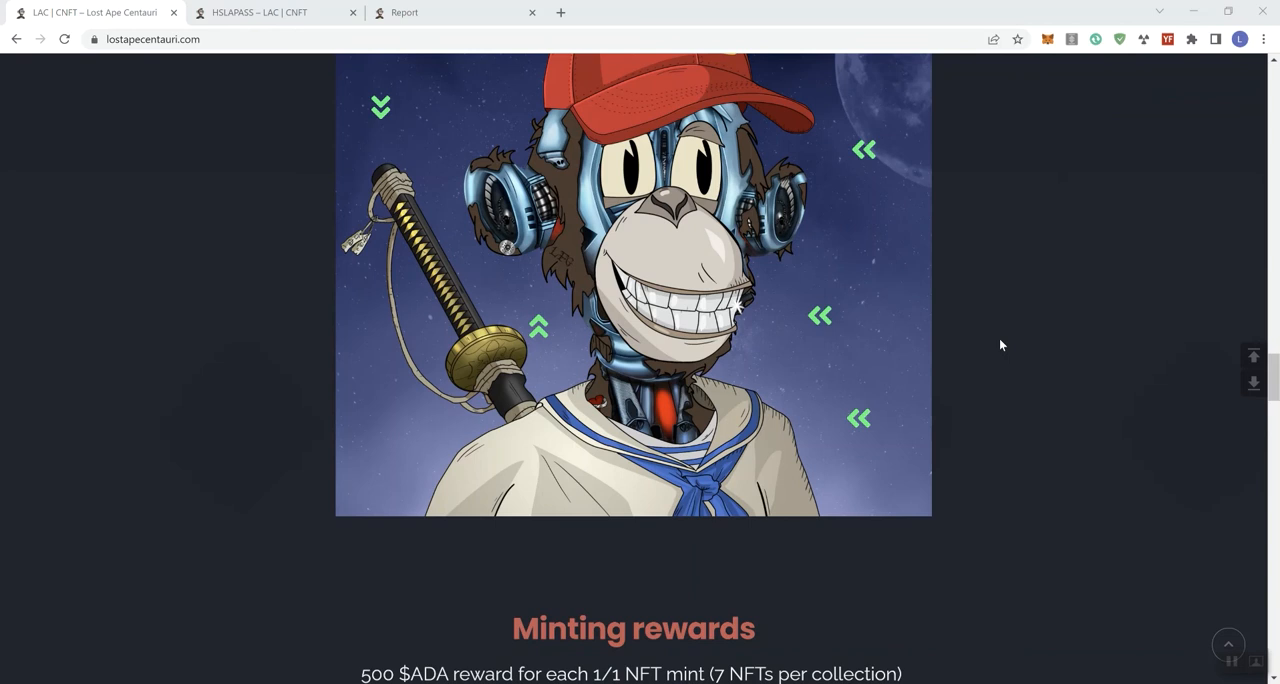
scroll("down", 3)
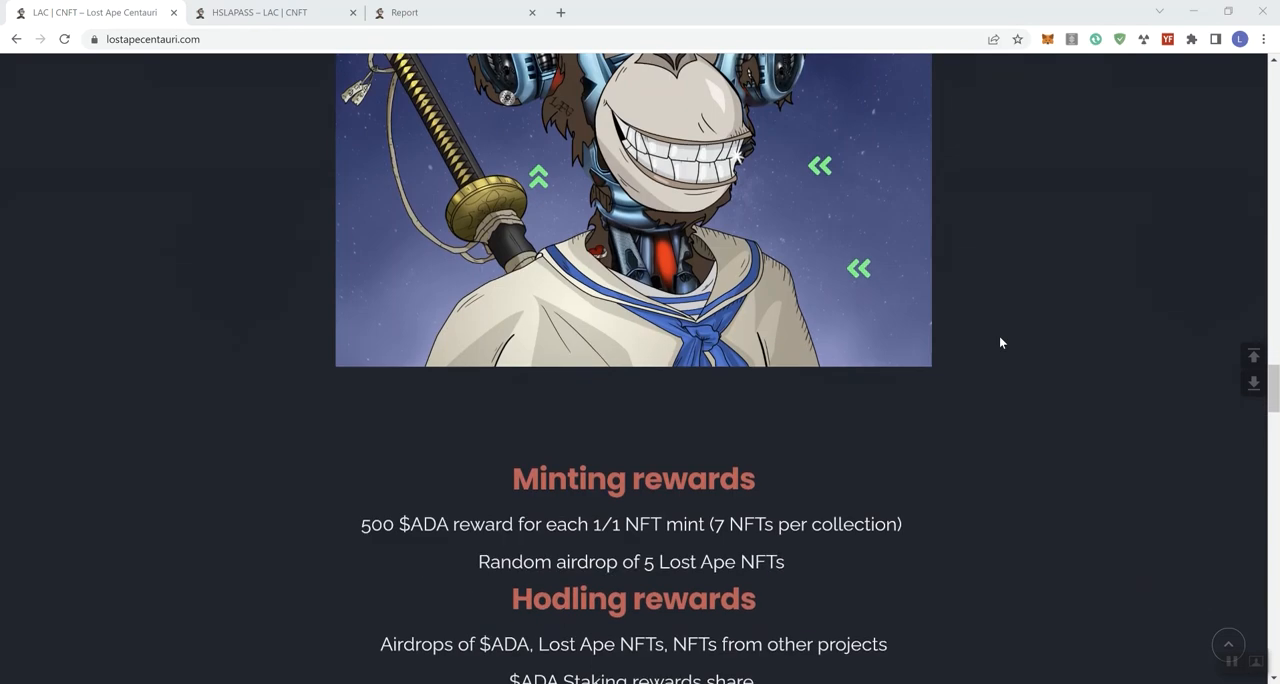
- Scroll down through the Hodling rewards list until the Roadmap heading appears
scroll("down", 3)
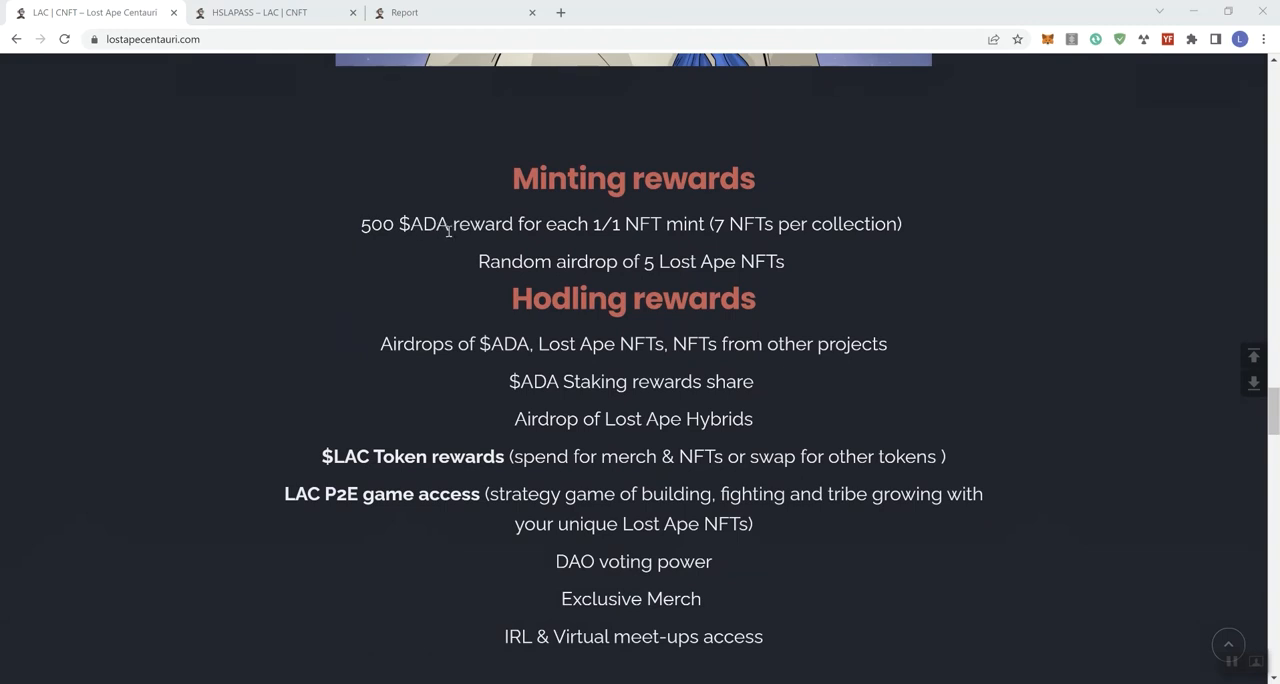
mouse_move(460, 248)
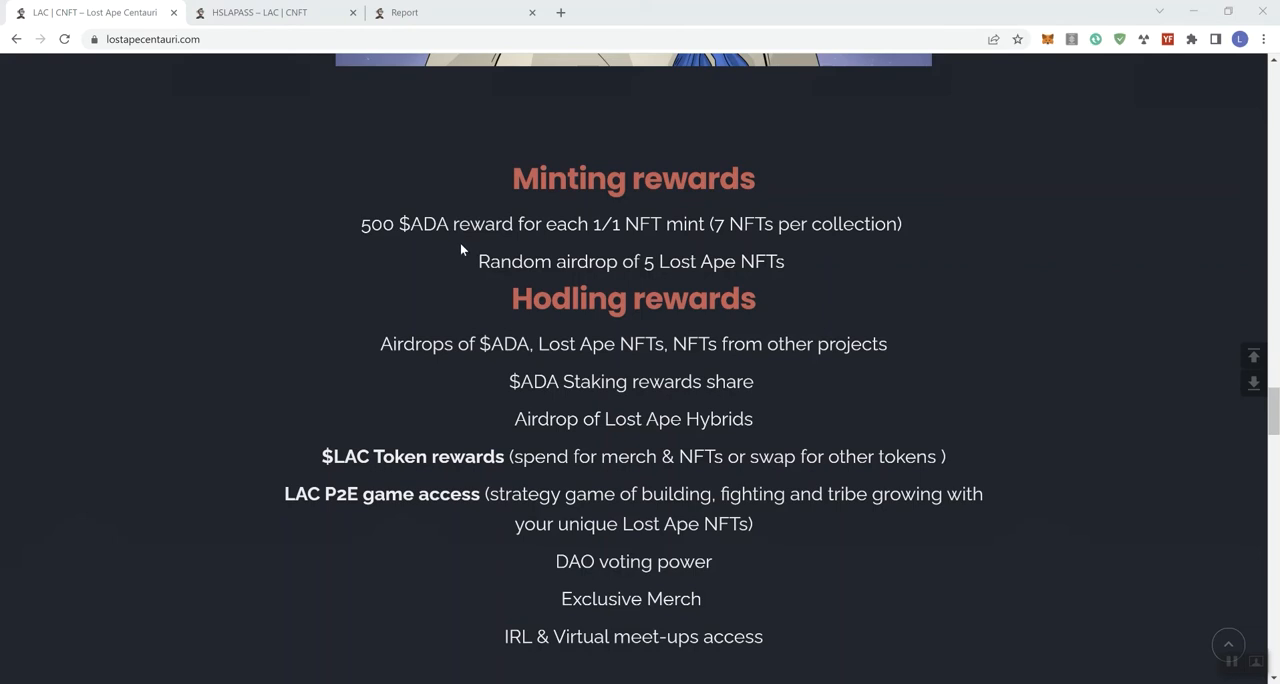
mouse_move(572, 316)
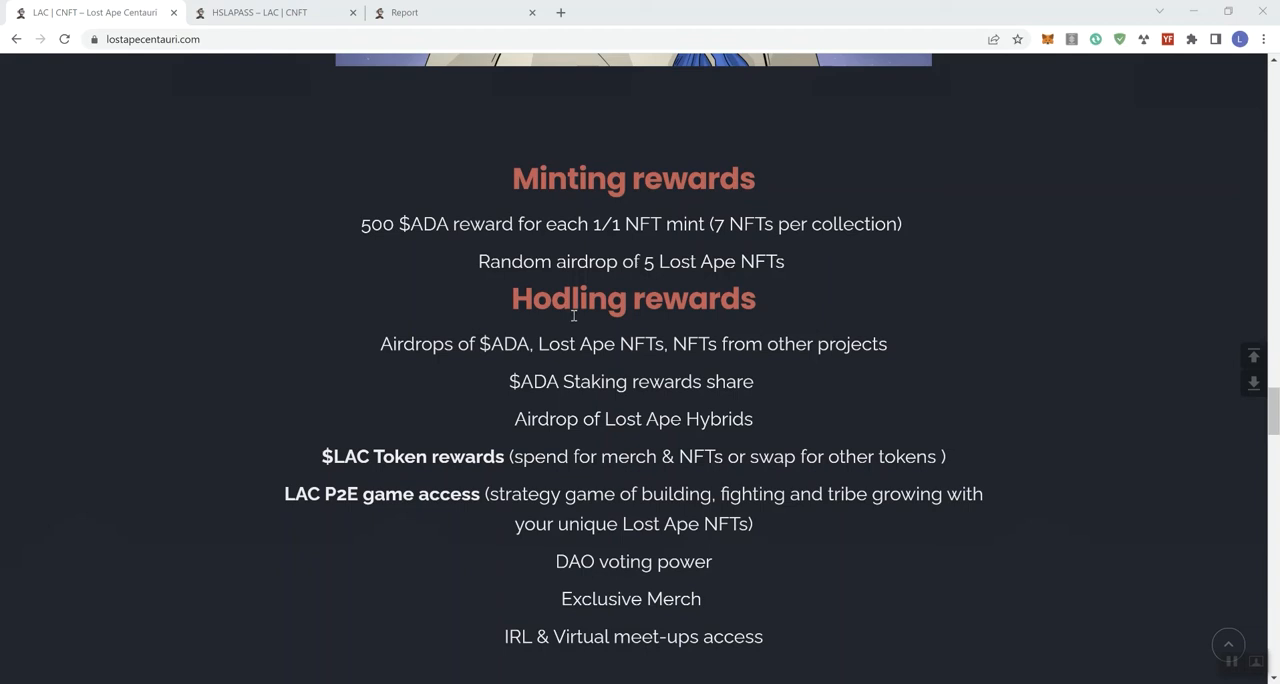
mouse_move(652, 444)
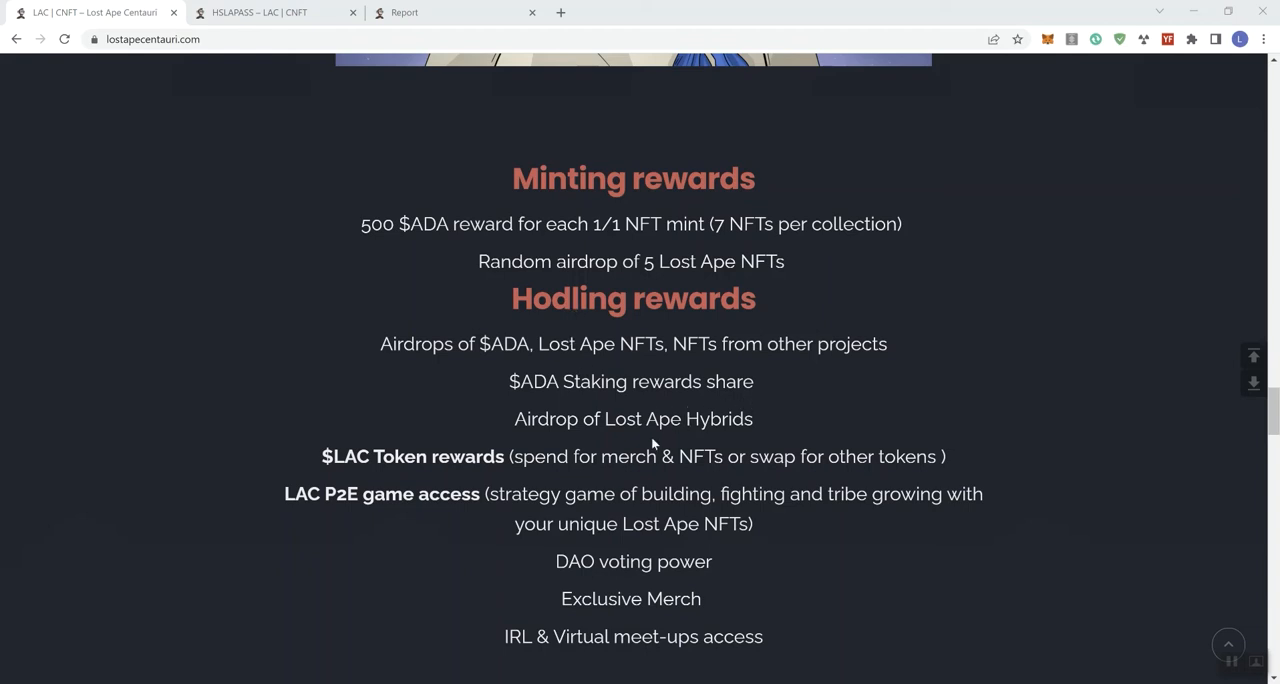
mouse_move(420, 456)
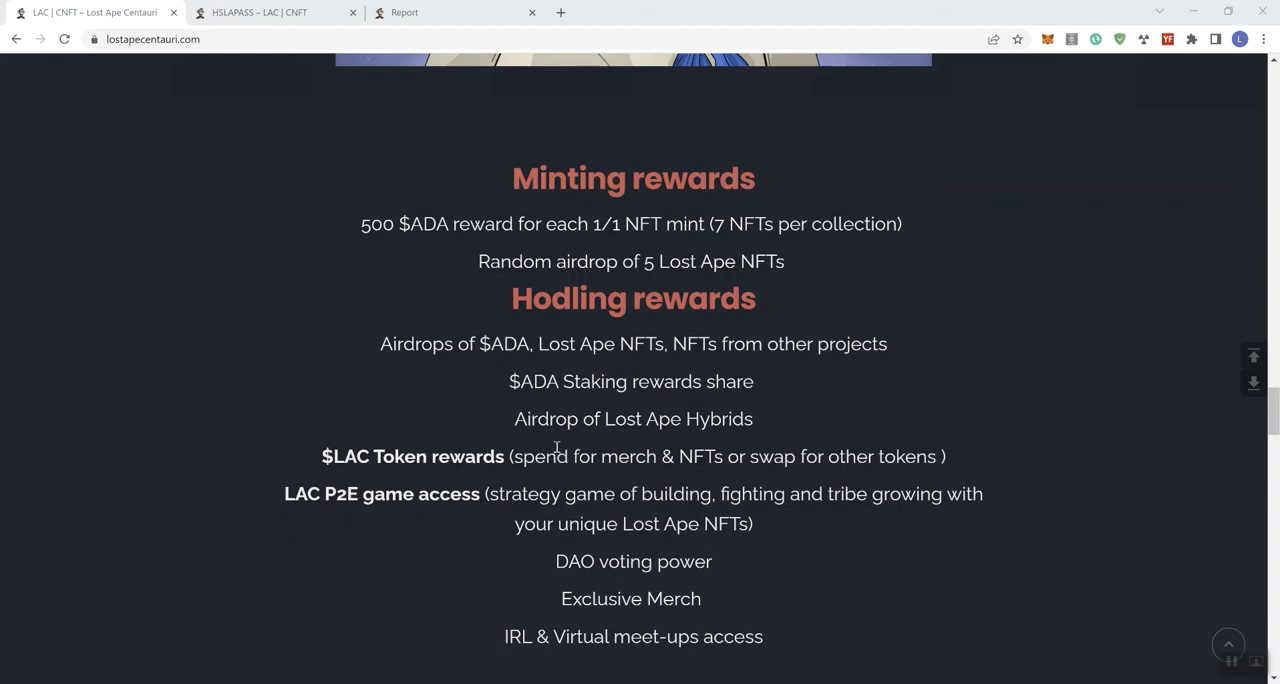
mouse_move(548, 448)
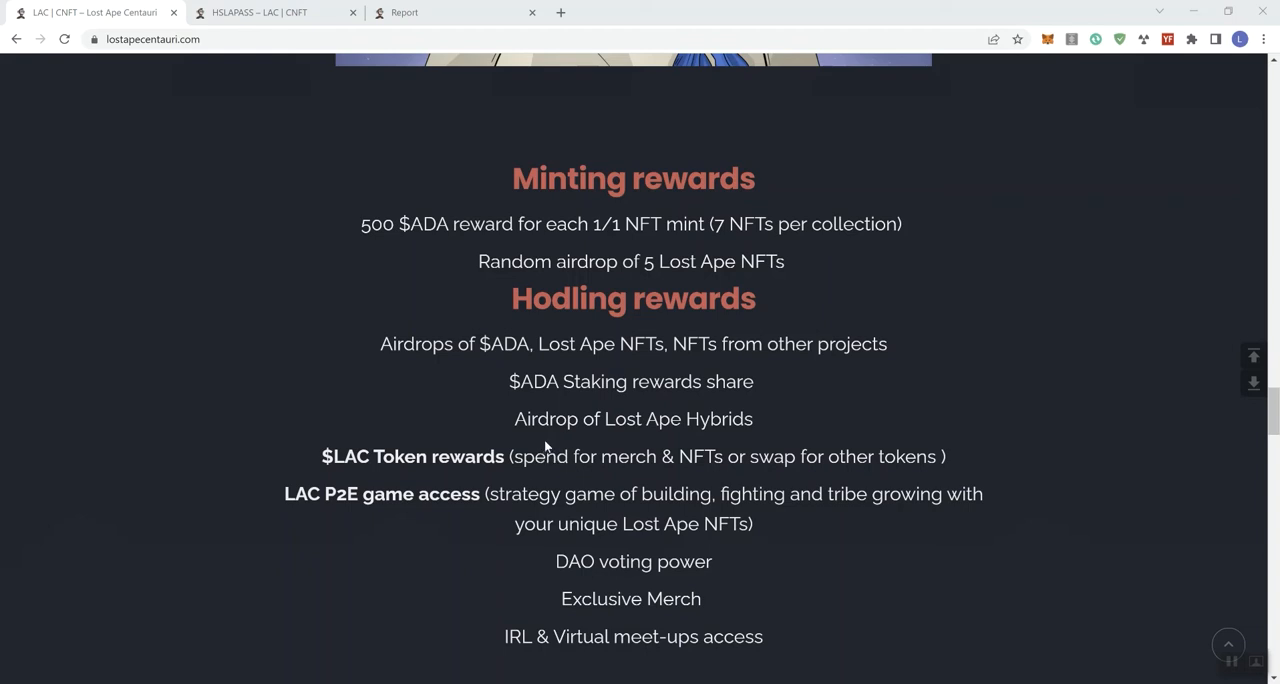
mouse_move(548, 440)
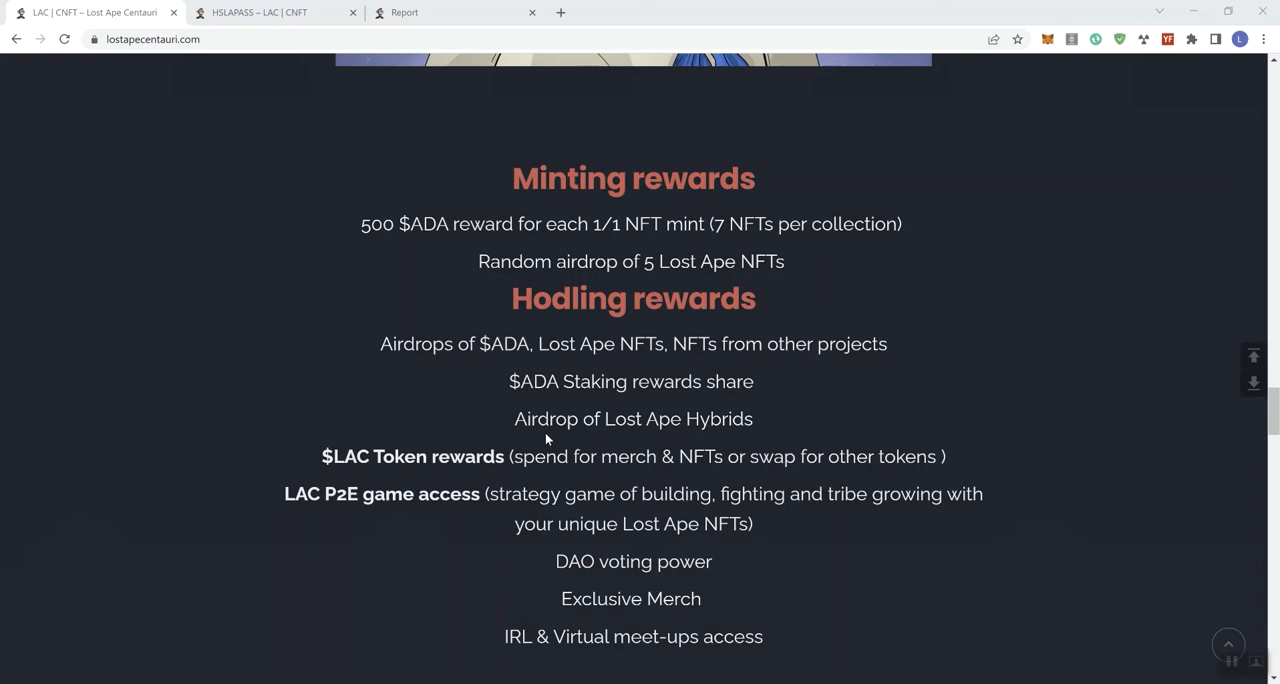
scroll("down", 3)
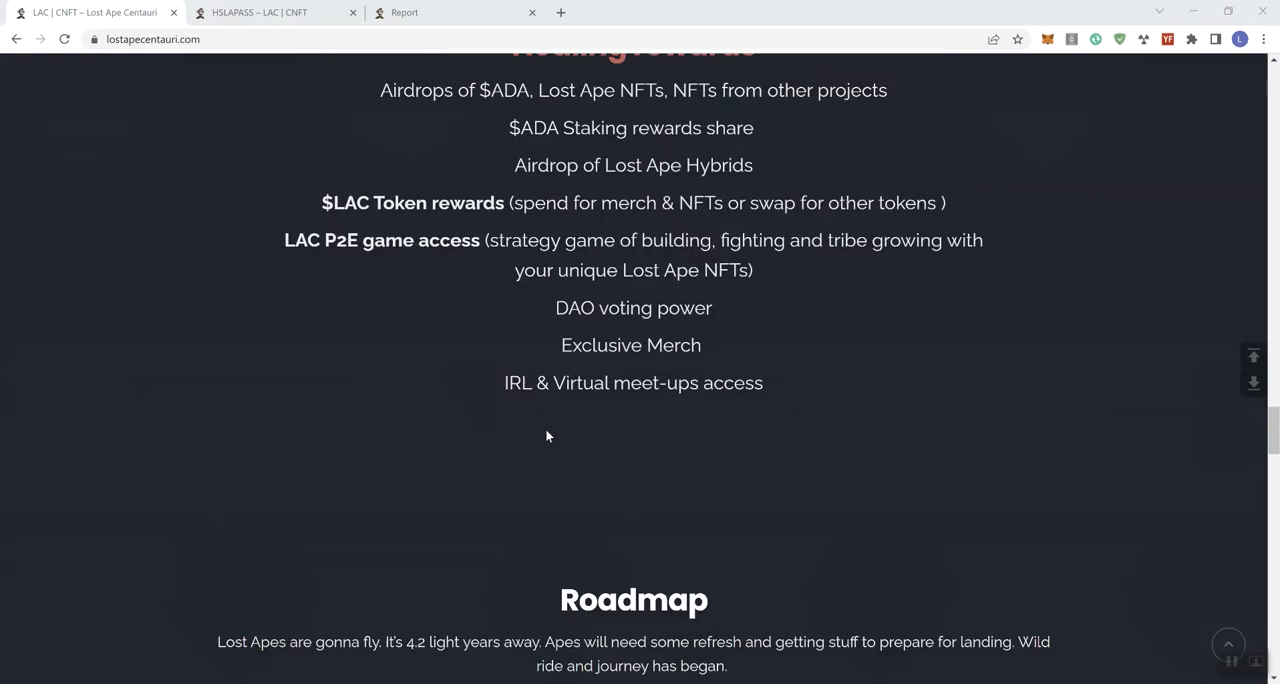
- Scroll down to the Roadmap's 2022 Q2–Q3 and 2023 Q3 entries
scroll("down", 3)
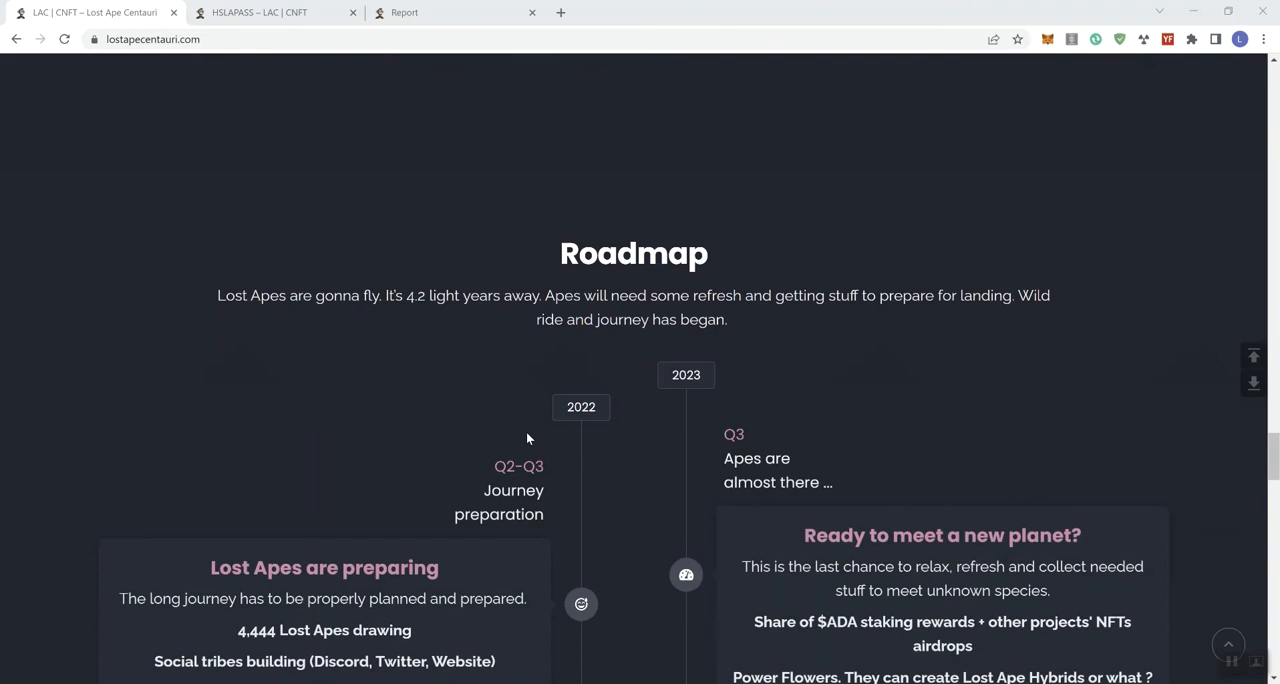
mouse_move(580, 262)
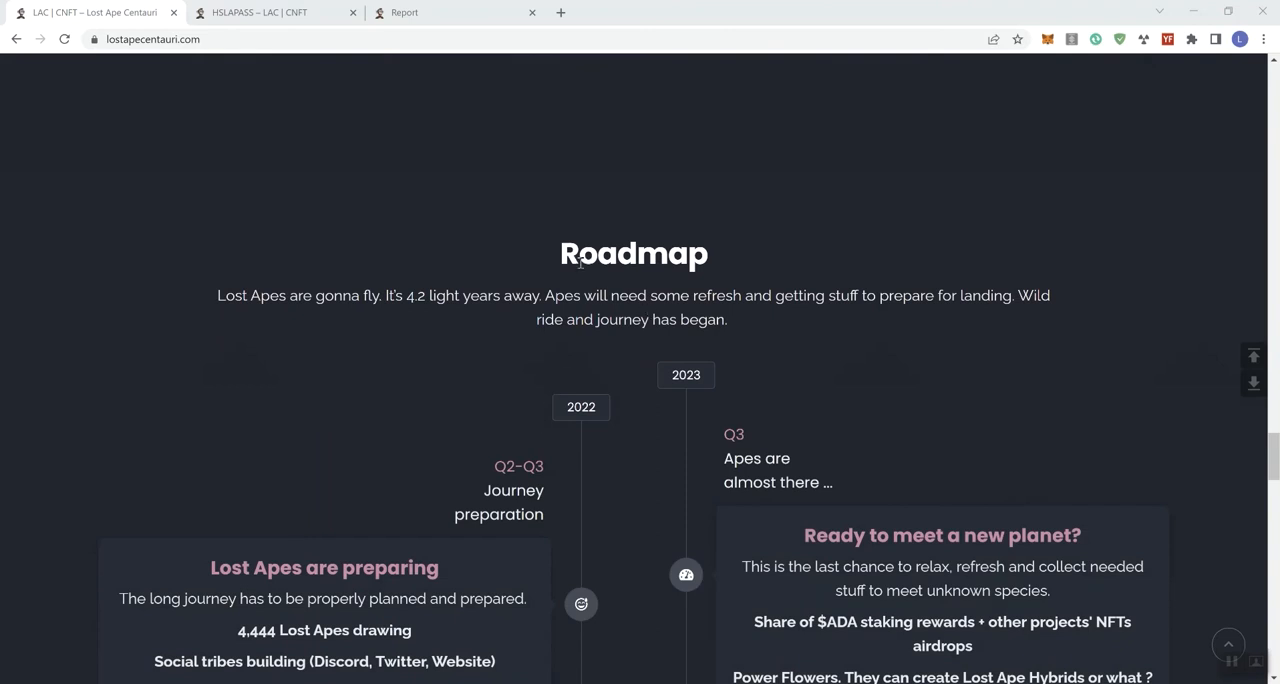
mouse_move(600, 294)
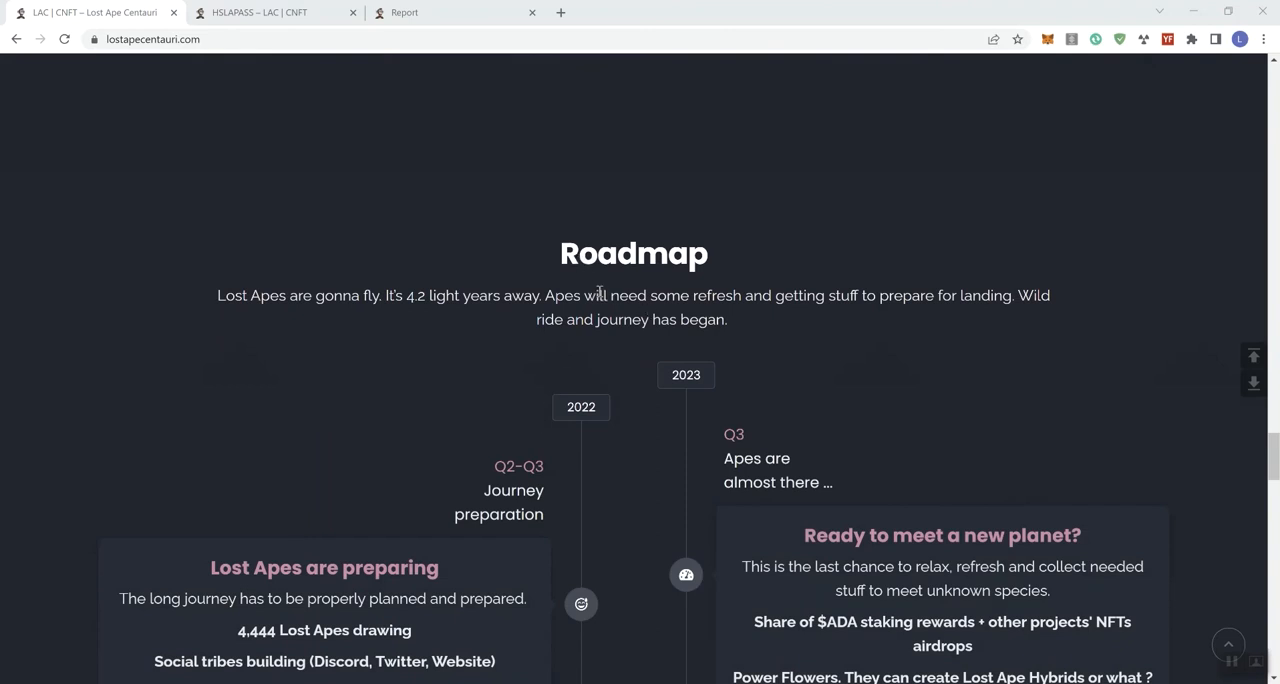
scroll("down", 3)
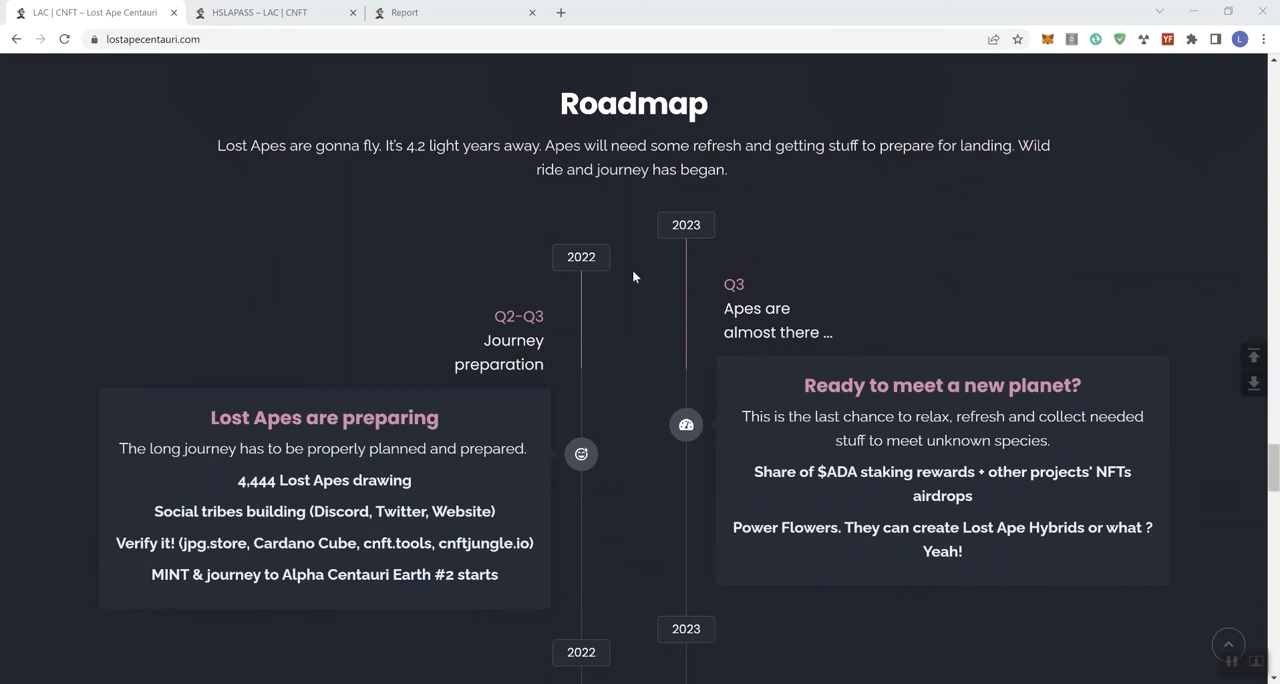
mouse_move(630, 320)
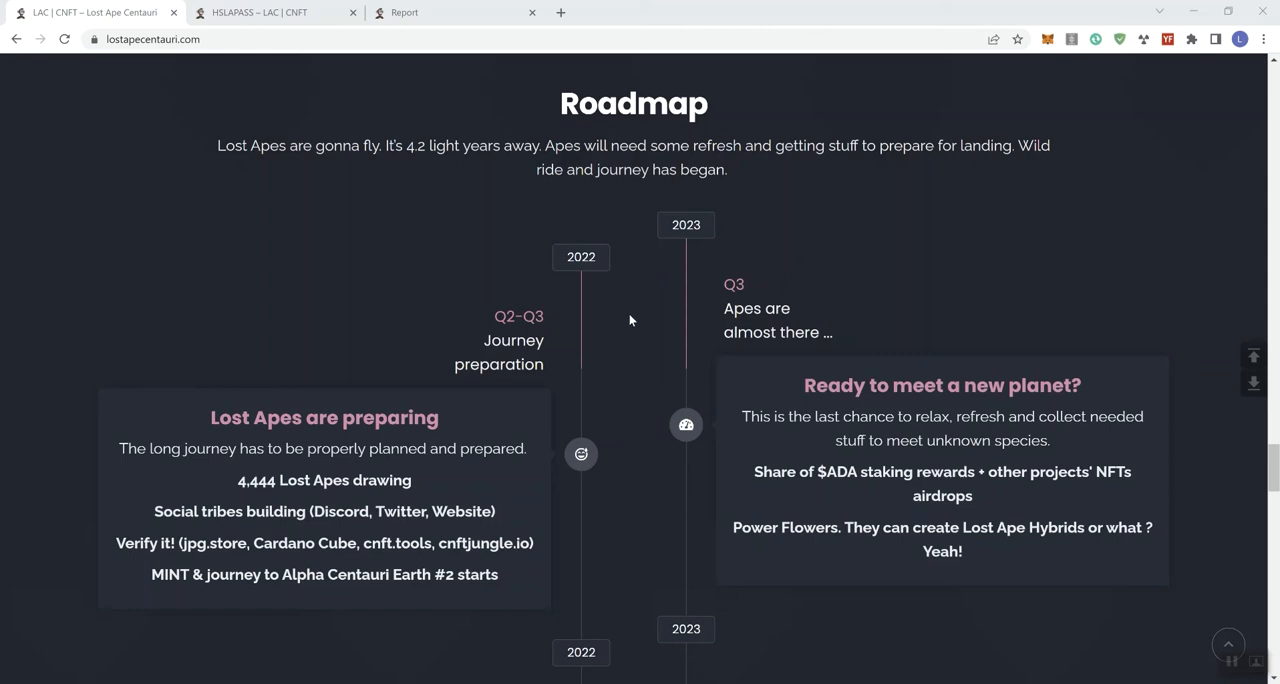
- Scroll down the Roadmap to the 'Apes are flying' and 'Arrived on Earth #2' cards
scroll("down", 3)
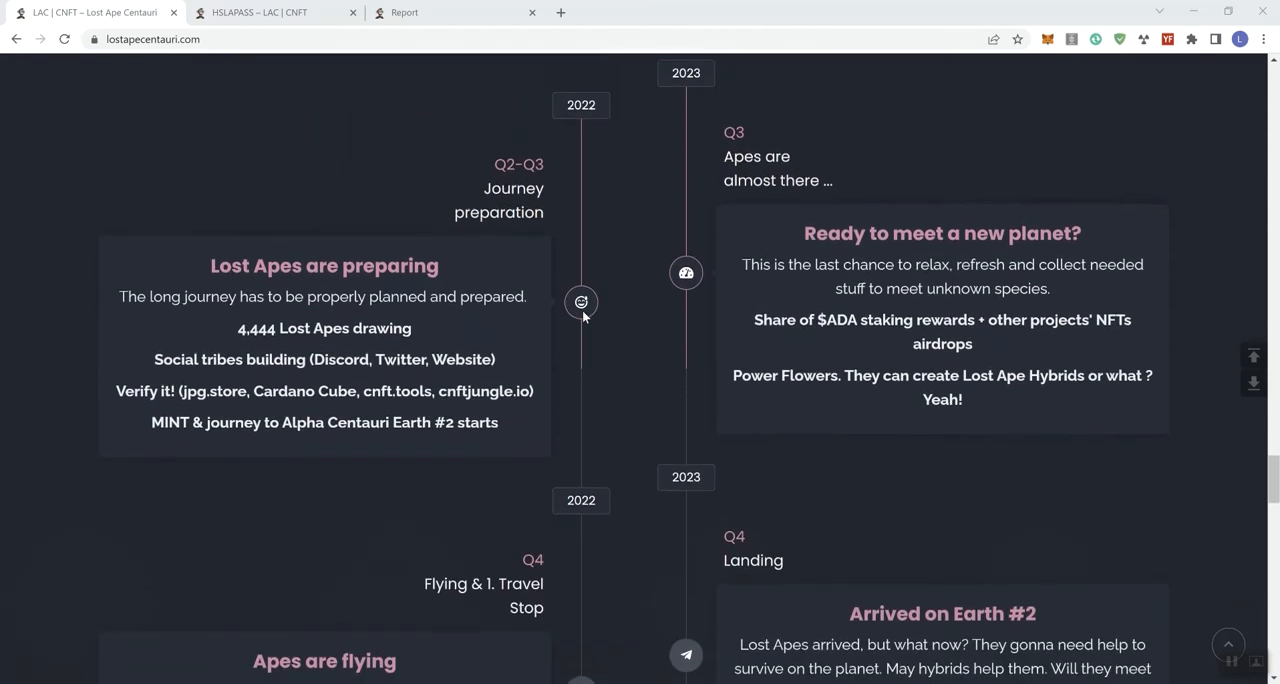
scroll("down", 3)
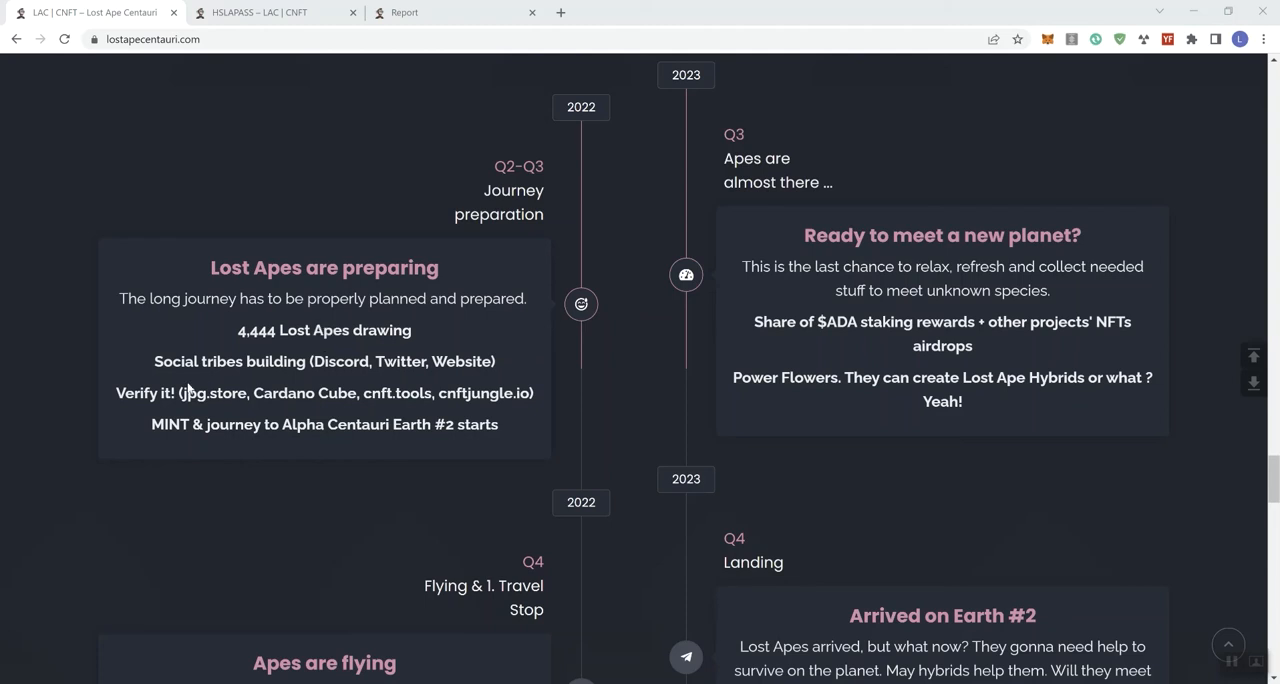
mouse_move(340, 360)
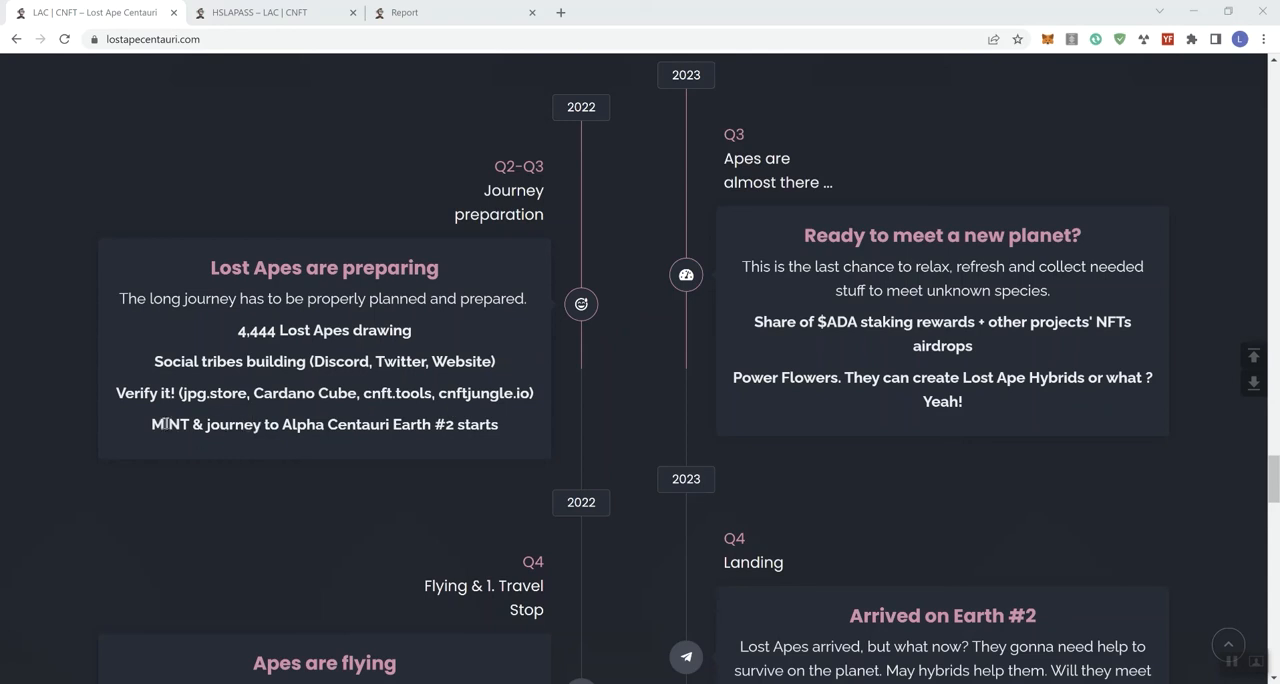
scroll("down", 3)
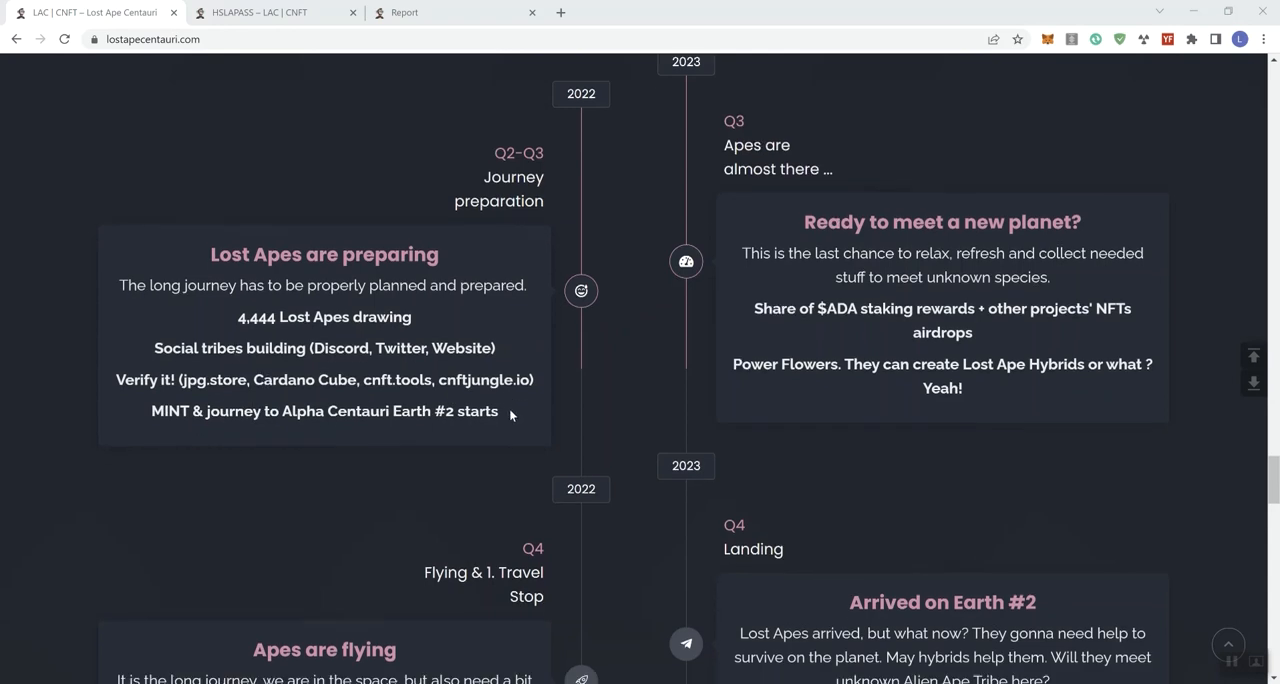
scroll("down", 3)
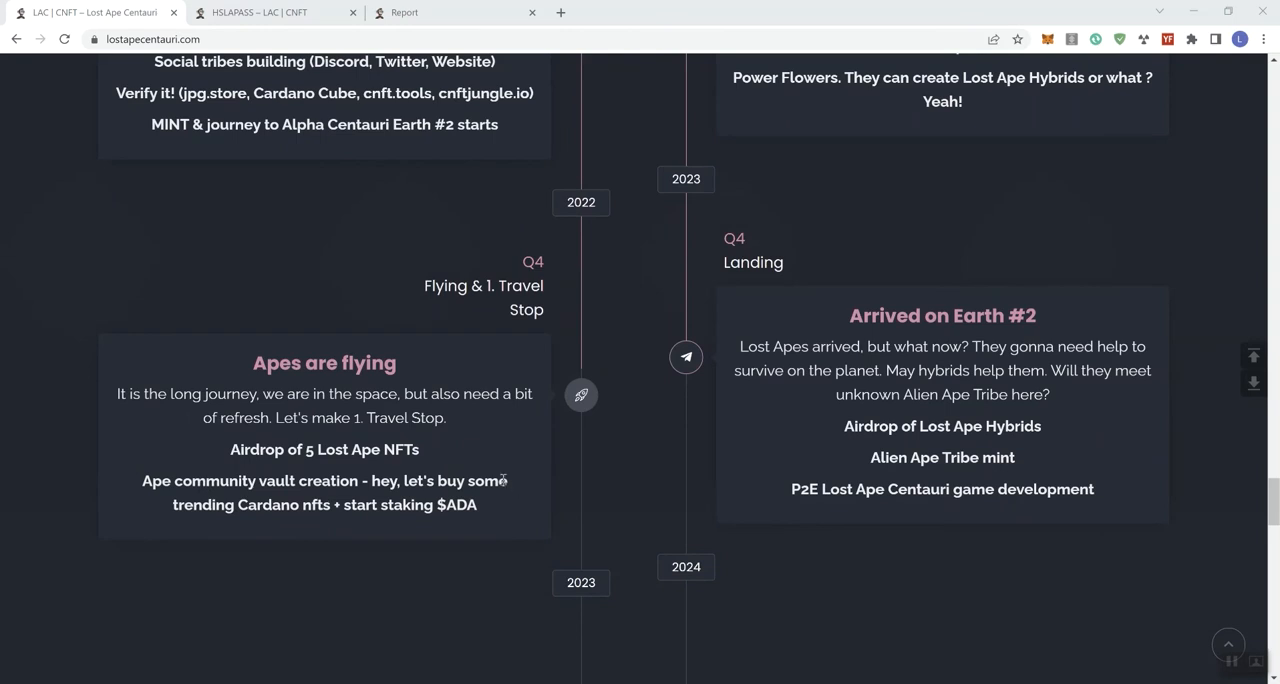
- Scroll down to the 'Apes closer & closer' and 'Get use to it' roadmap cards
scroll("down", 3)
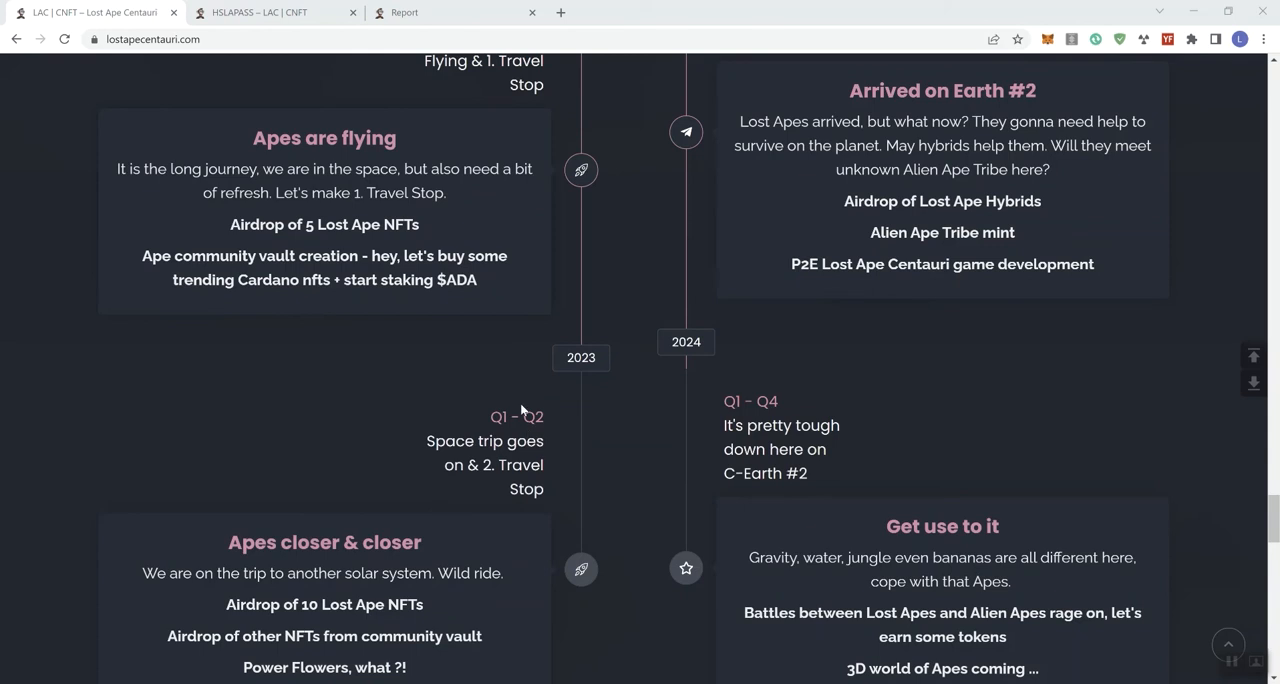
mouse_move(408, 488)
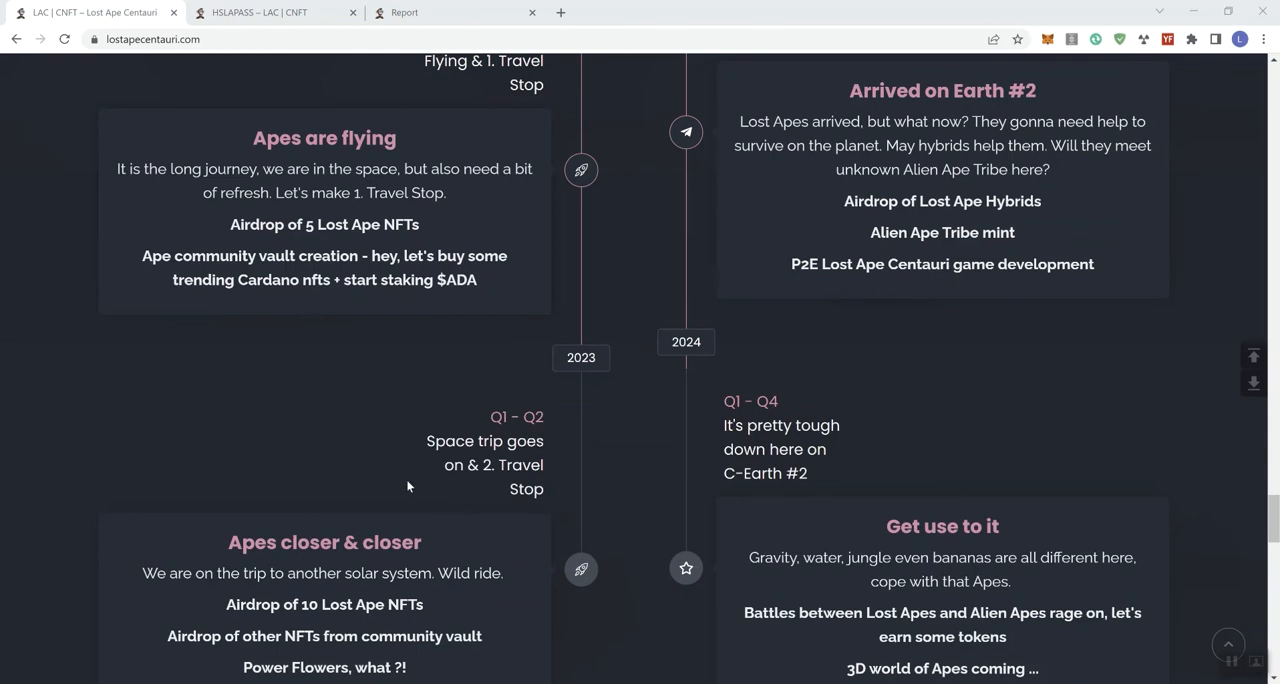
scroll("down", 3)
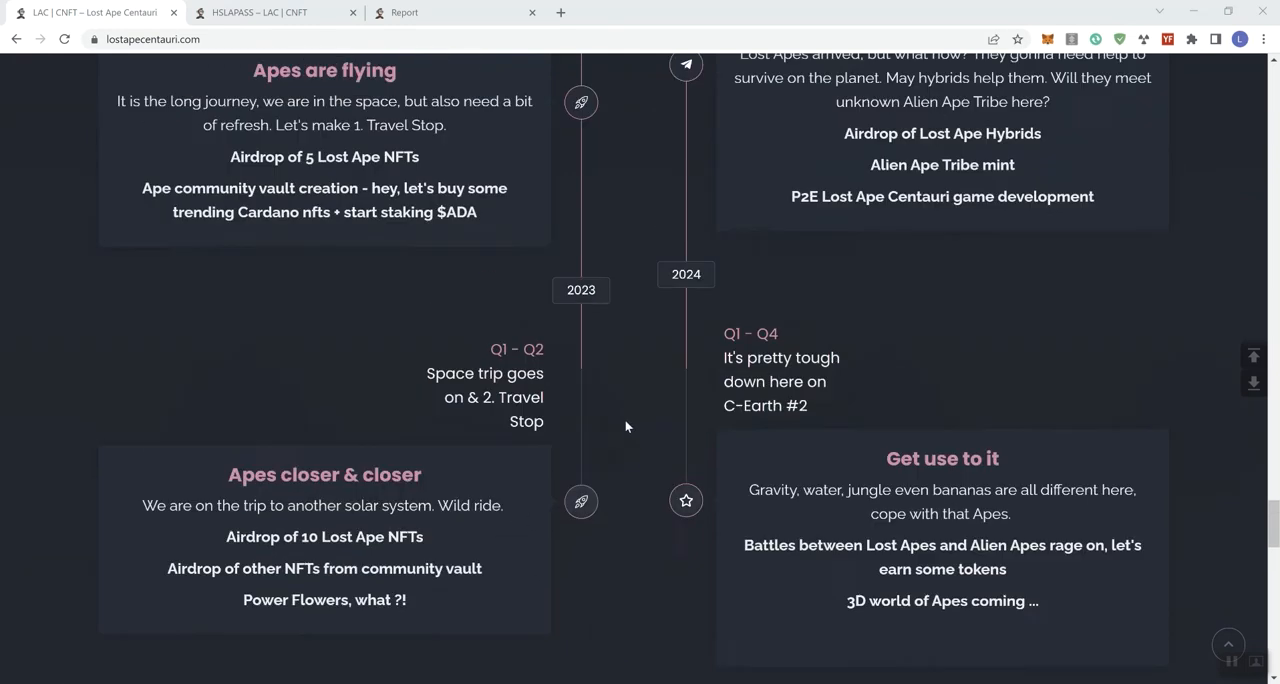
- Scroll back up to the first two roadmap cards under the Roadmap heading
scroll("up", 3)
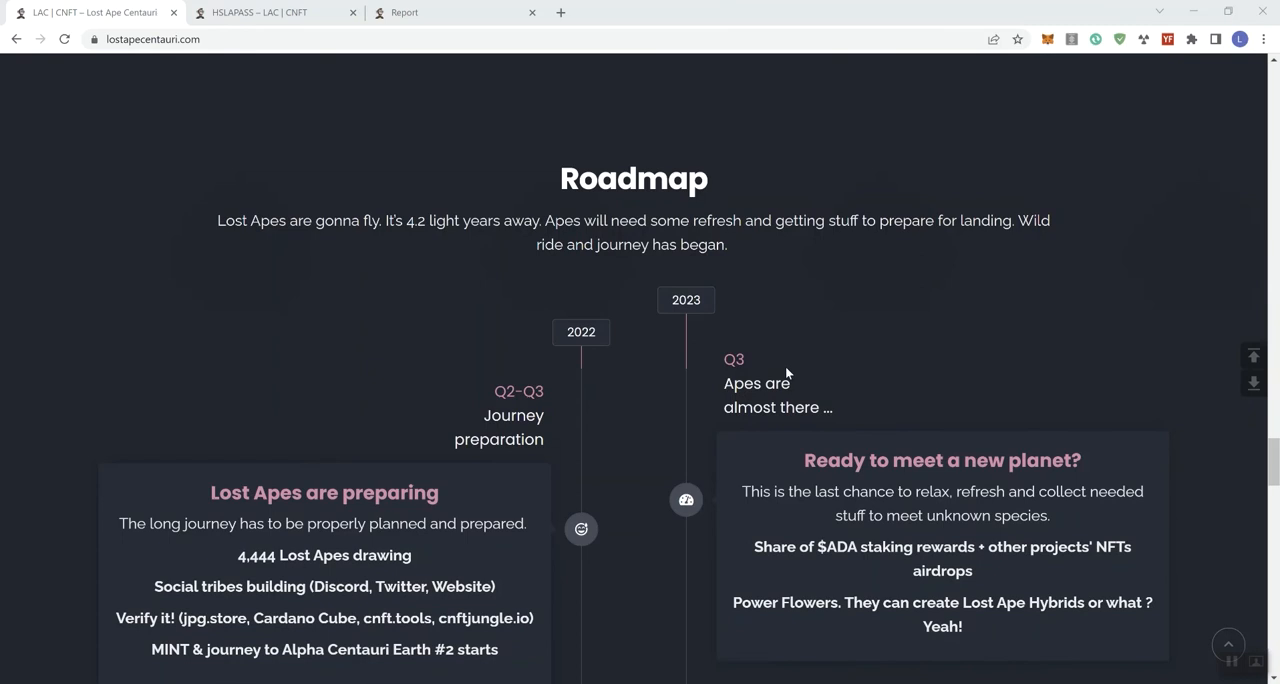
mouse_move(968, 410)
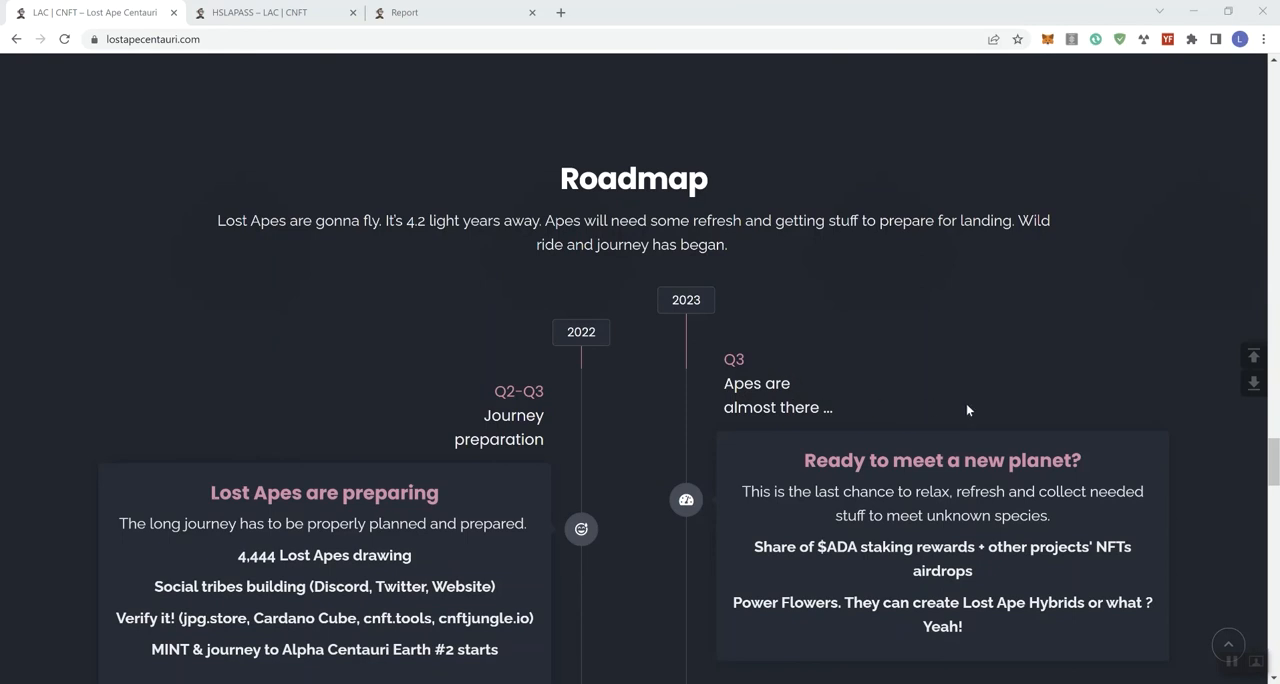
scroll("down", 3)
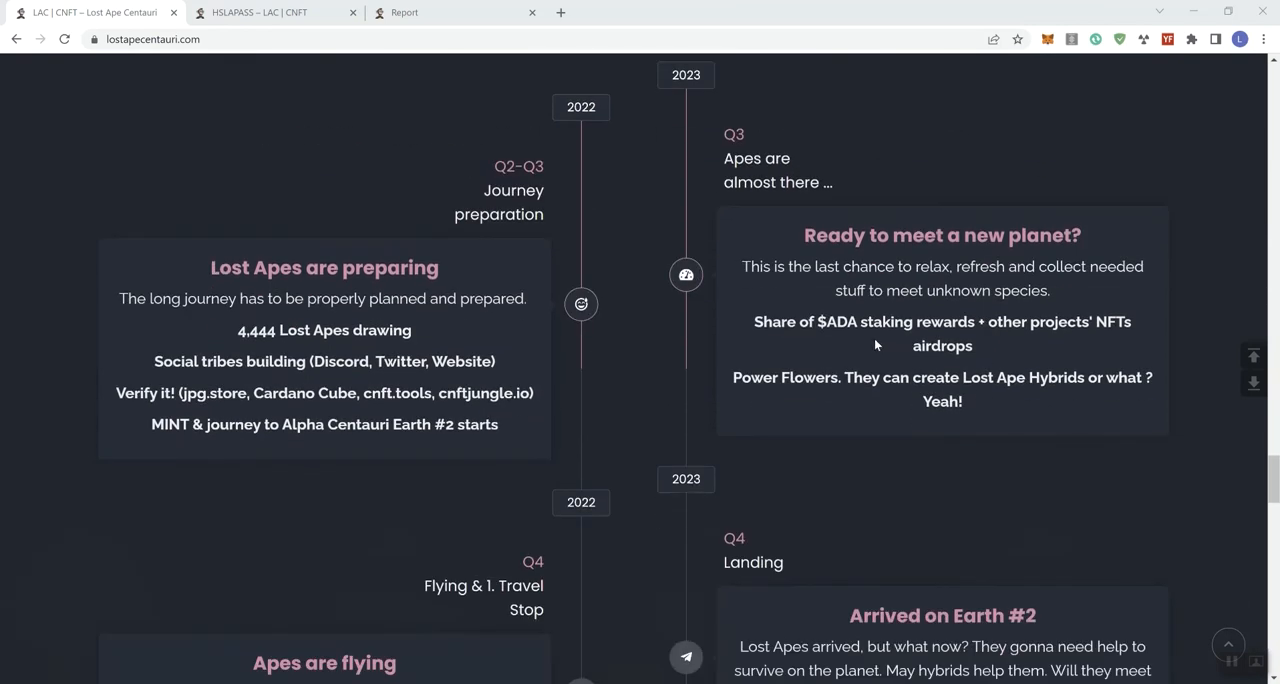
mouse_move(1108, 338)
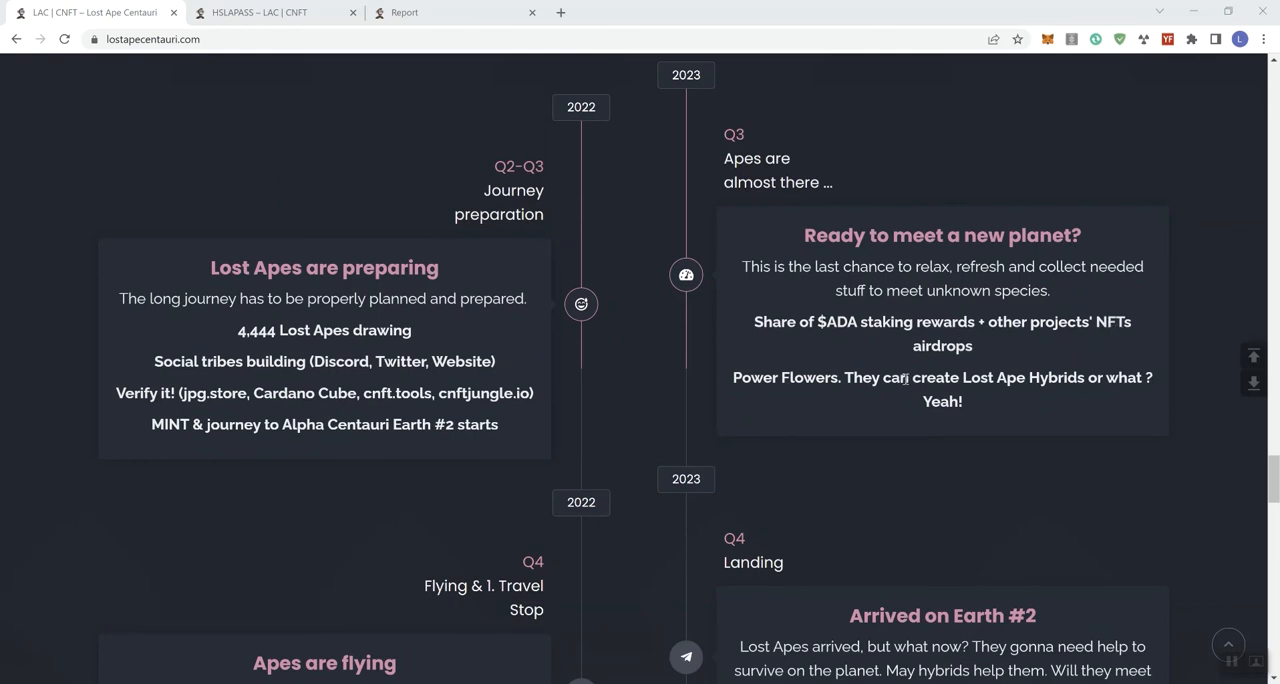
mouse_move(816, 392)
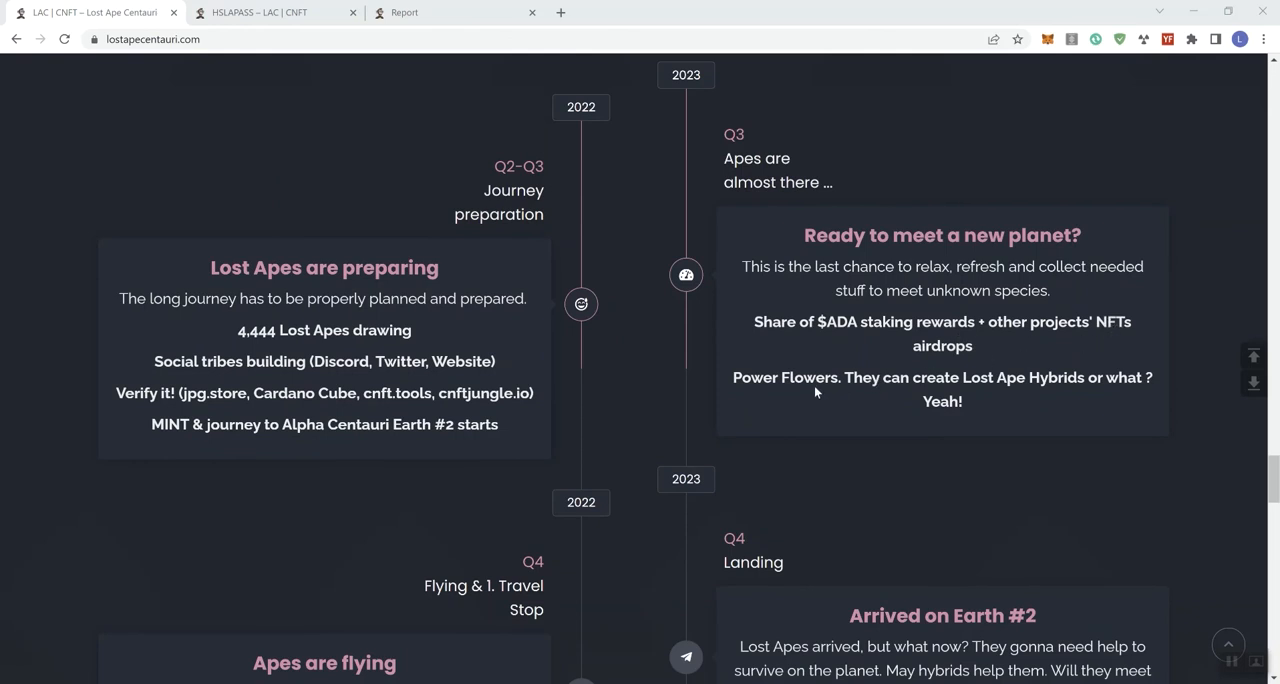
mouse_move(862, 412)
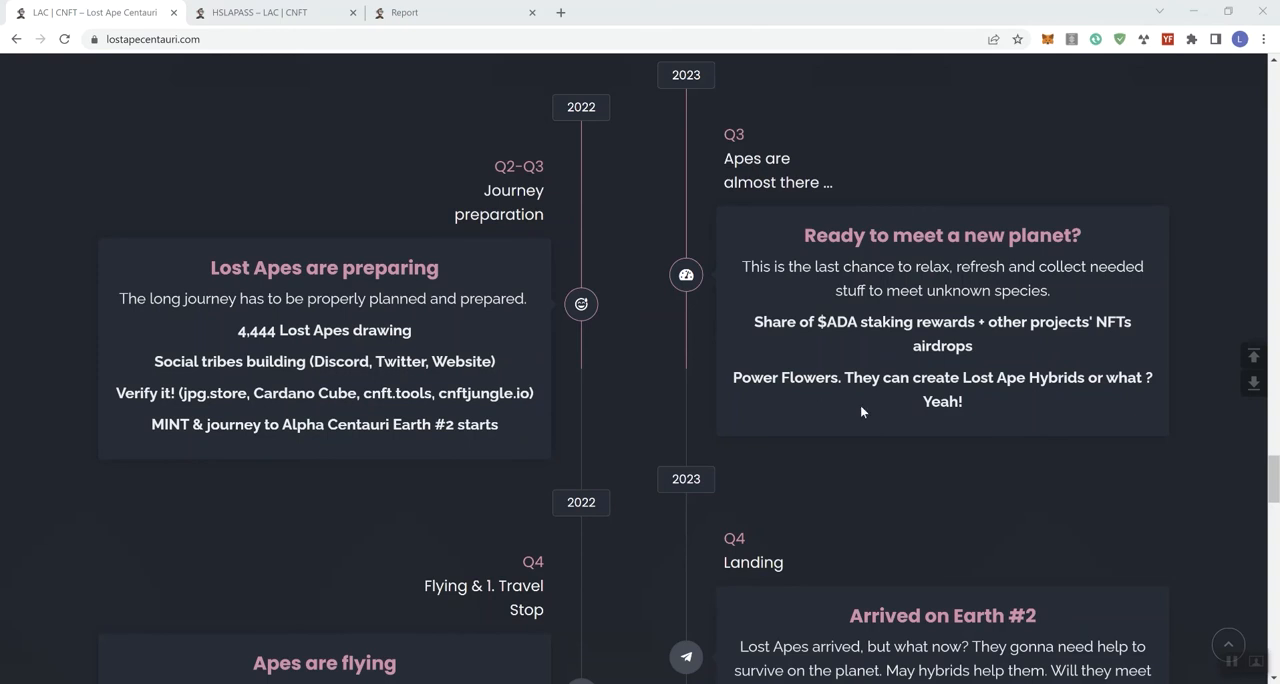
- Scroll down the roadmap past 'Arrived on Earth #2' toward 'Get use to it'
scroll("down", 3)
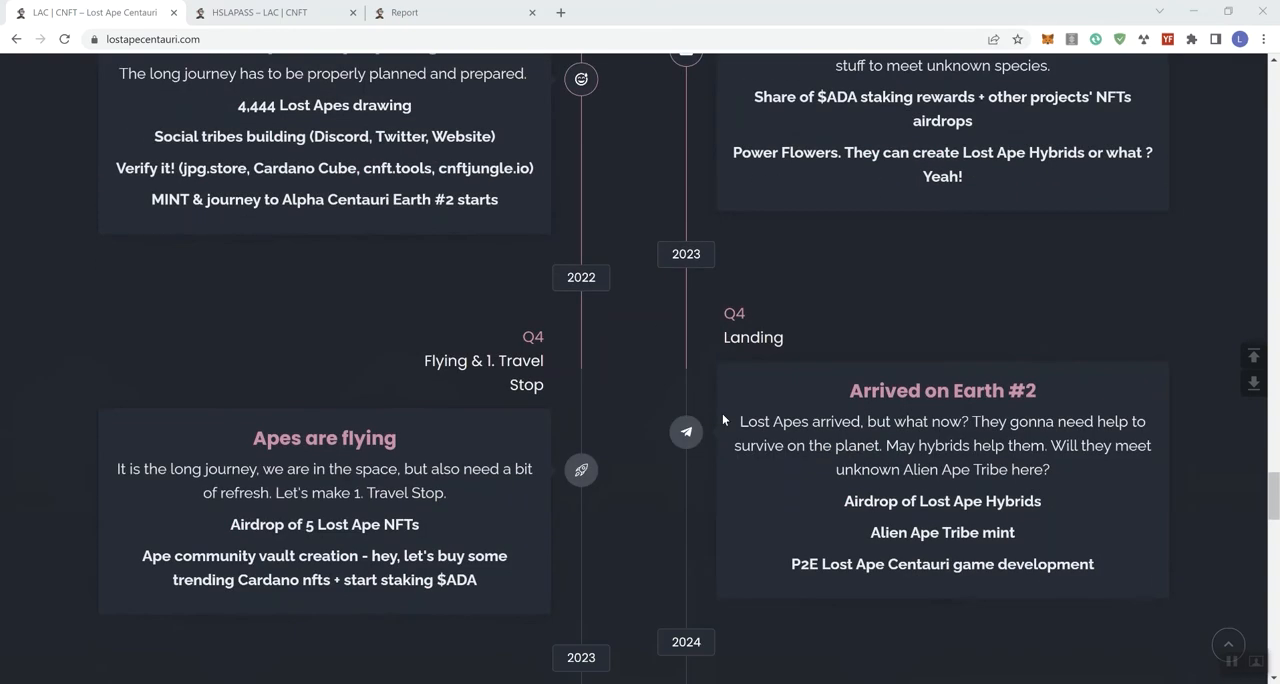
mouse_move(736, 388)
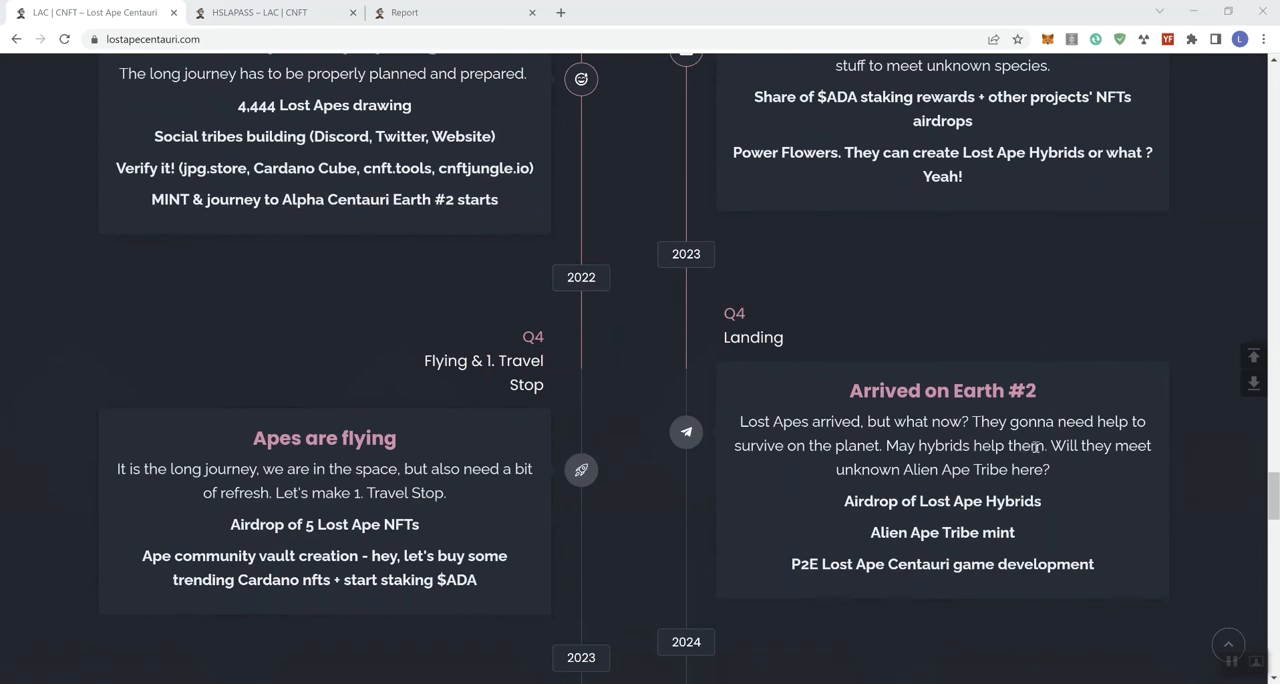
mouse_move(856, 524)
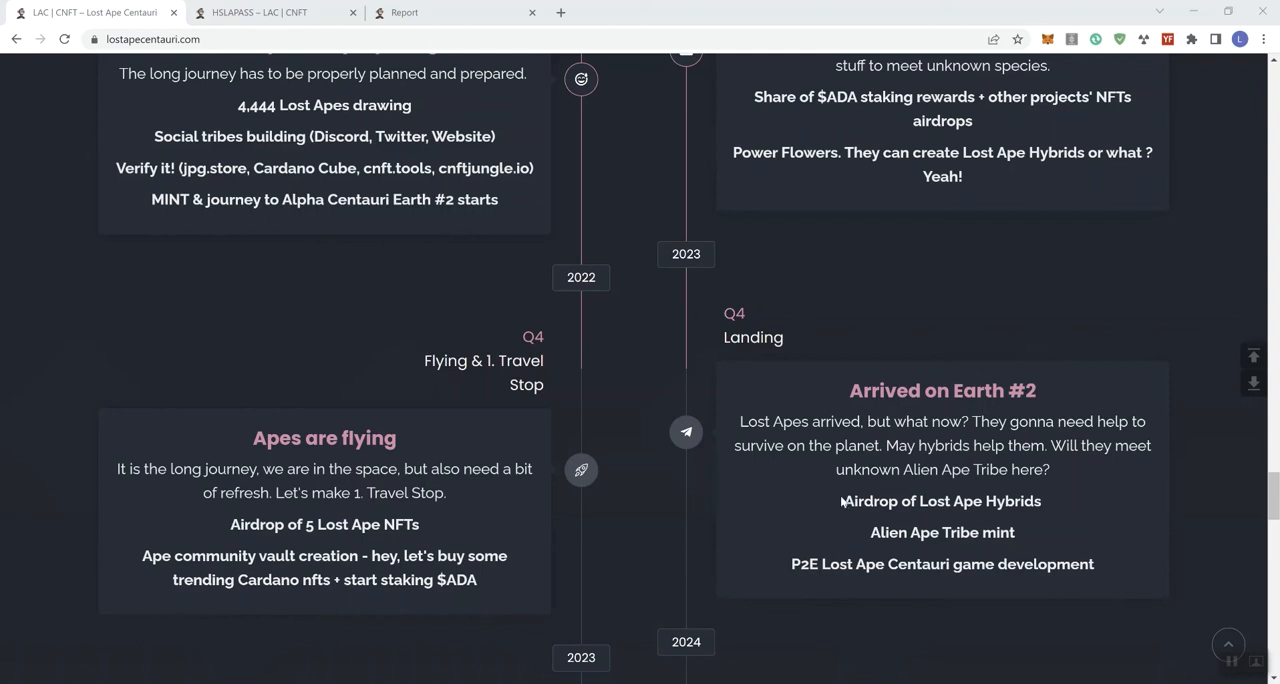
mouse_move(838, 502)
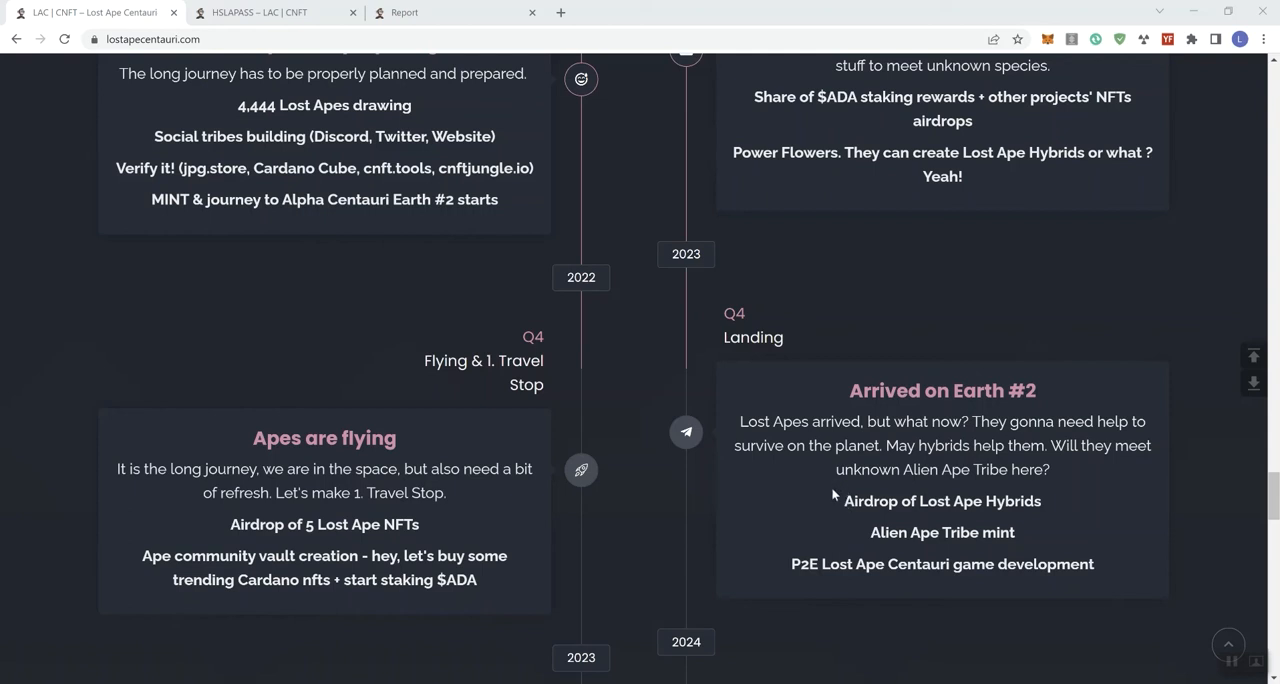
mouse_move(684, 390)
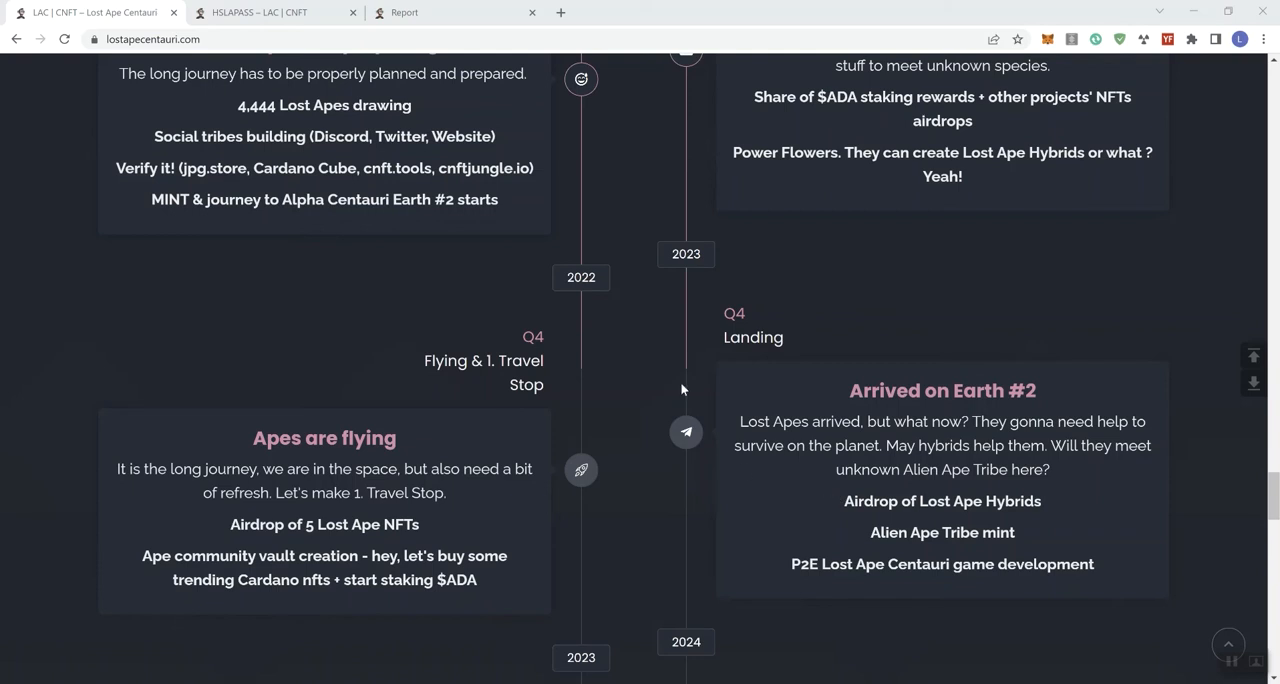
mouse_move(686, 290)
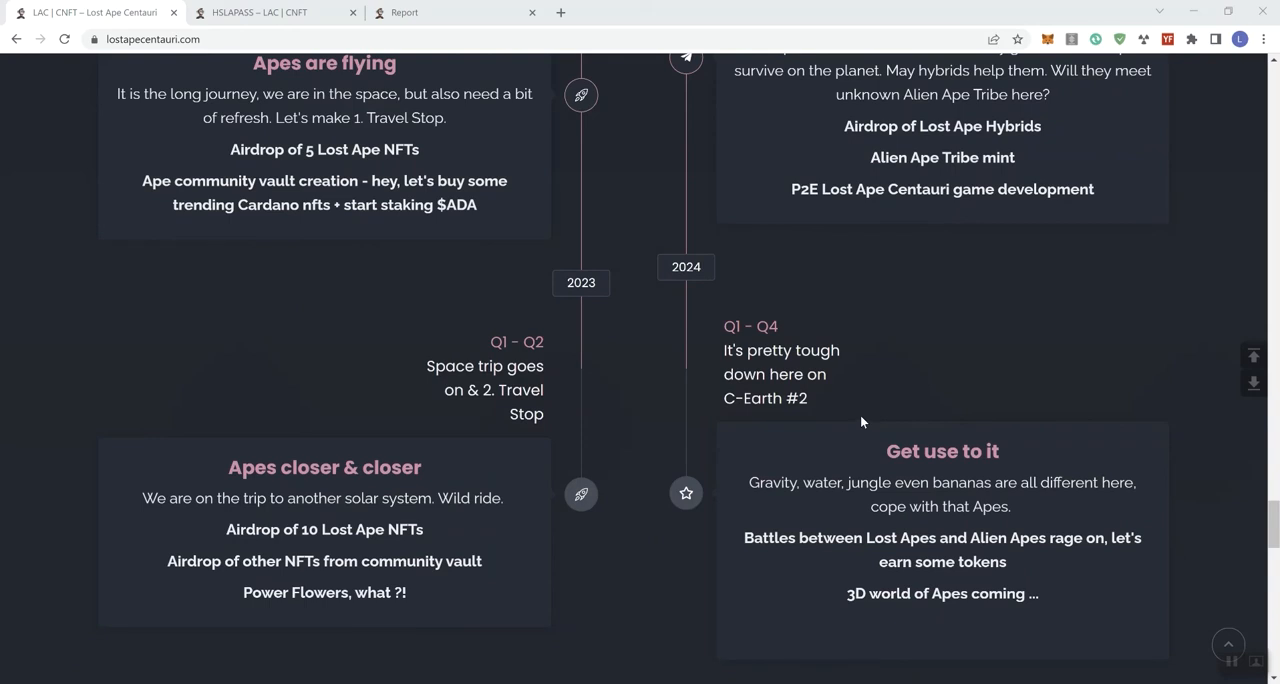
mouse_move(684, 294)
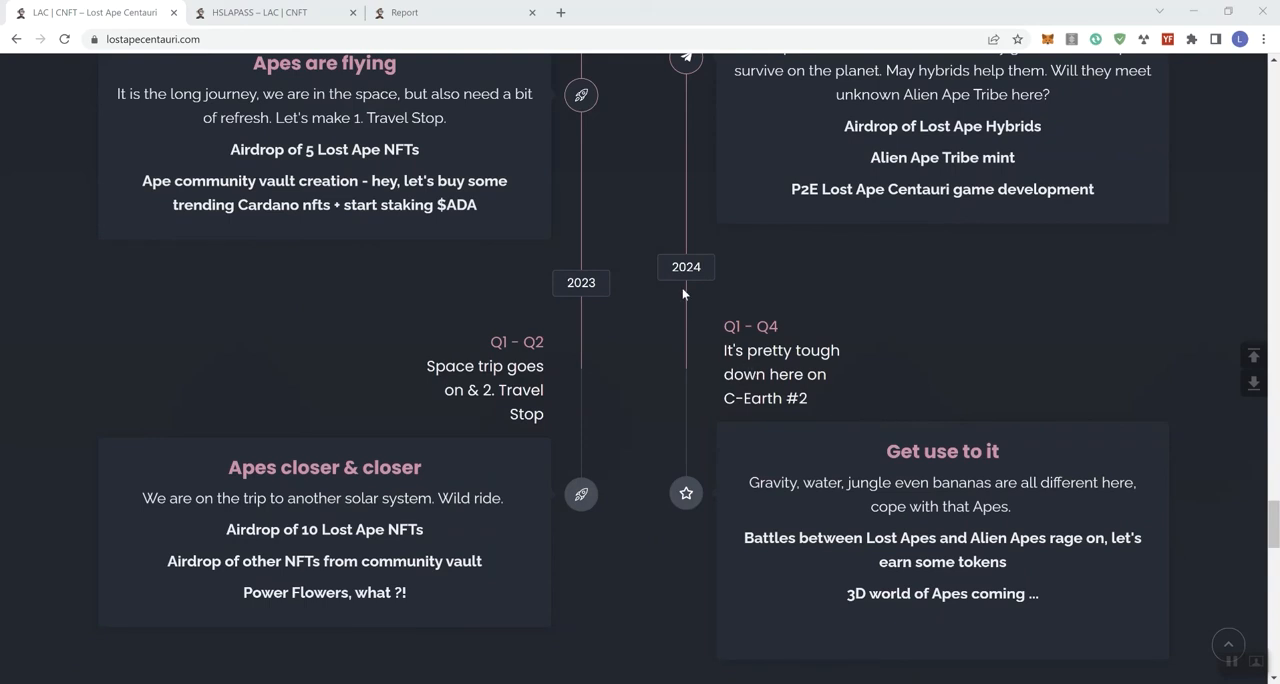
mouse_move(796, 336)
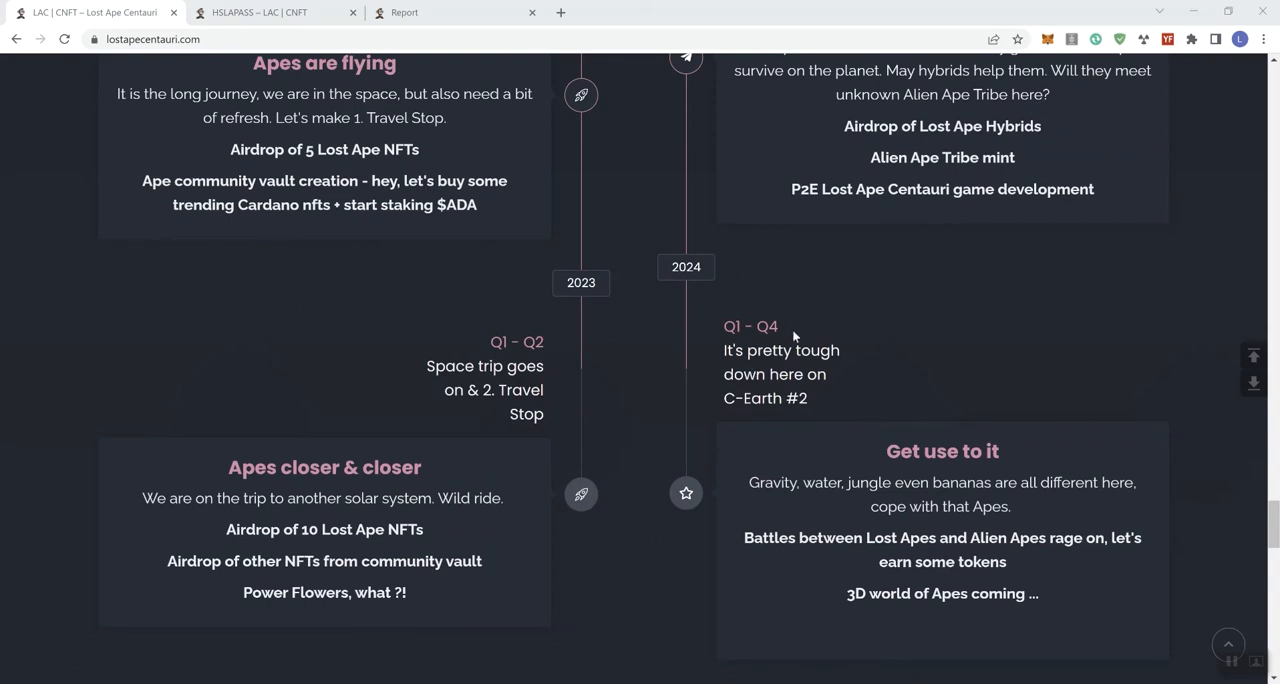
mouse_move(810, 516)
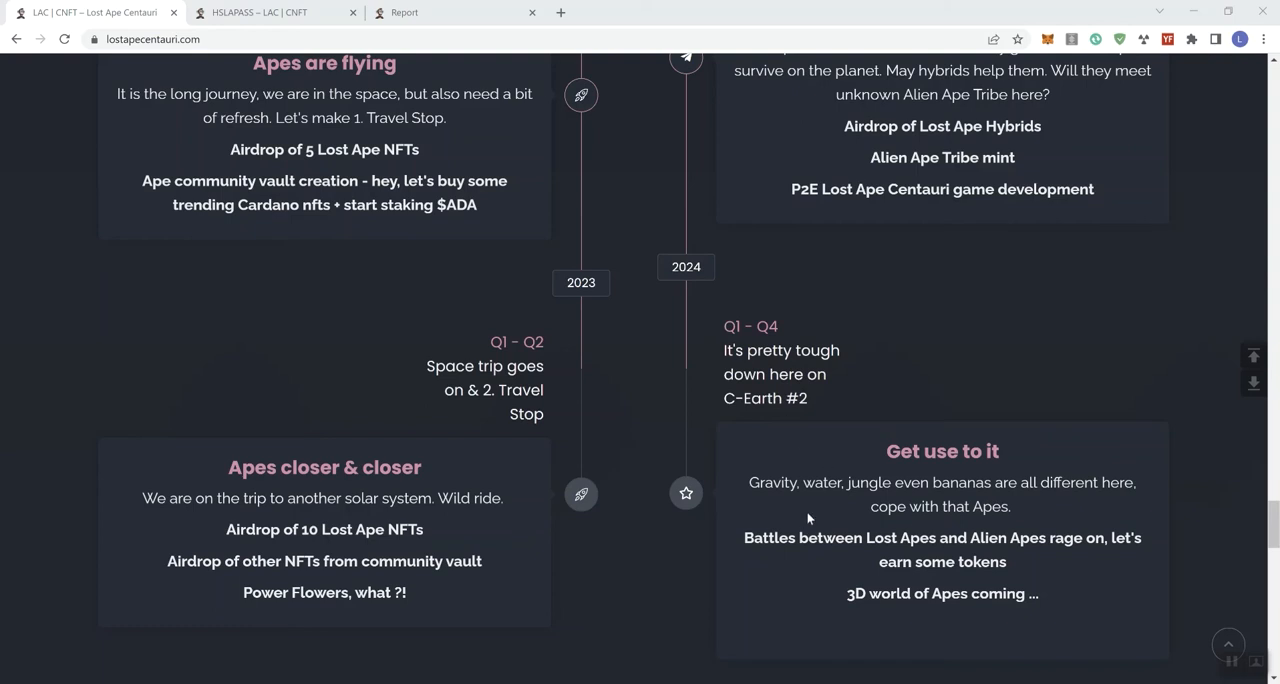
mouse_move(804, 504)
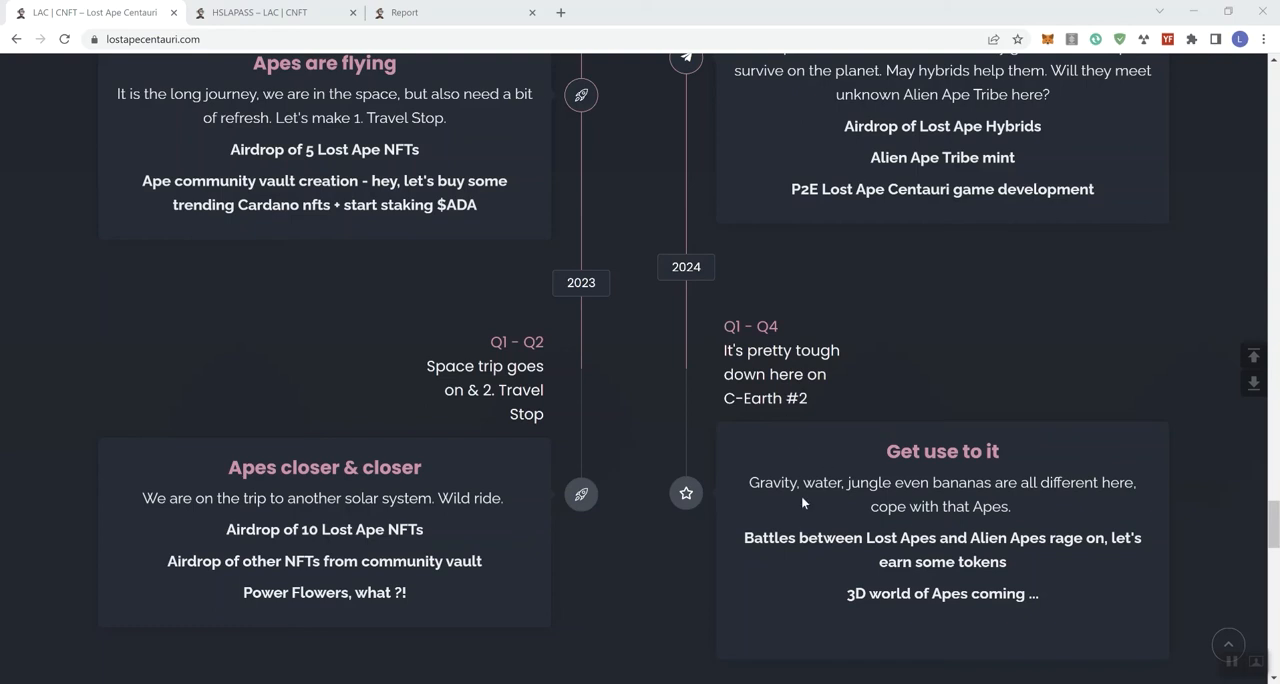
mouse_move(790, 532)
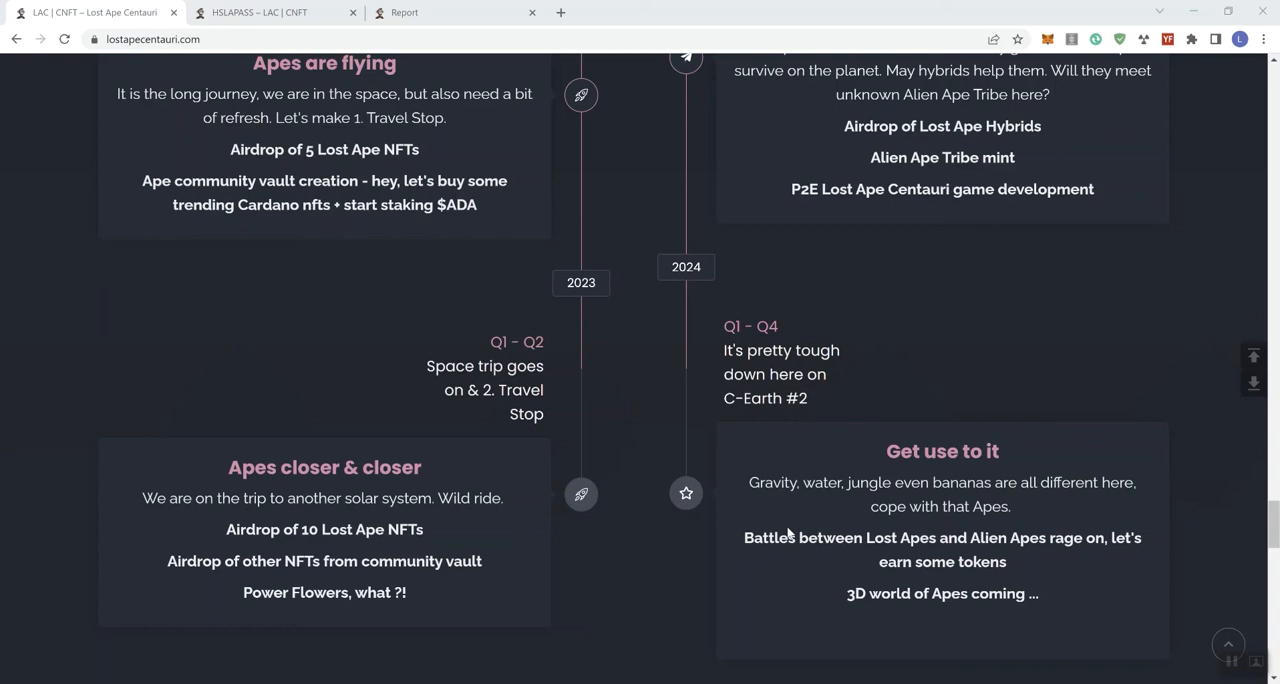
mouse_move(784, 548)
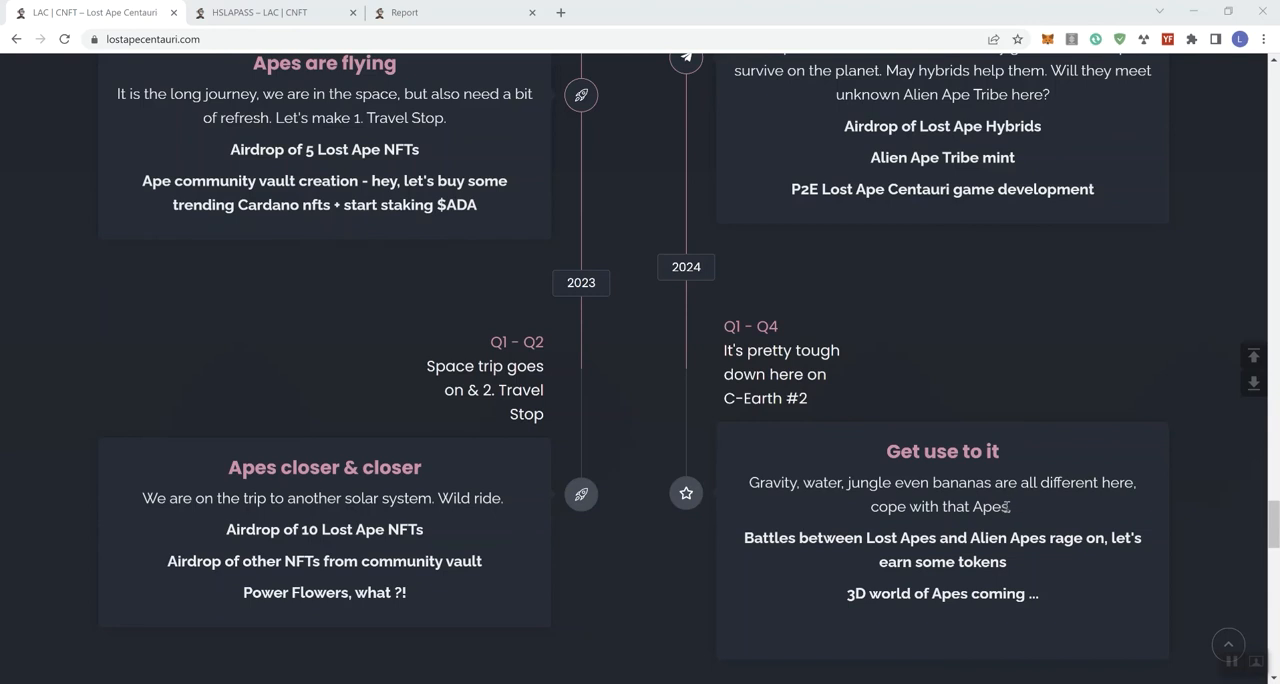
- Scroll down to the Team section, then back up to 'Lost Apes are preparing' cards
scroll("down", 3)
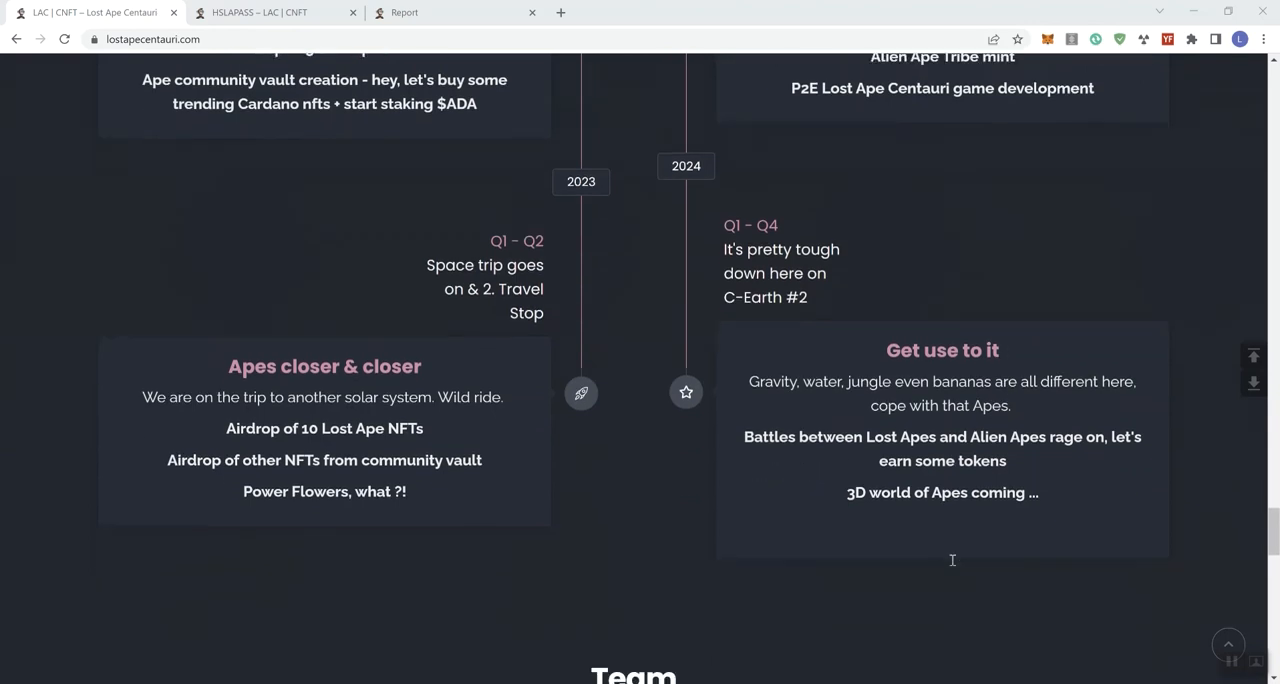
scroll("down", 3)
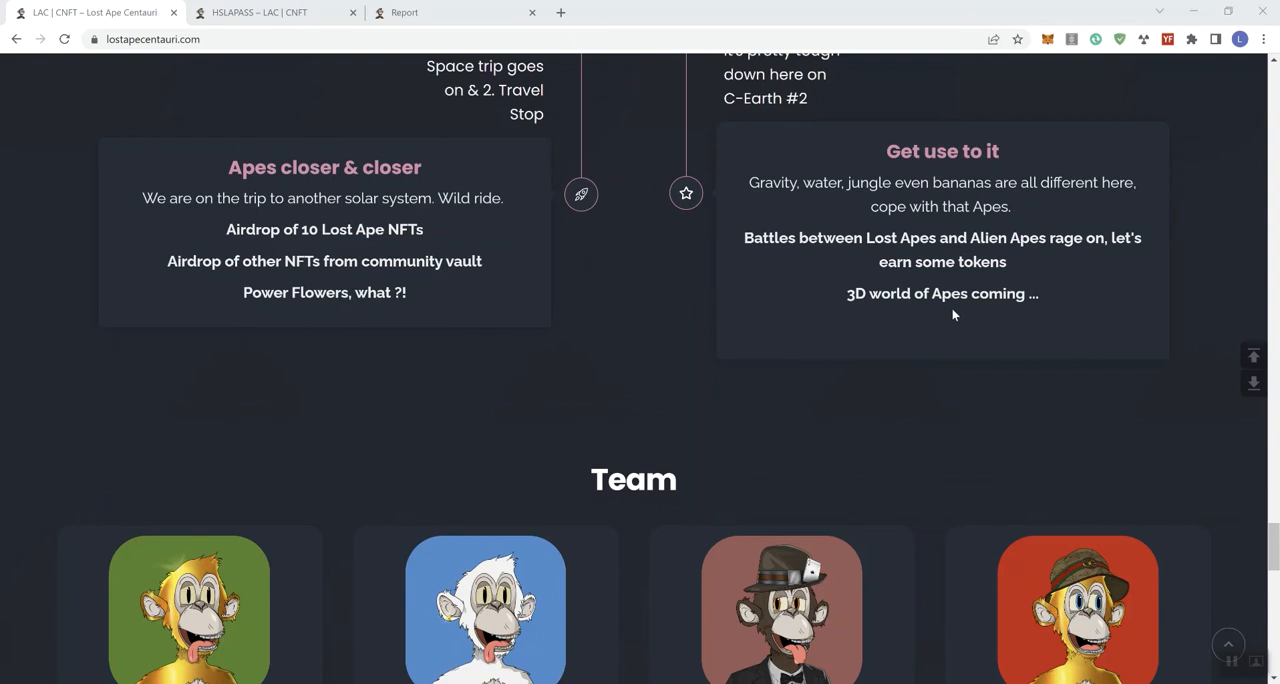
scroll("up", 3)
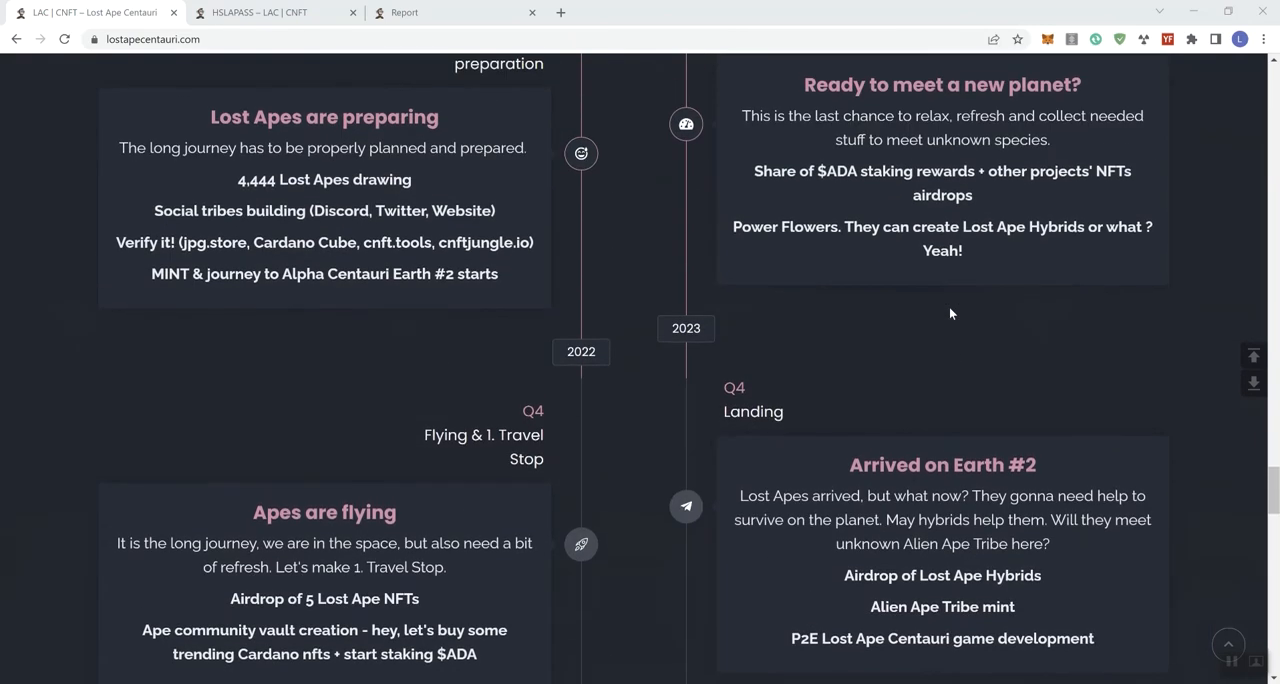
scroll("up", 3)
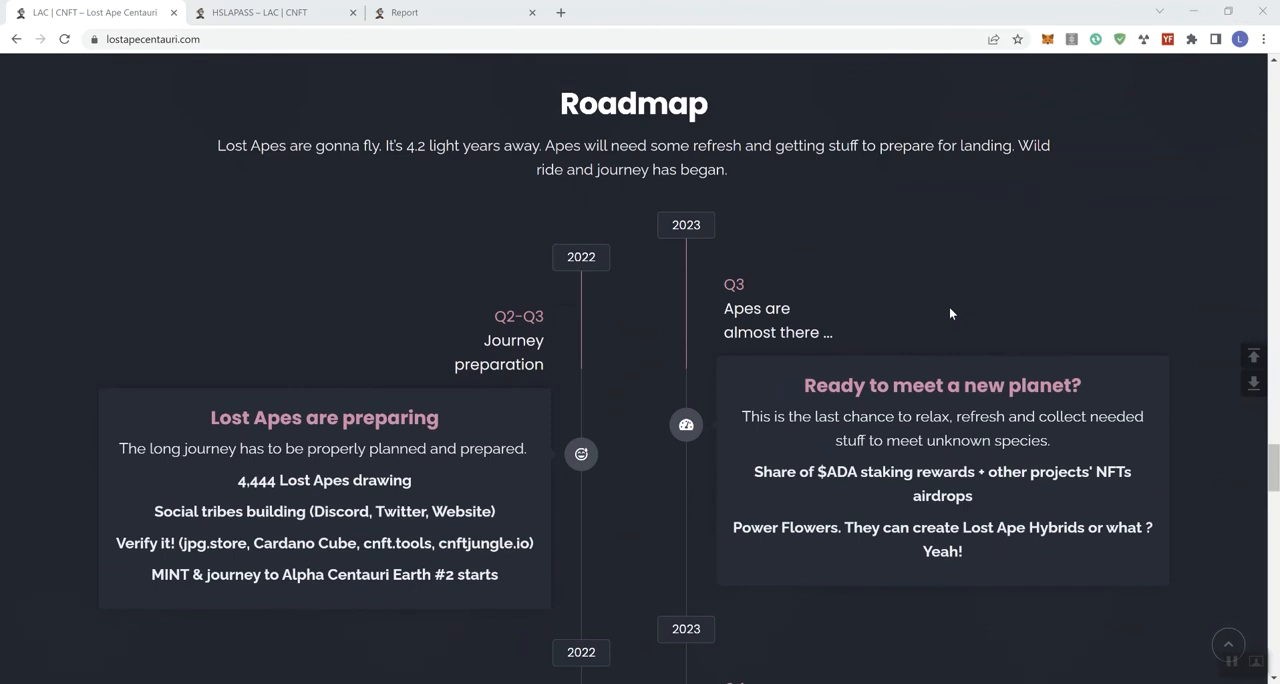
mouse_move(954, 312)
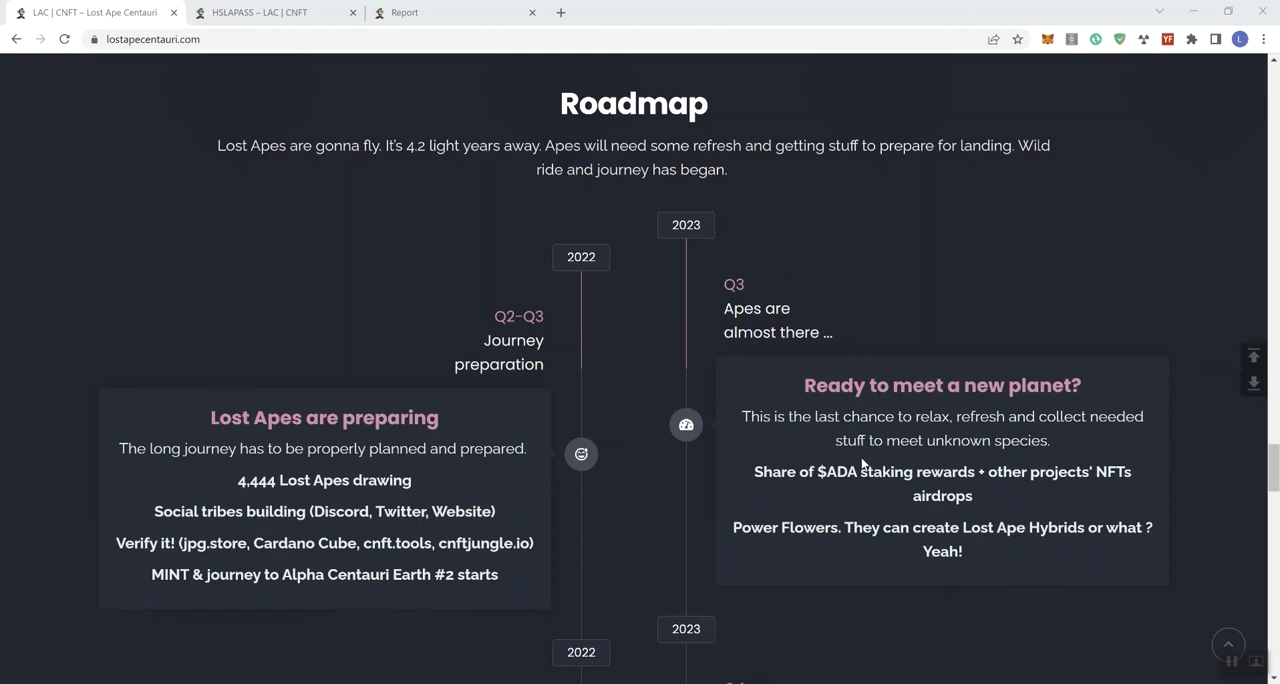
mouse_move(868, 446)
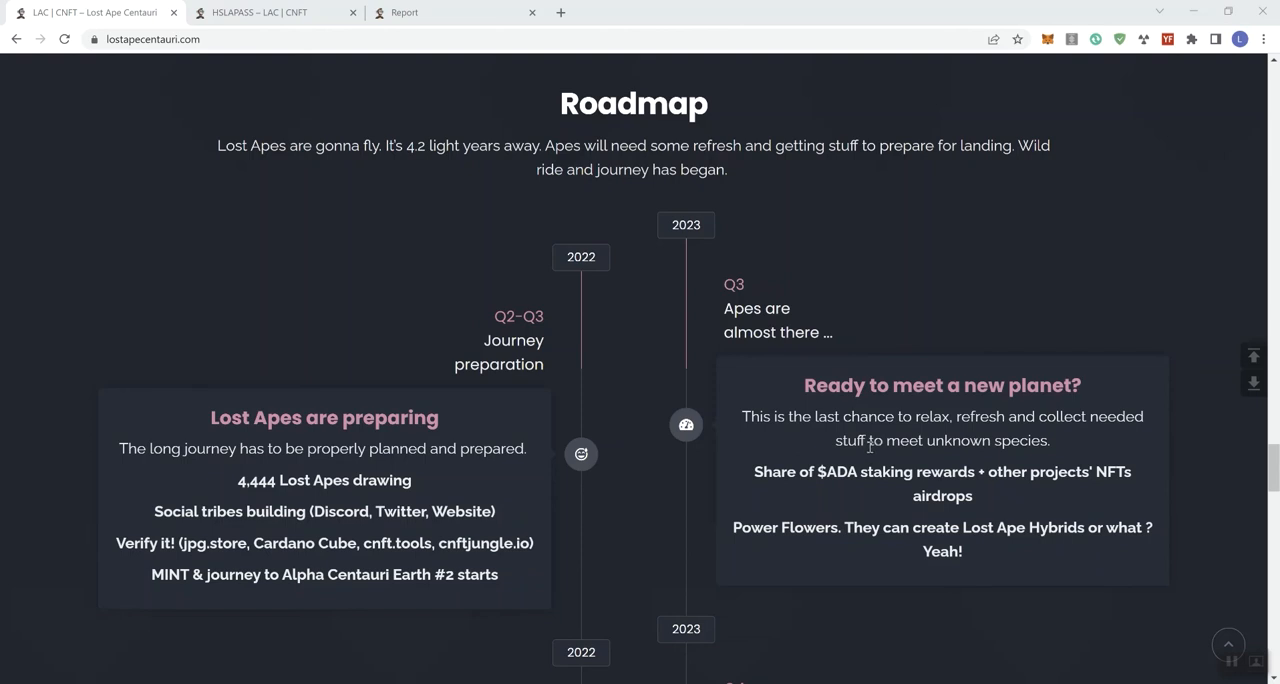
scroll("down", 3)
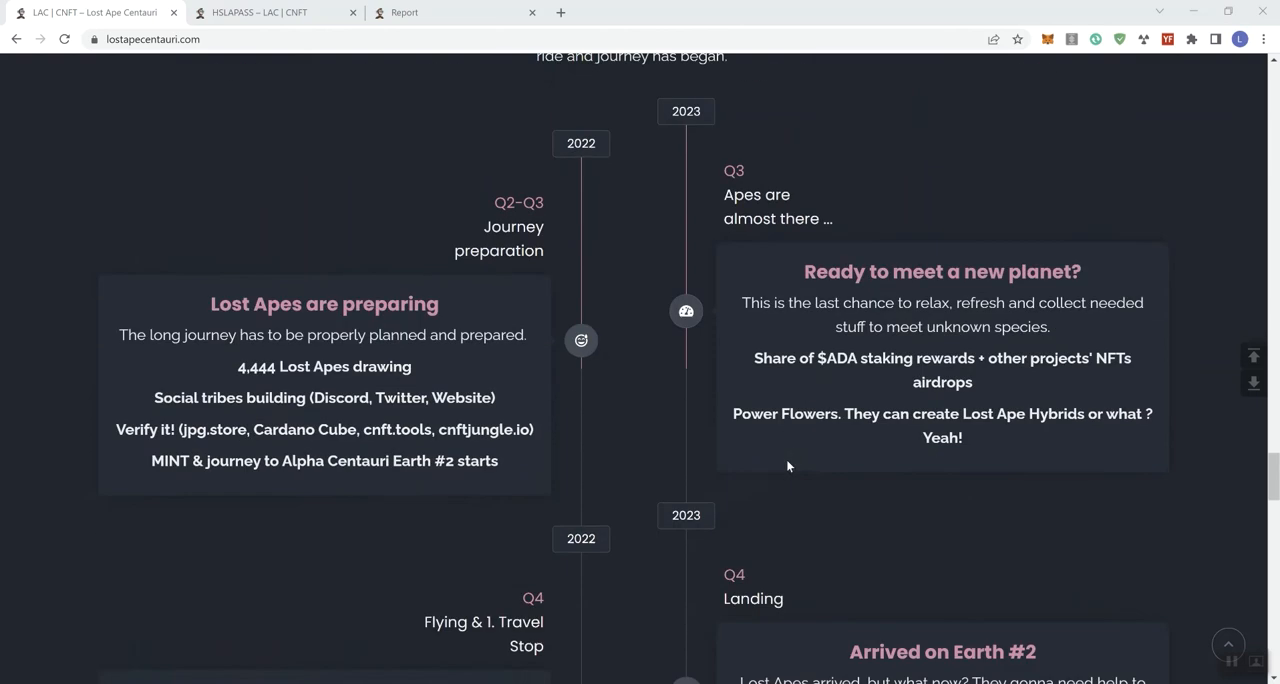
scroll("down", 3)
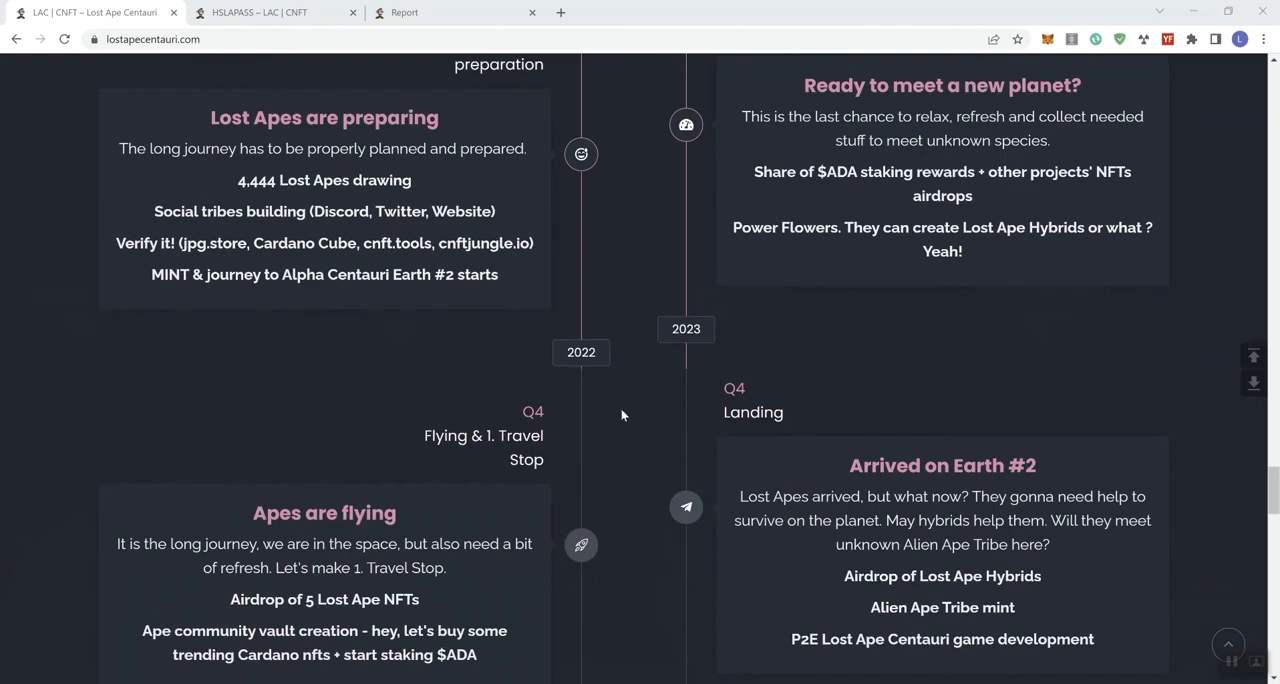
mouse_move(620, 416)
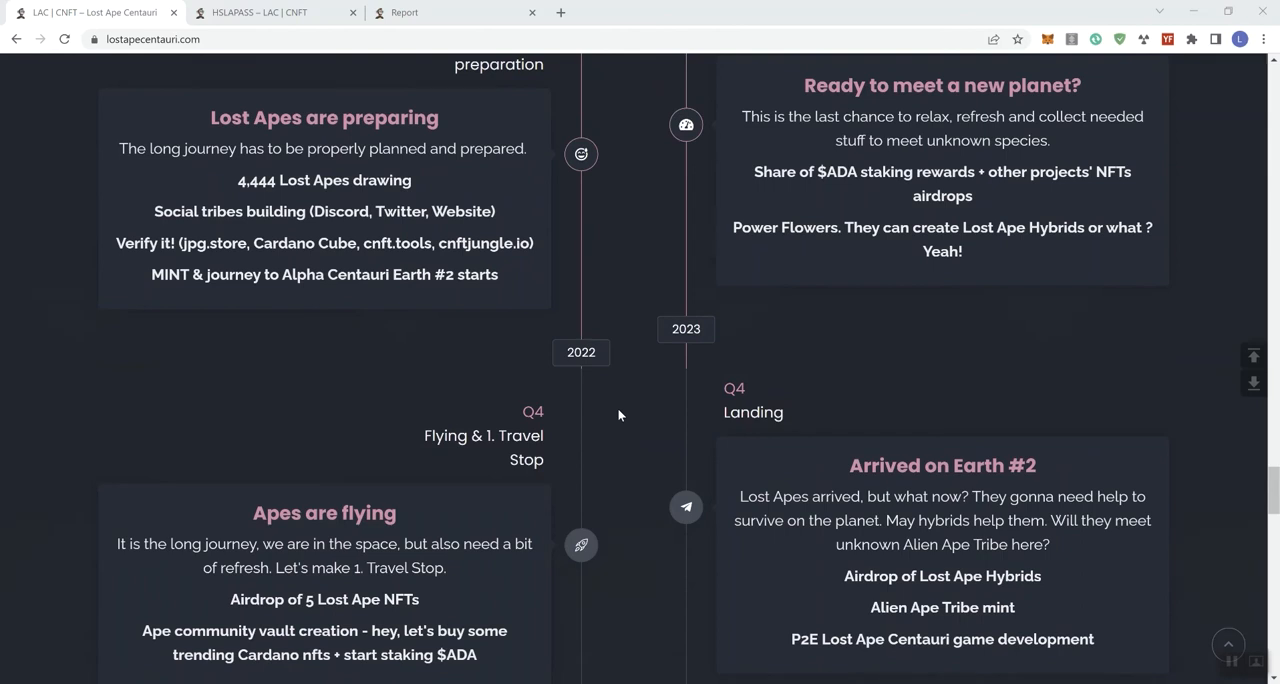
mouse_move(536, 404)
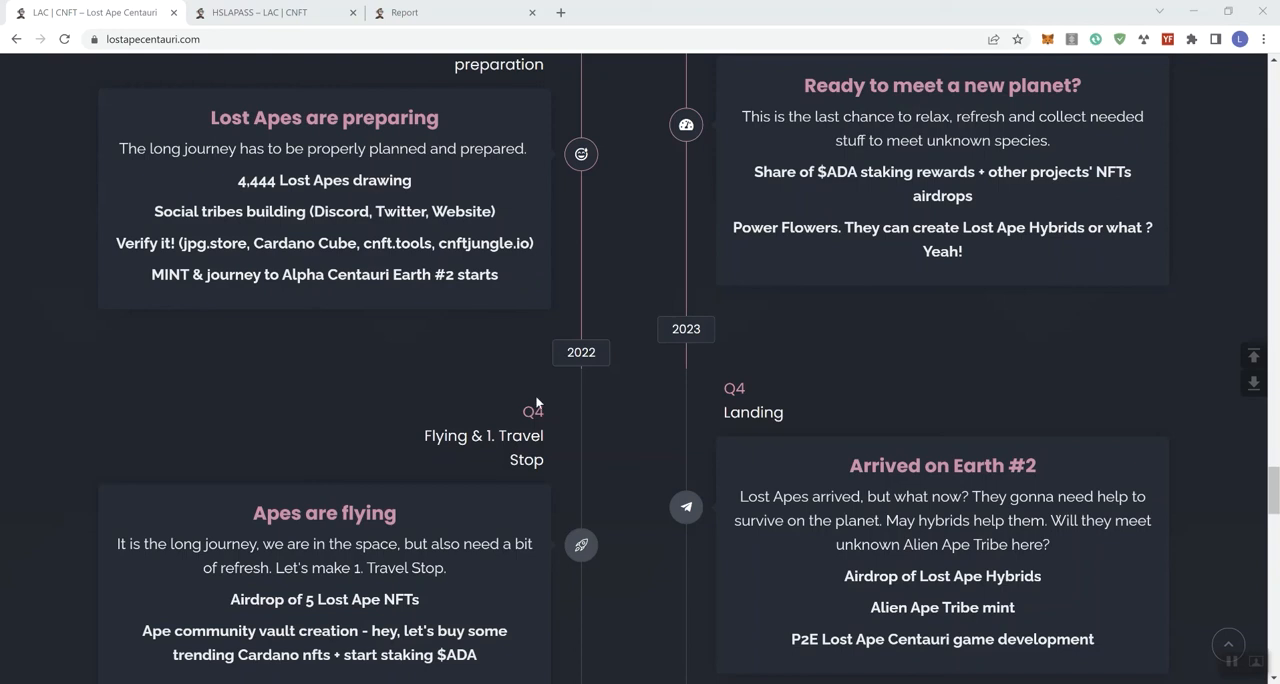
mouse_move(460, 266)
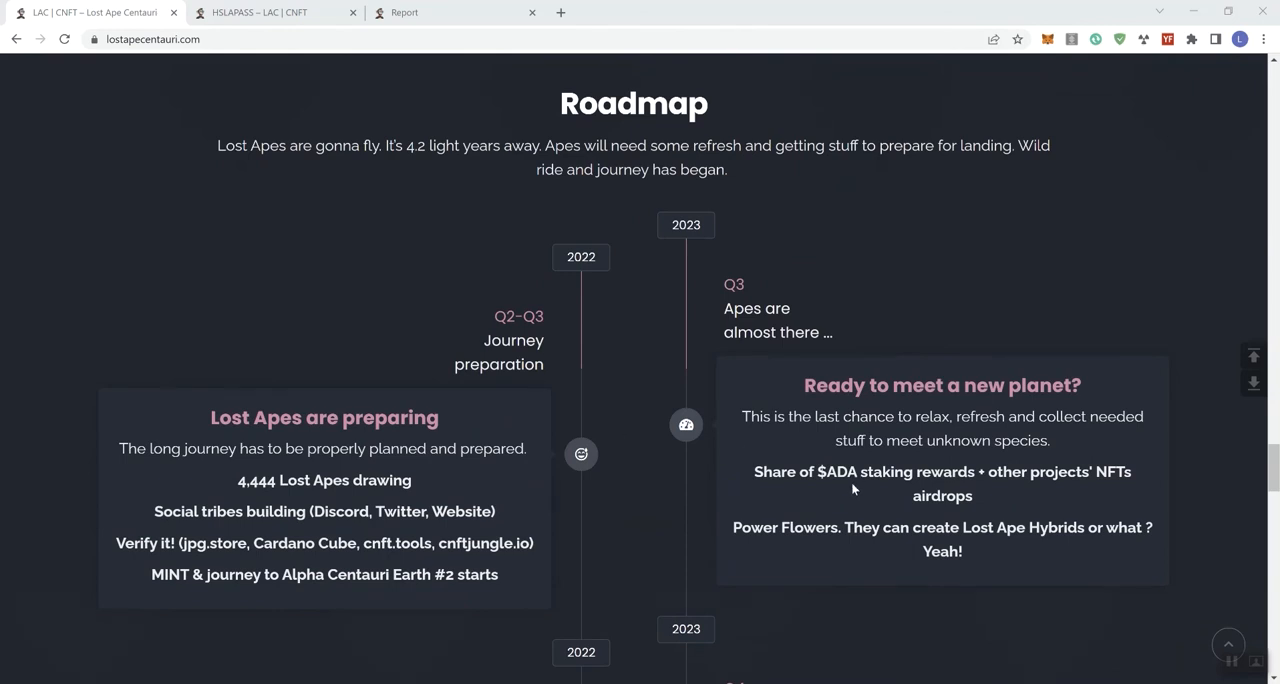
mouse_move(936, 468)
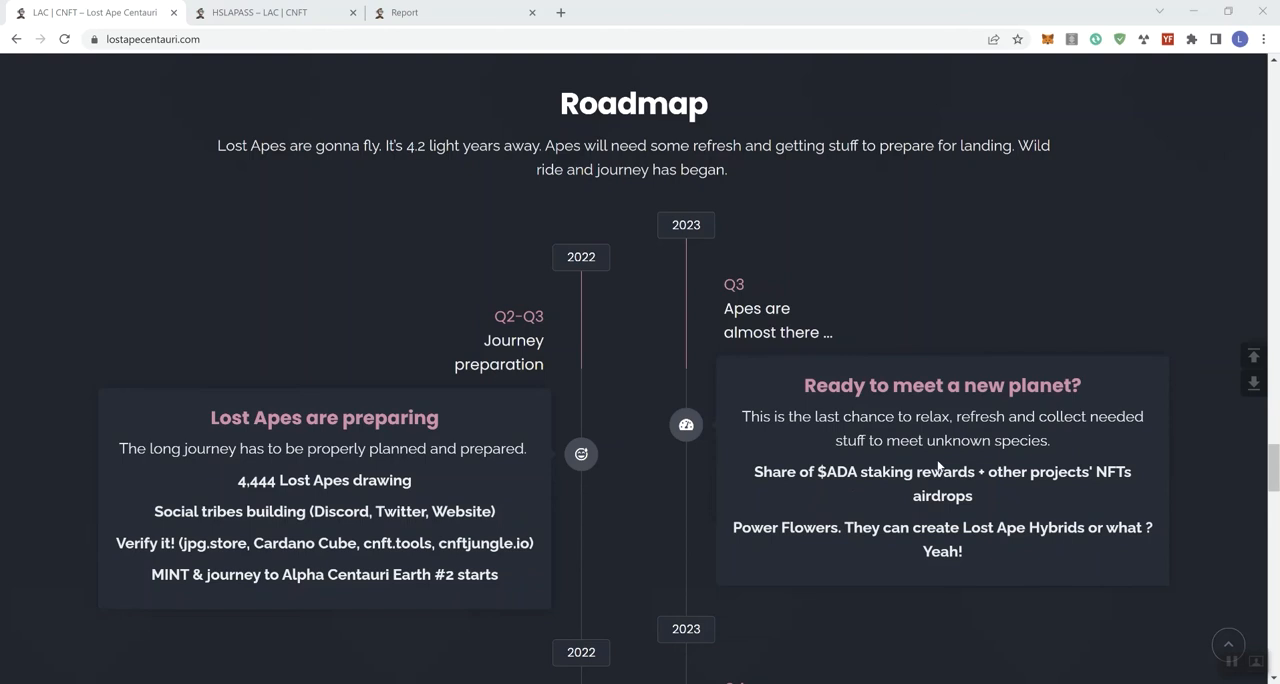
scroll("down", 3)
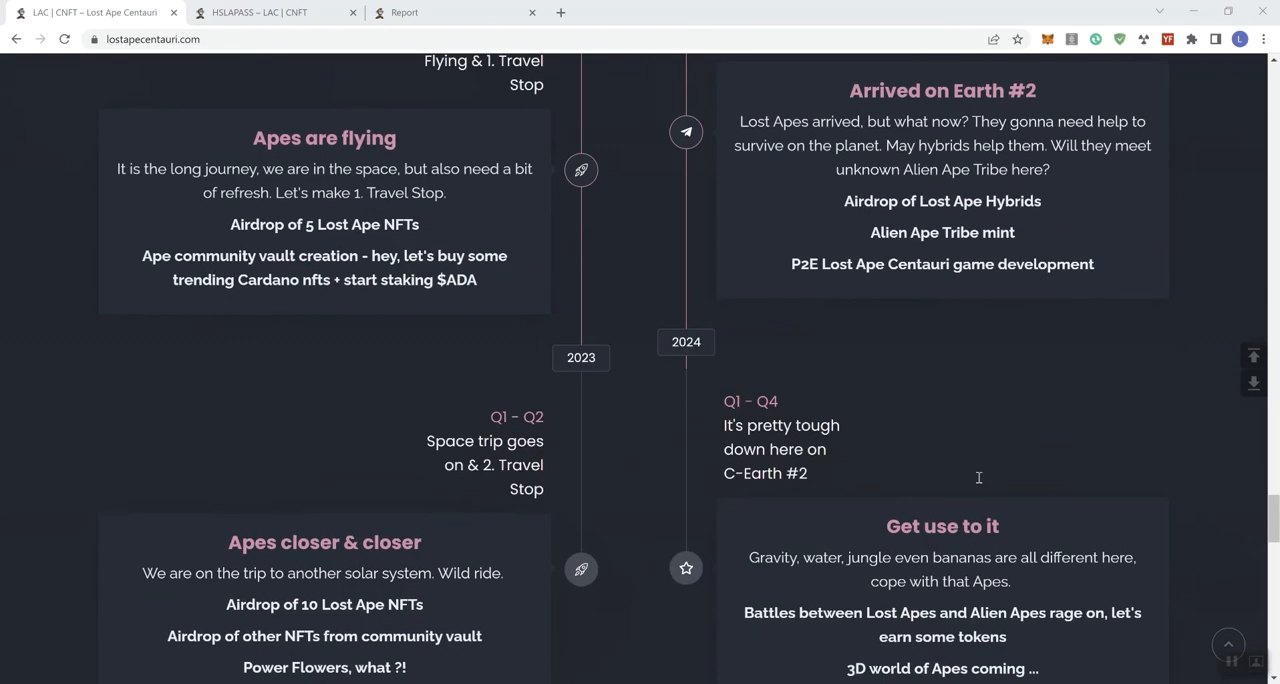
scroll("down", 3)
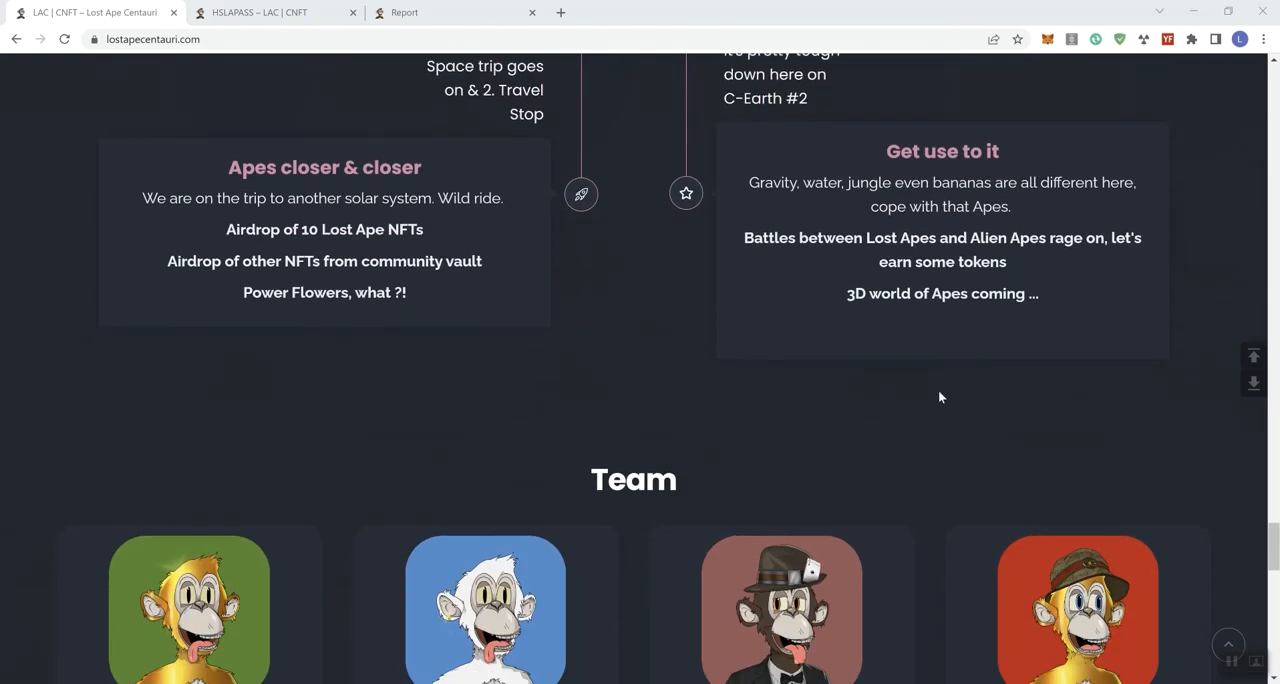
mouse_move(840, 336)
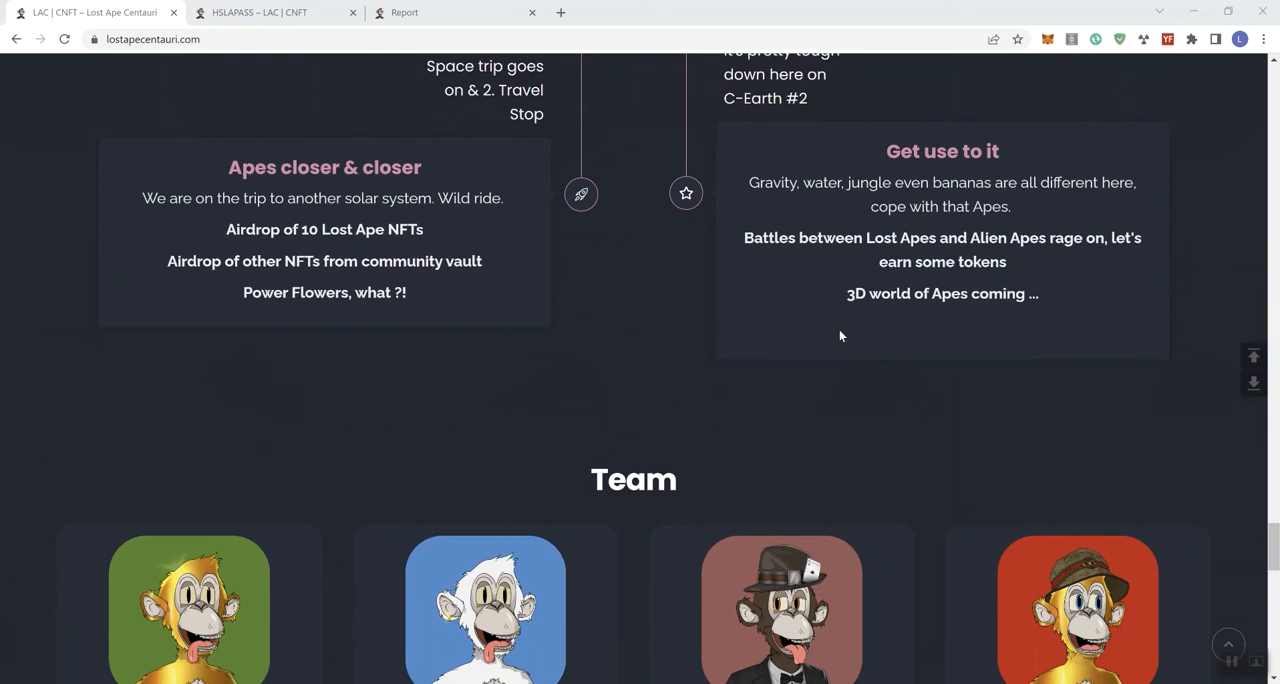
mouse_move(844, 332)
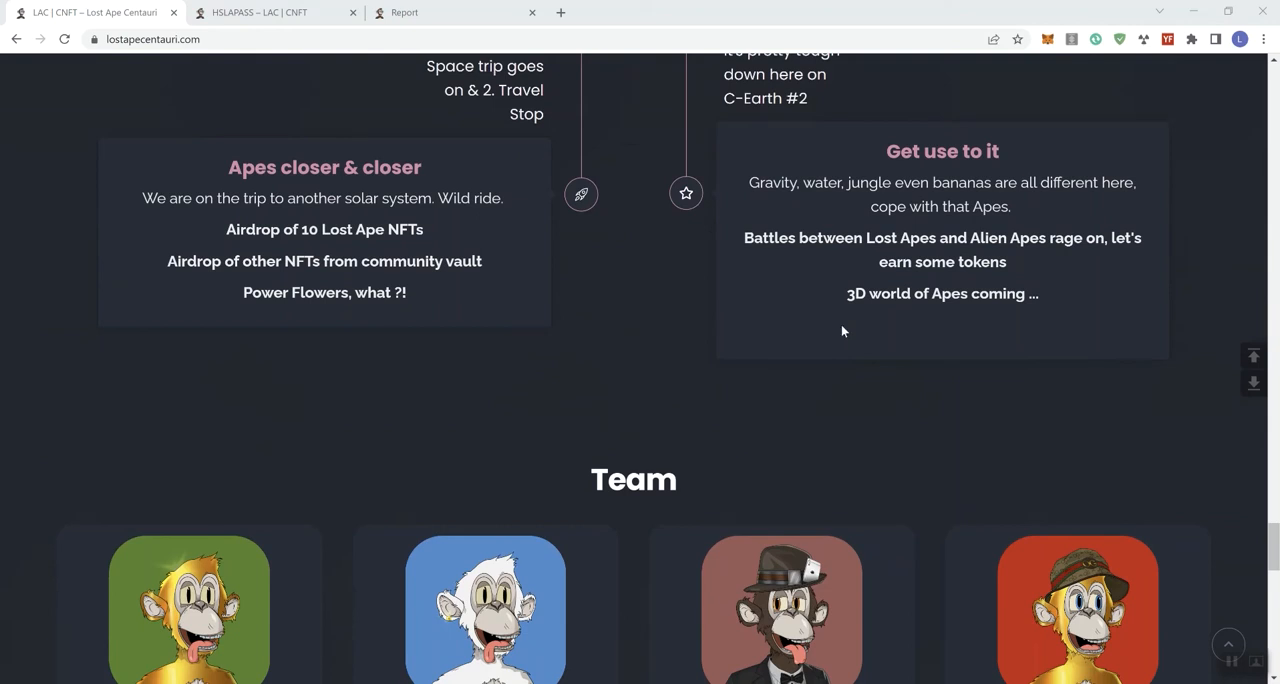
scroll("up", 3)
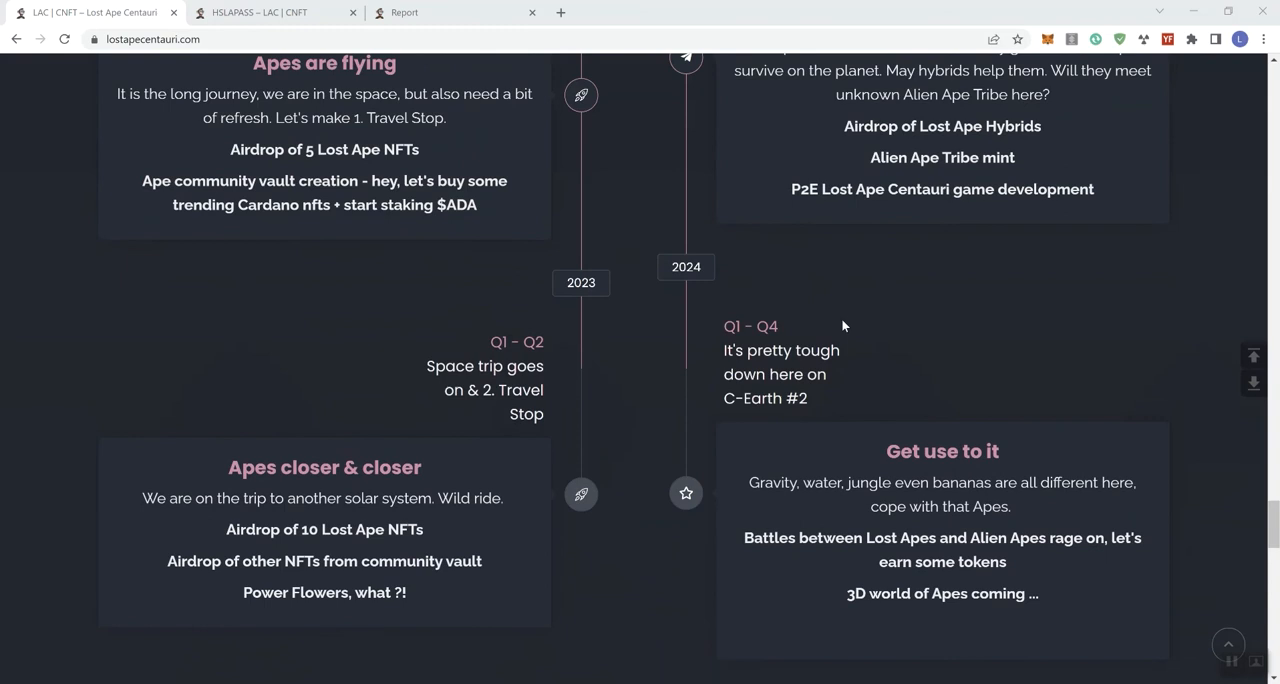
scroll("down", 3)
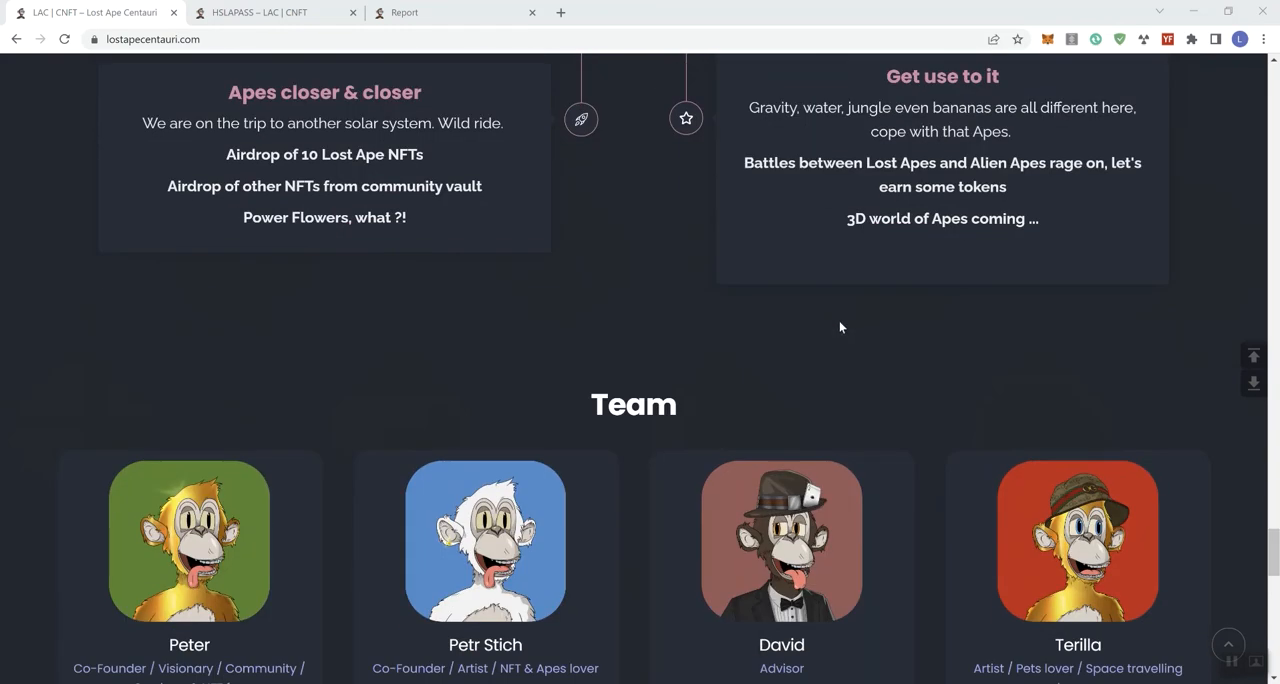
mouse_move(844, 326)
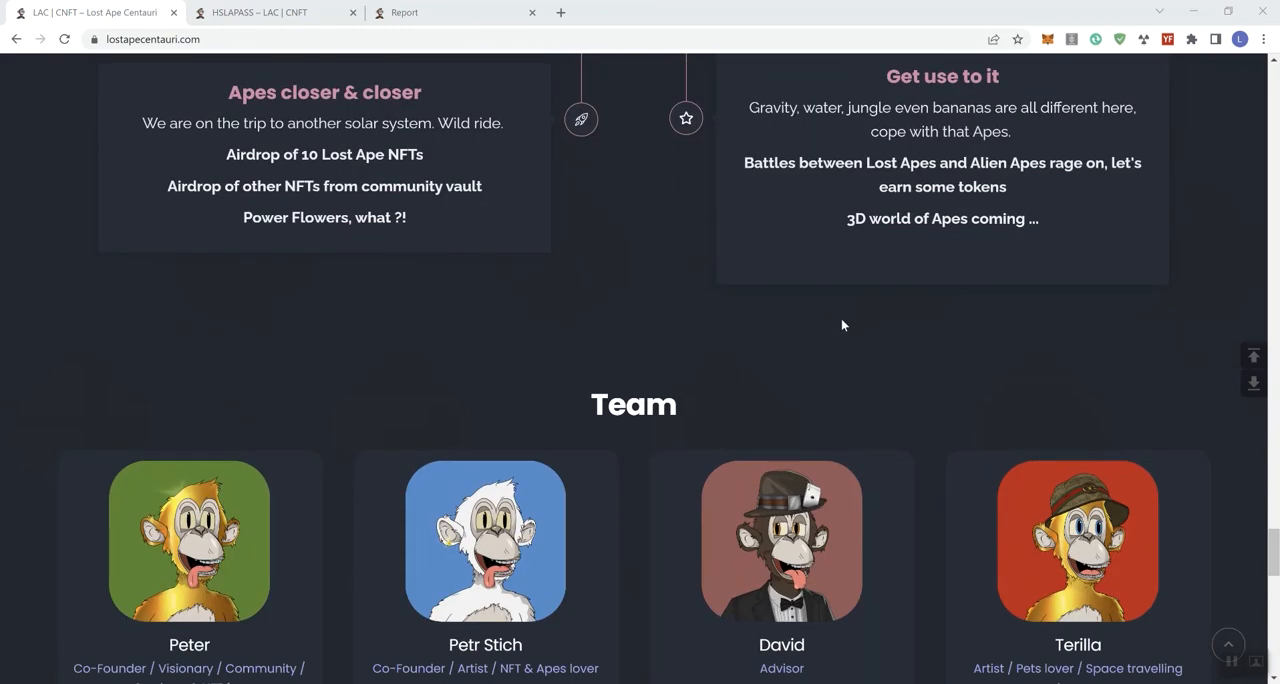
scroll("down", 3)
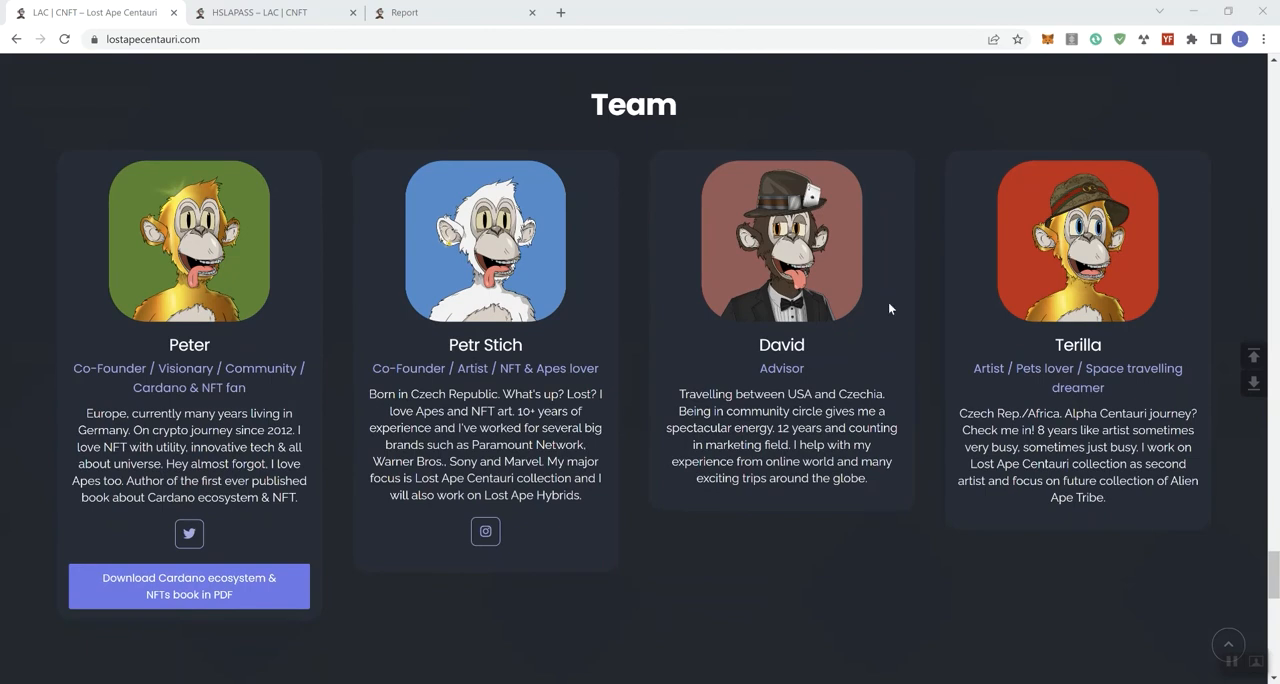
mouse_move(276, 264)
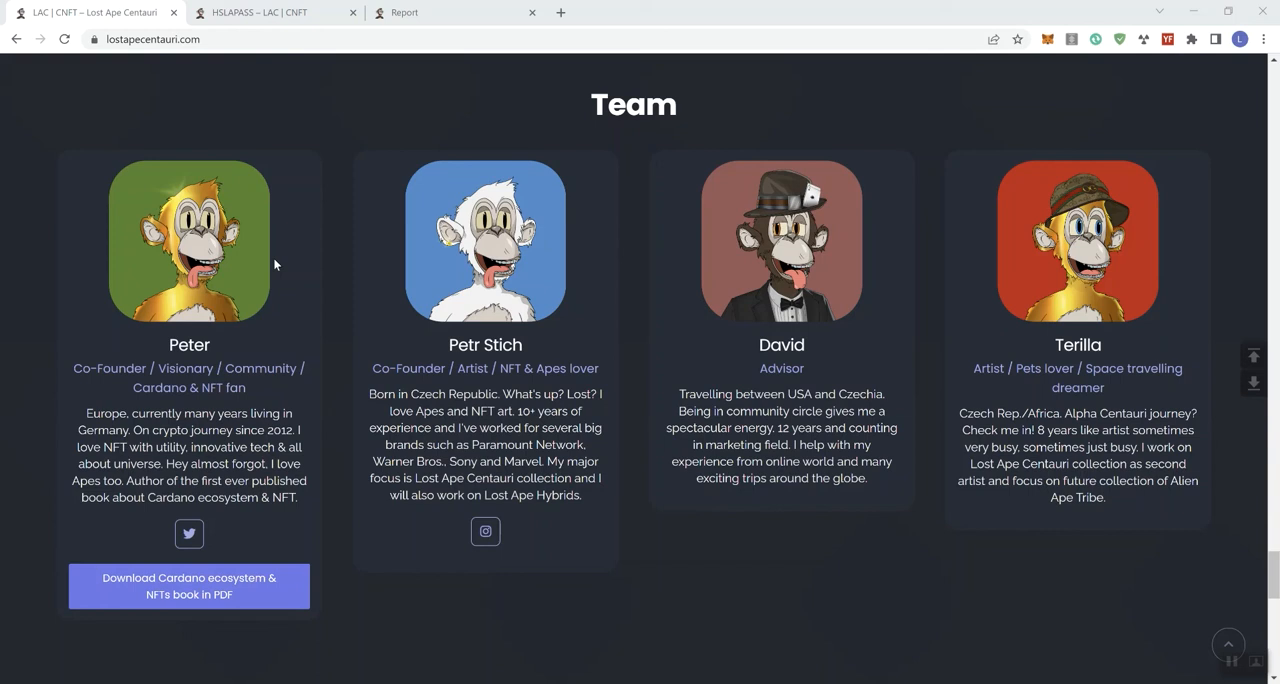
mouse_move(300, 238)
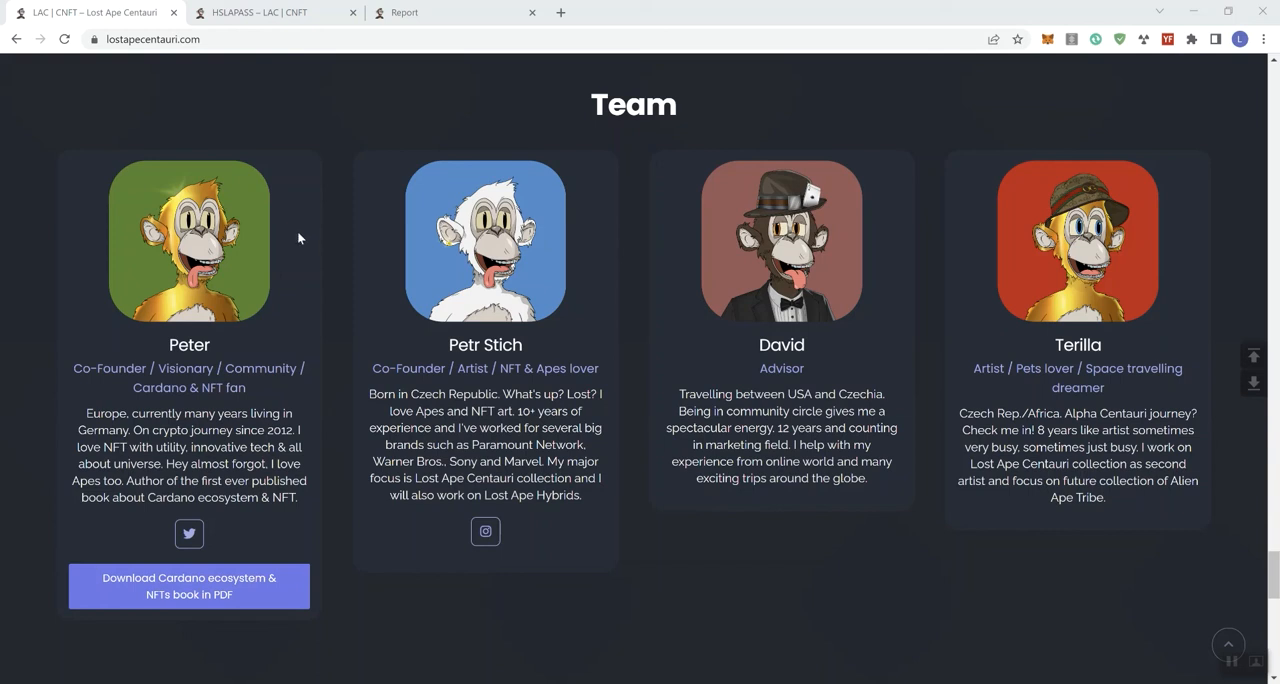
scroll("down", 3)
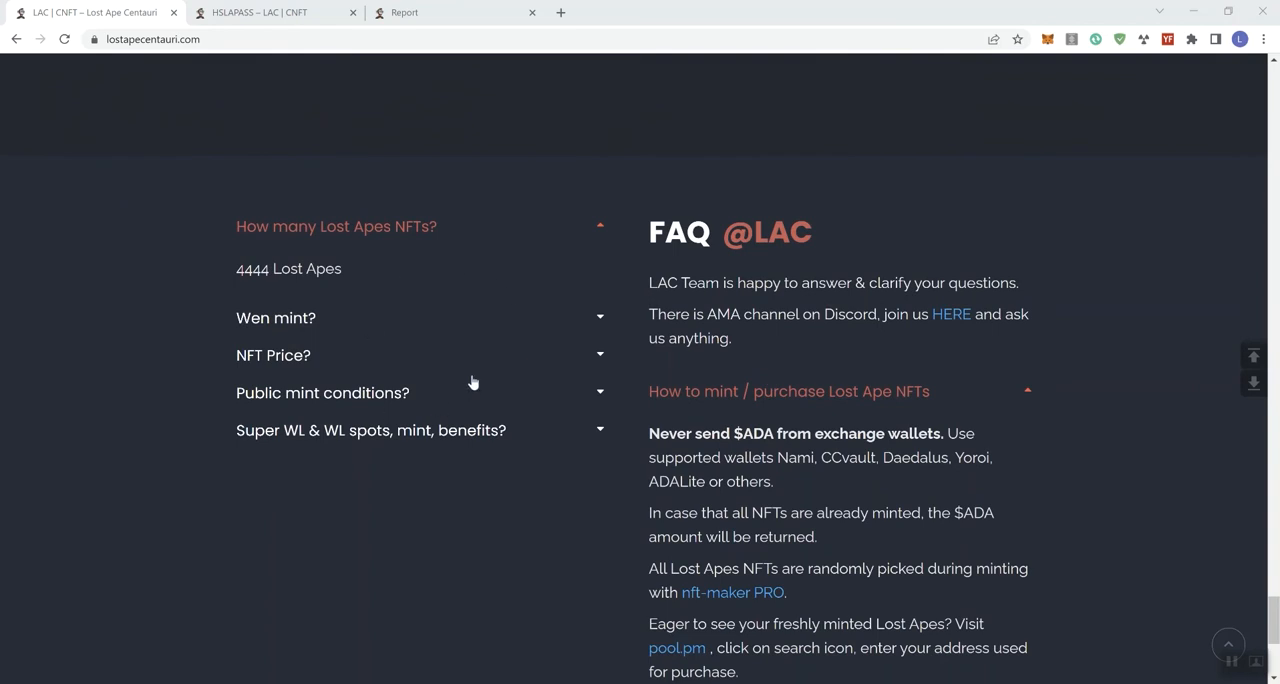
mouse_move(304, 328)
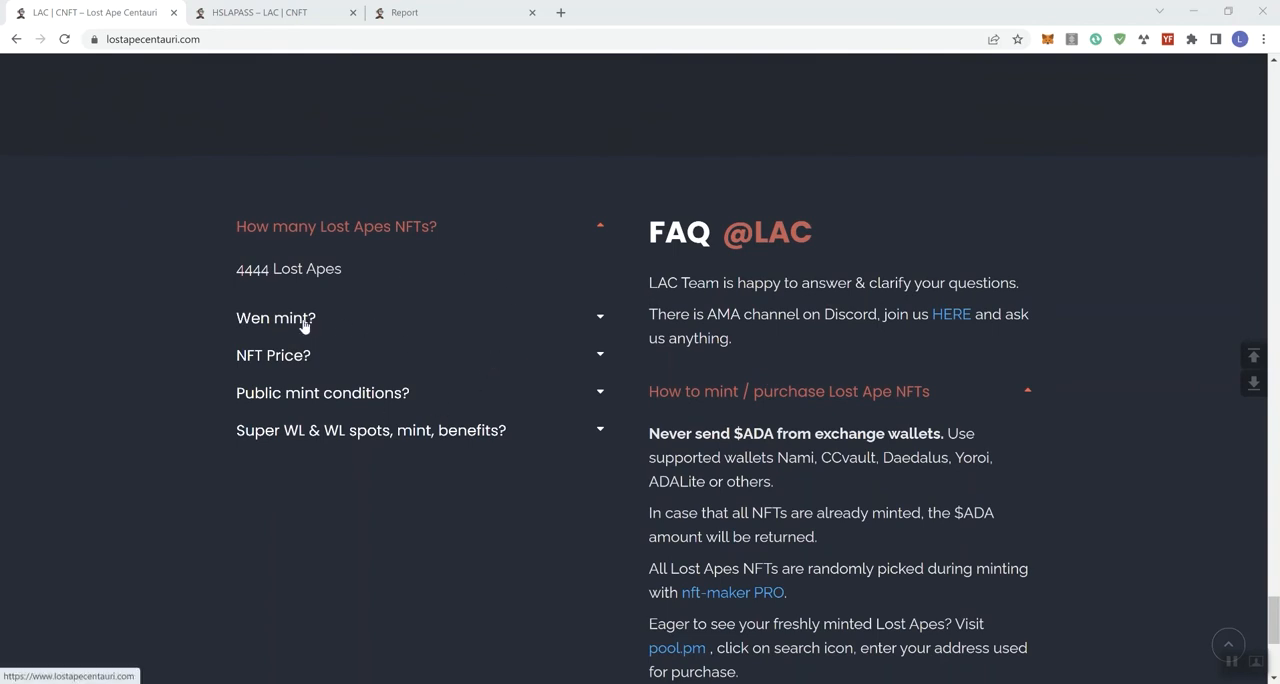
- Expand the FAQ answers for 'Wen mint?', 'NFT Price?', 'Public mint conditions?' and 'Super WL & WL spots'
left_click(276, 318)
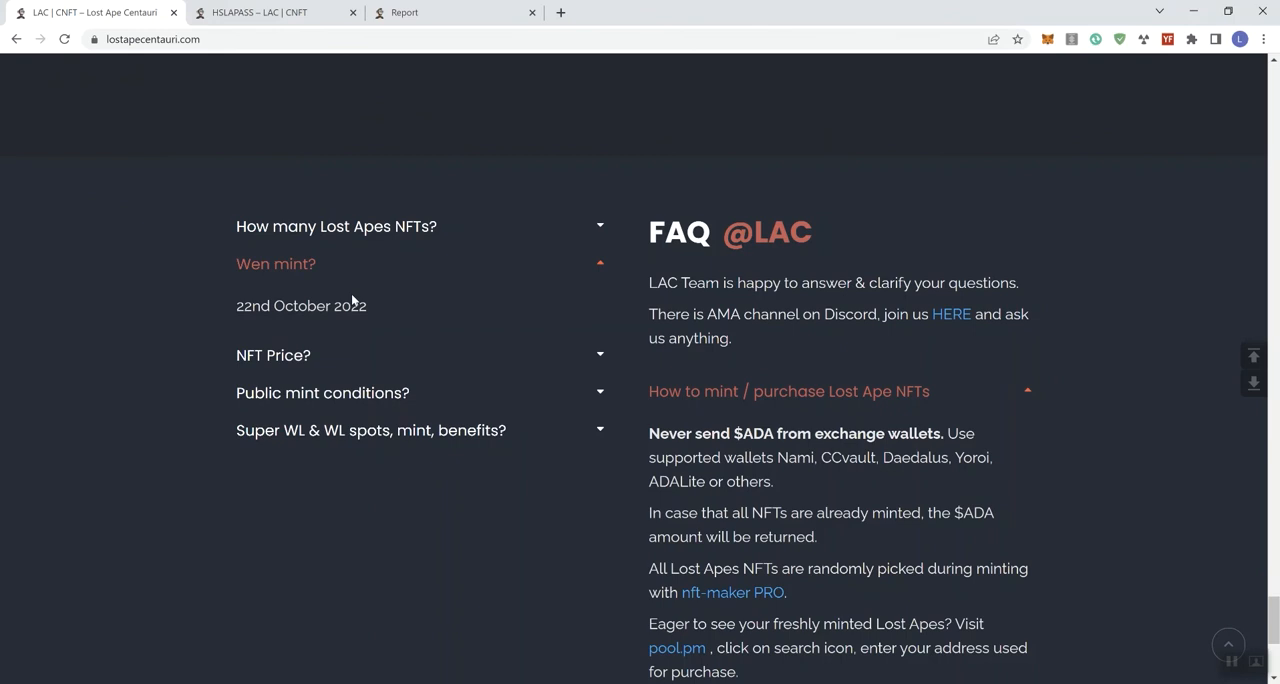
mouse_move(452, 388)
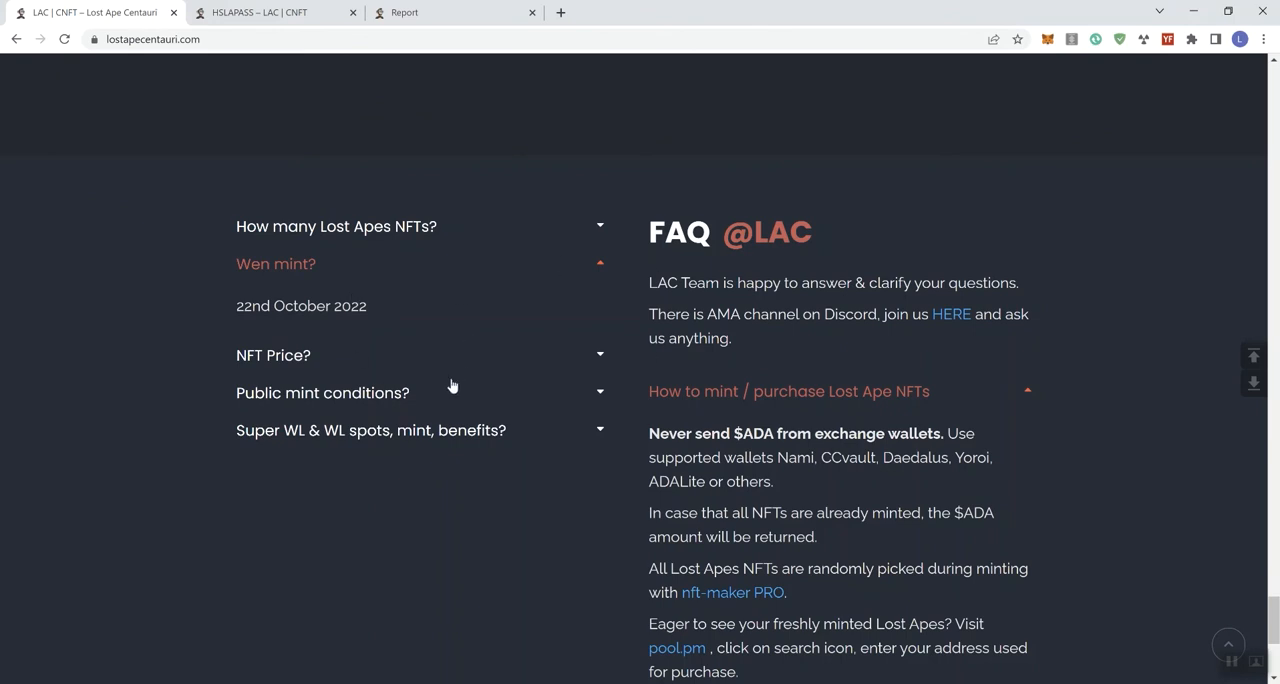
mouse_move(344, 372)
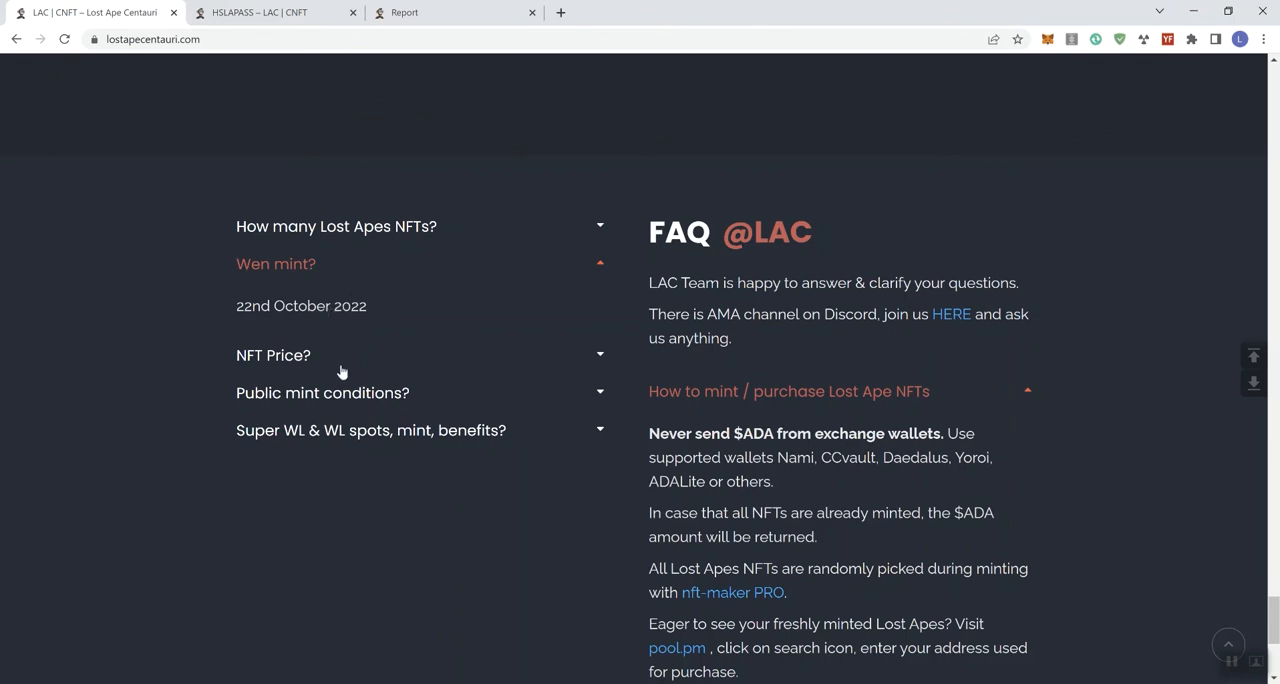
left_click(272, 356)
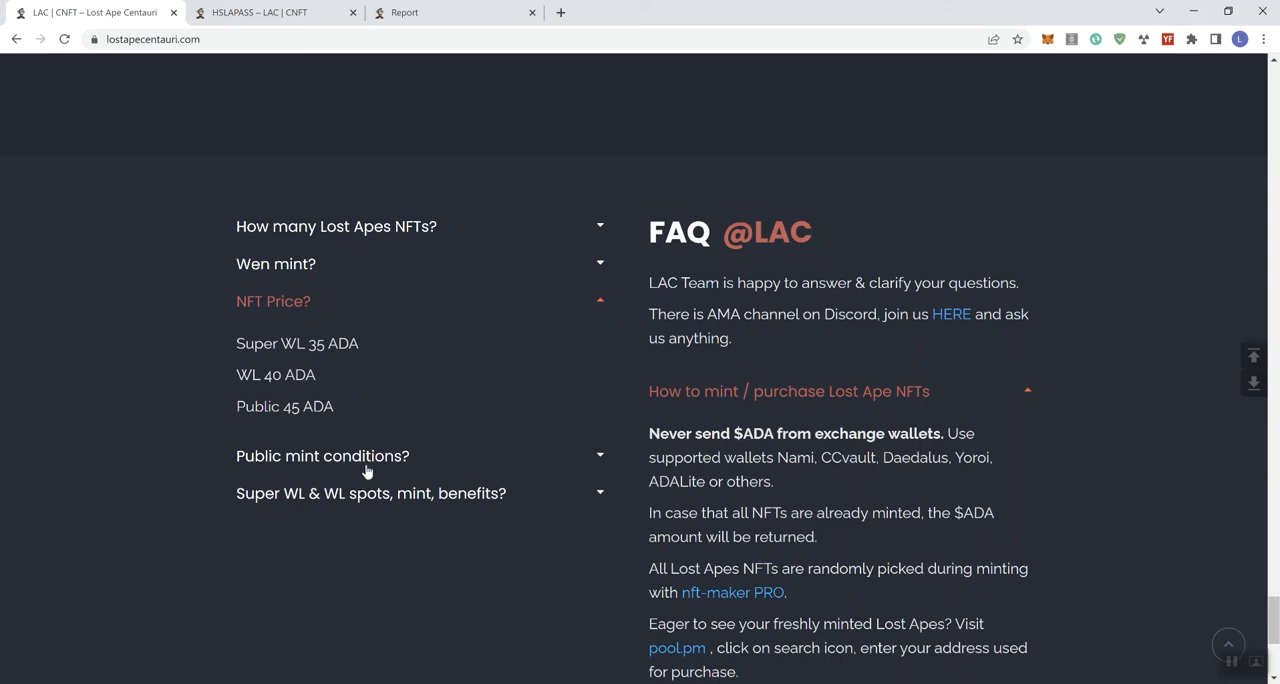
left_click(322, 456)
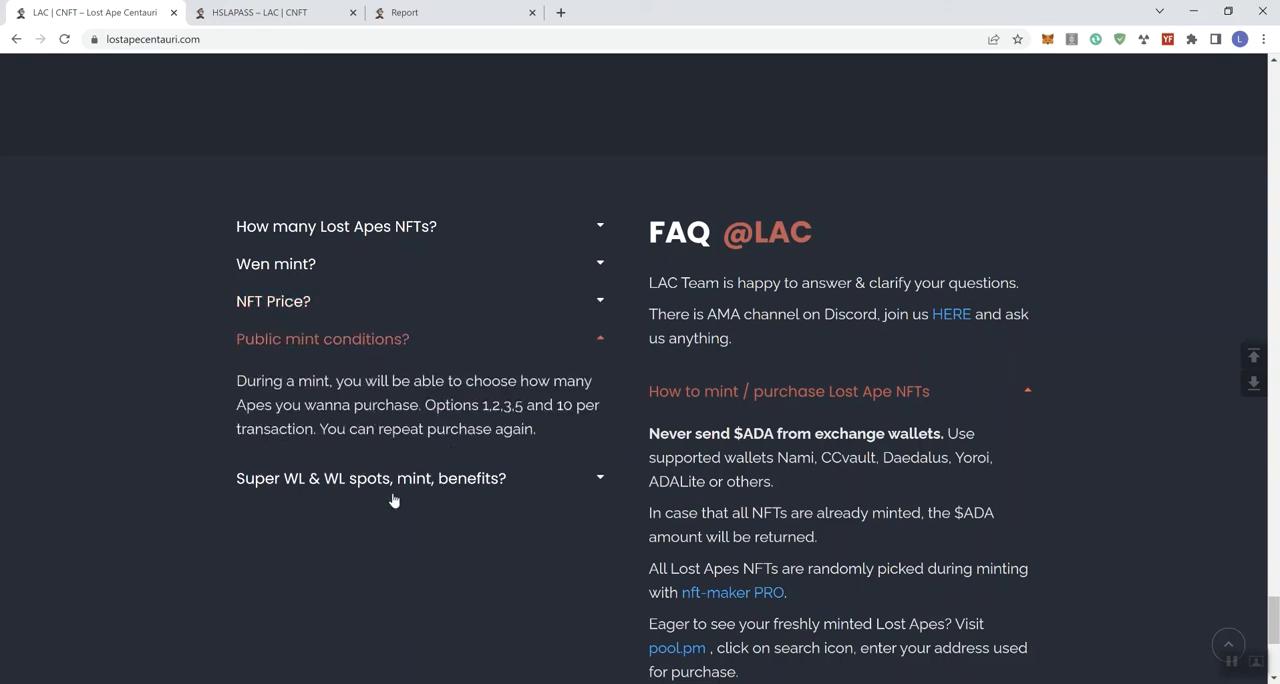
left_click(372, 478)
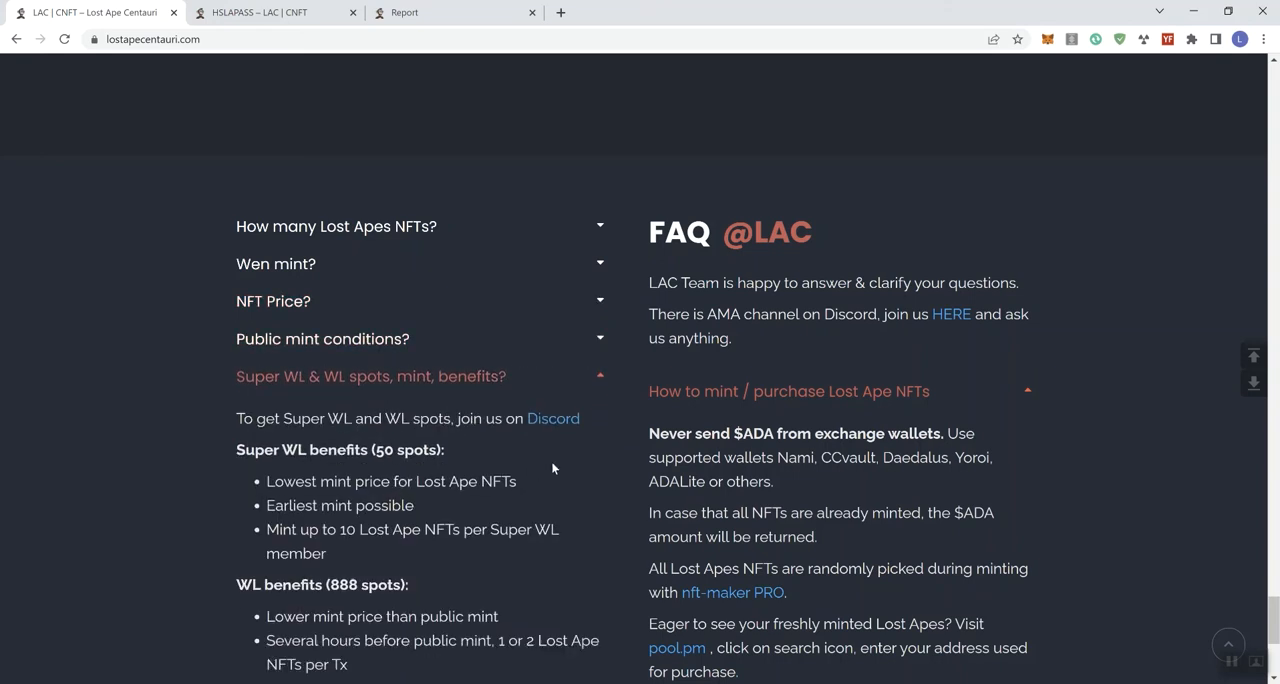
mouse_move(828, 416)
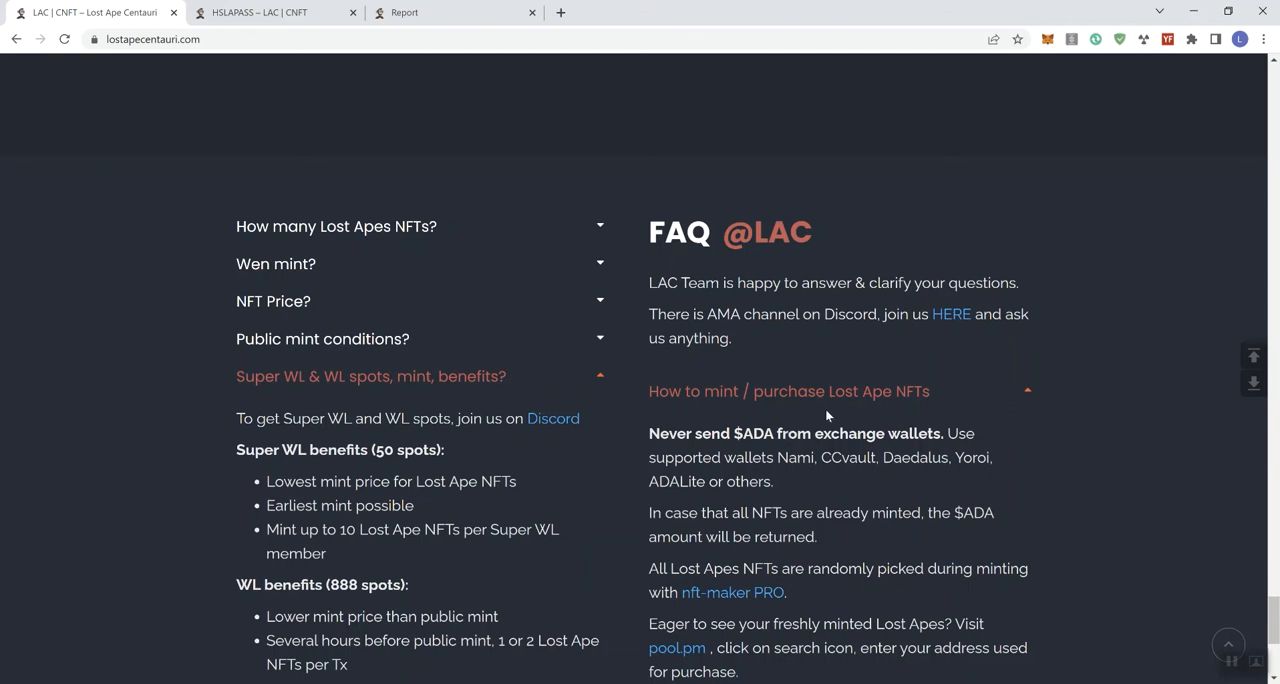
- Leave the FAQ and switch to the HSLA Pass Mint page
scroll("down", 3)
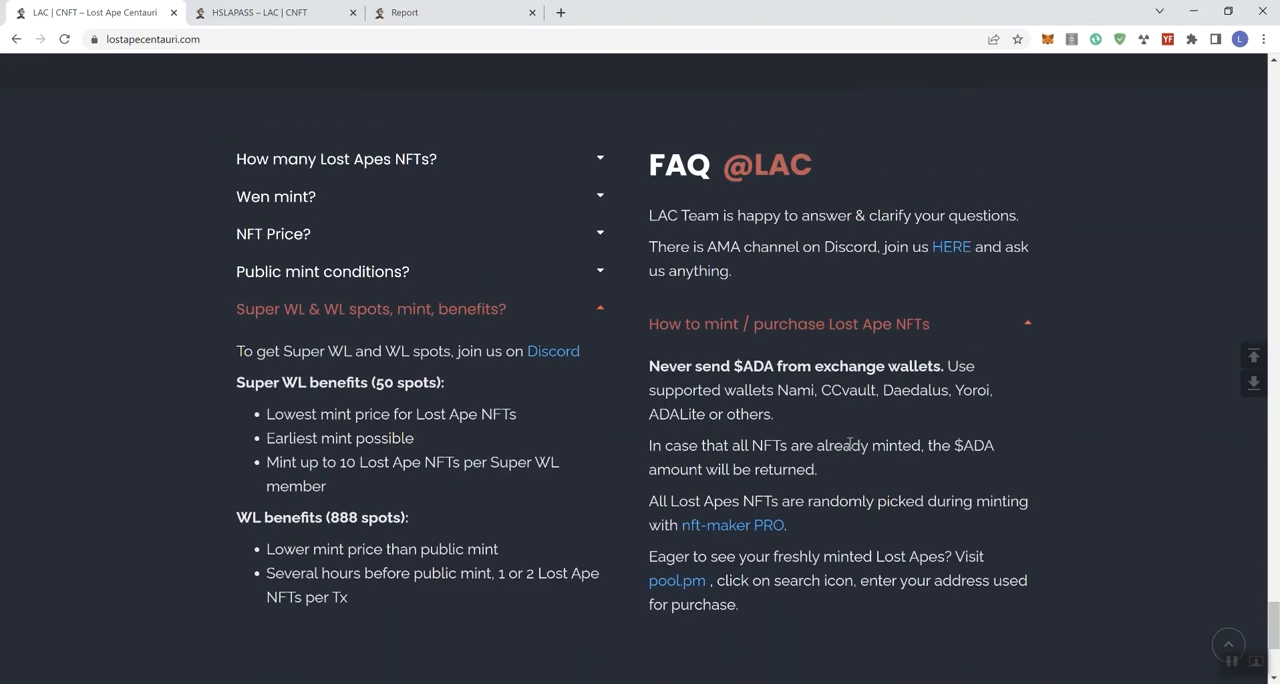
mouse_move(276, 12)
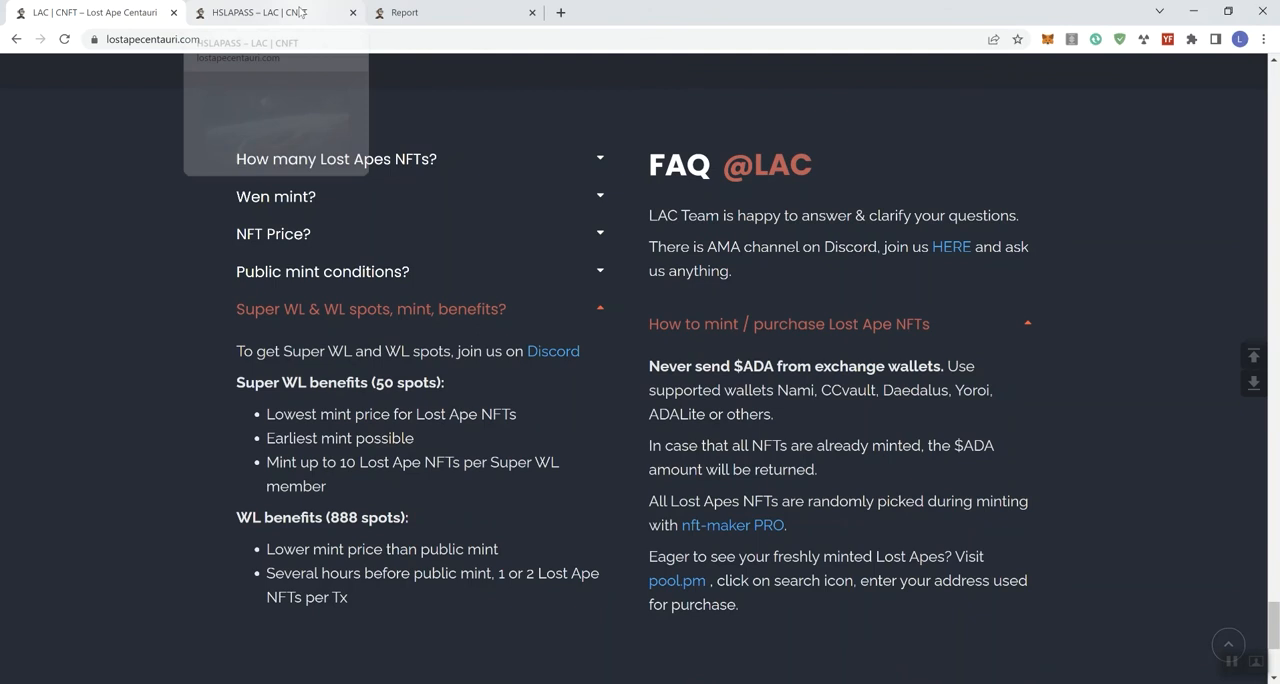
left_click(276, 12)
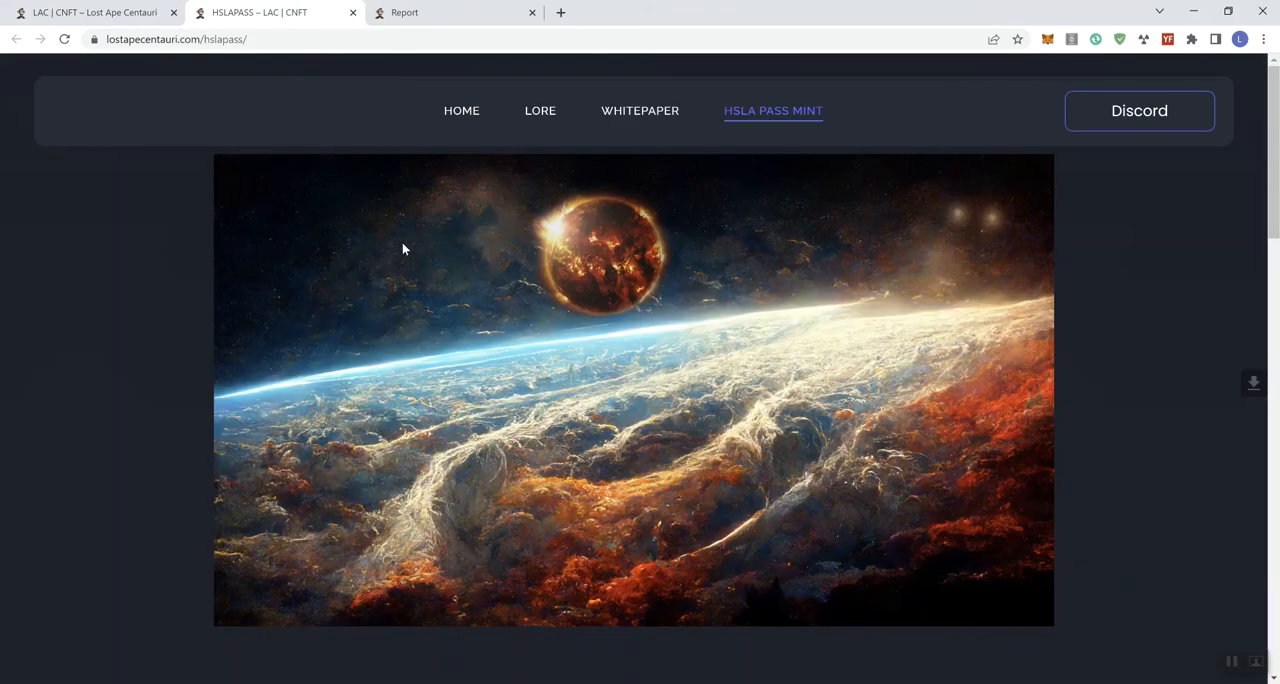
mouse_move(1058, 376)
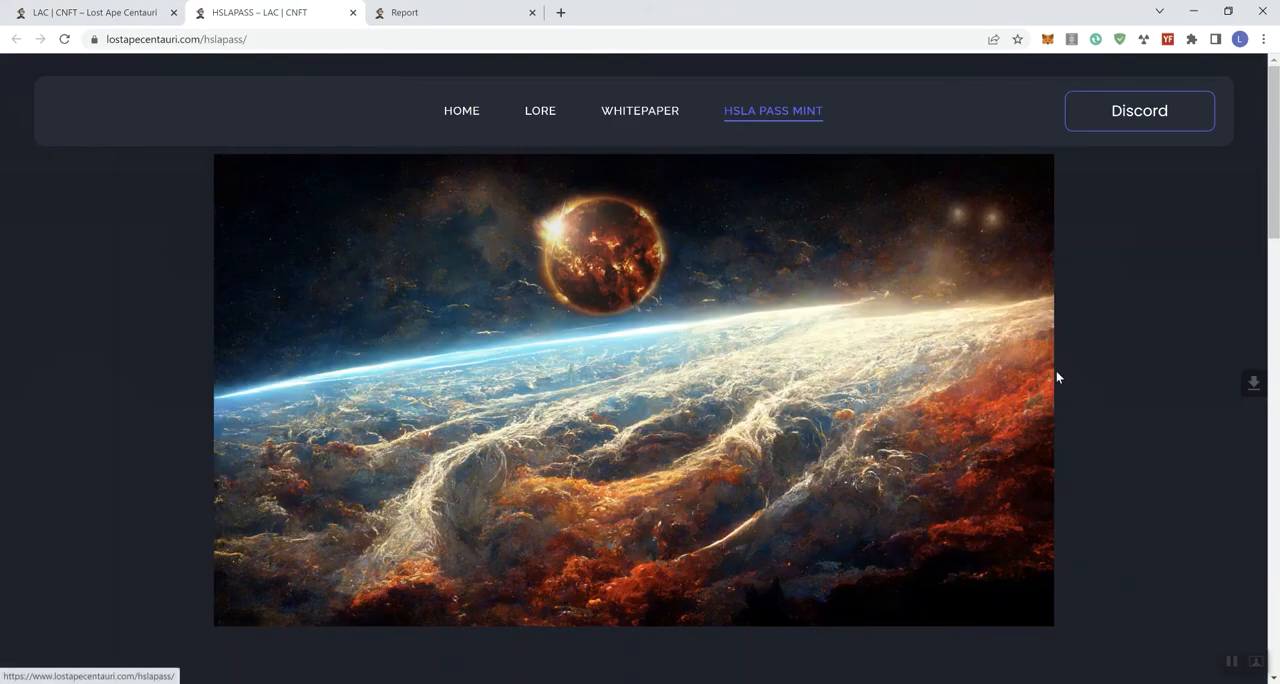
scroll("down", 3)
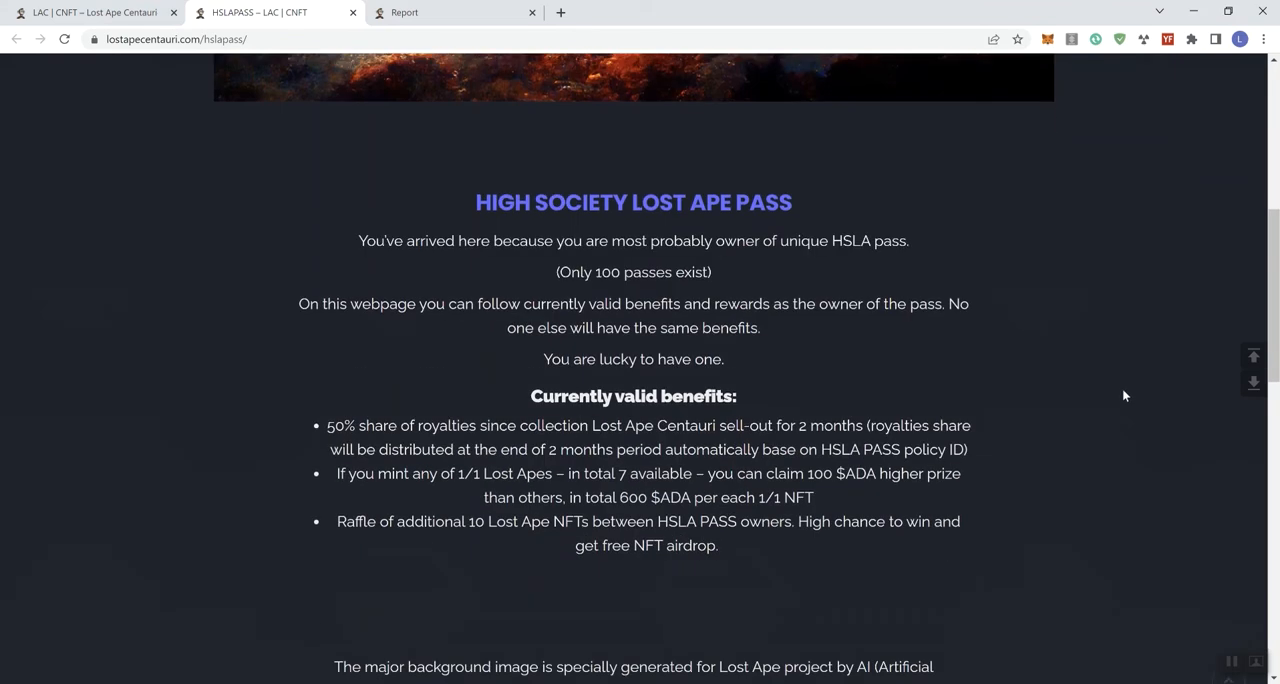
mouse_move(692, 342)
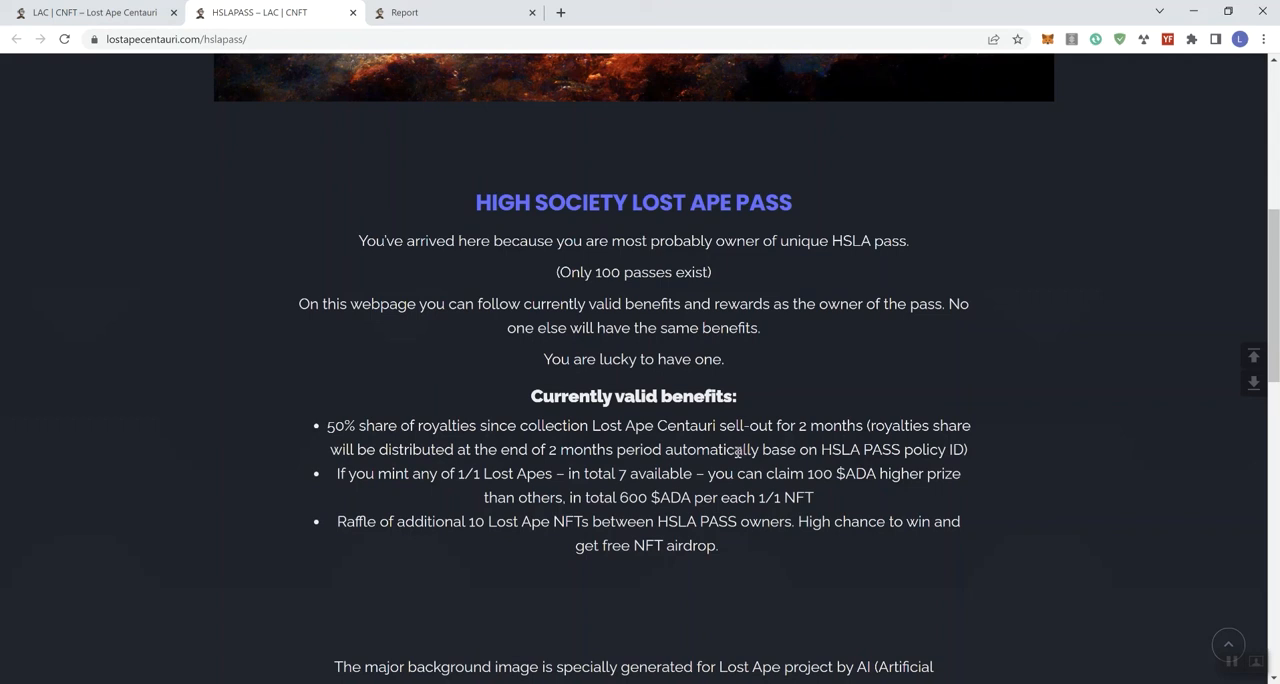
mouse_move(444, 456)
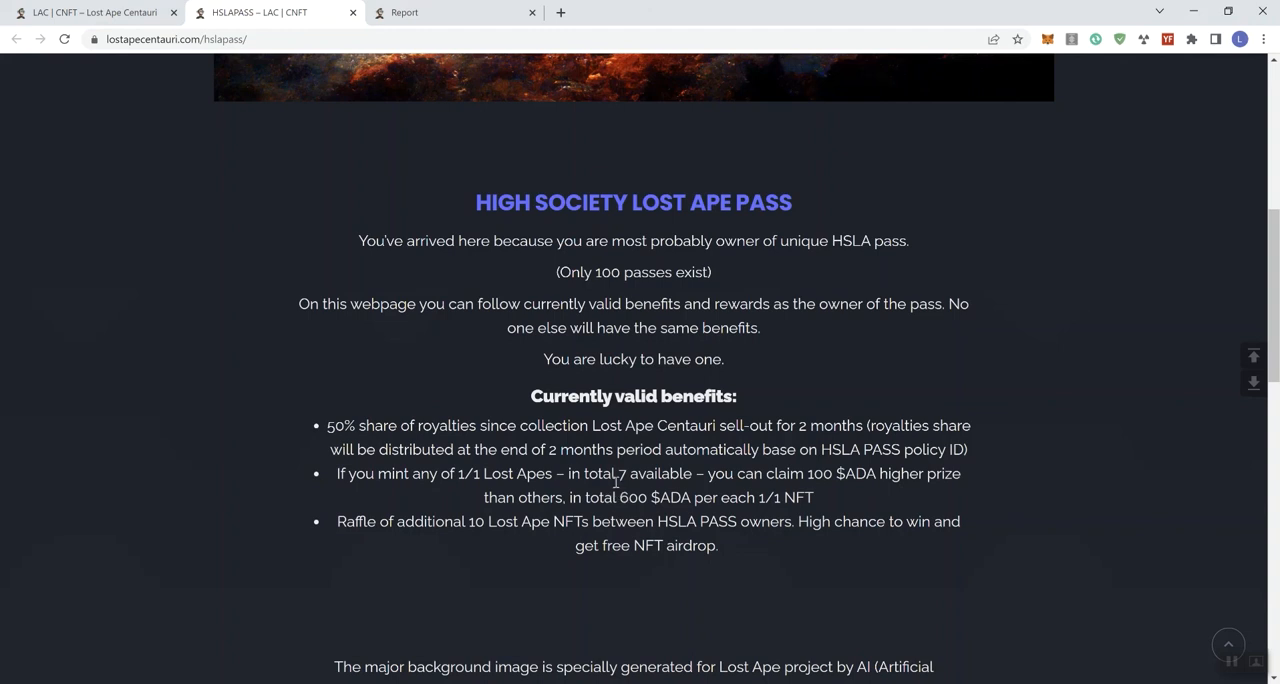
mouse_move(444, 538)
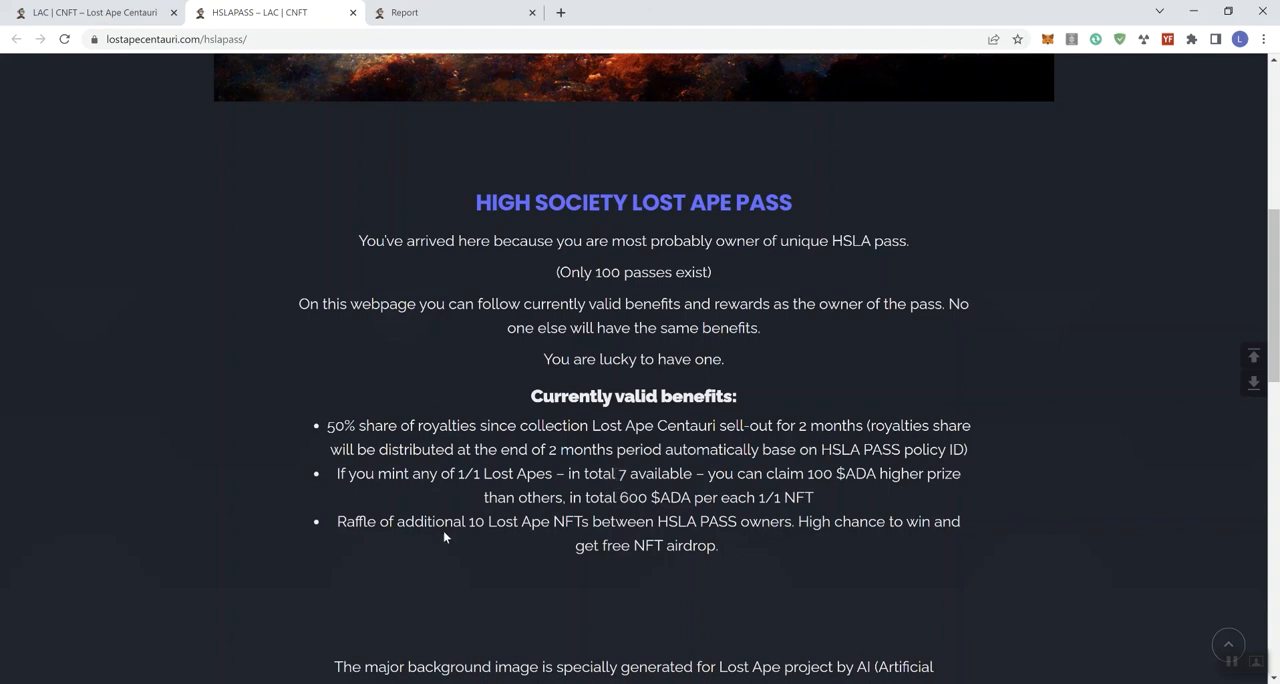
mouse_move(404, 536)
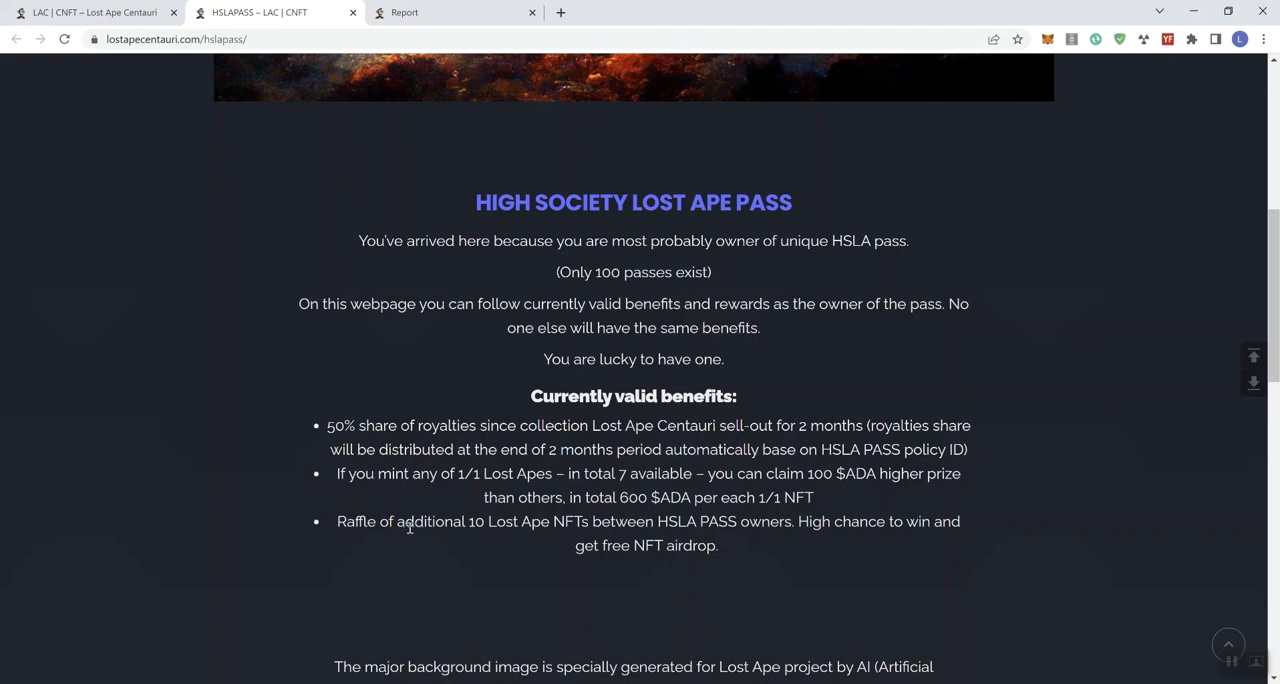
mouse_move(856, 536)
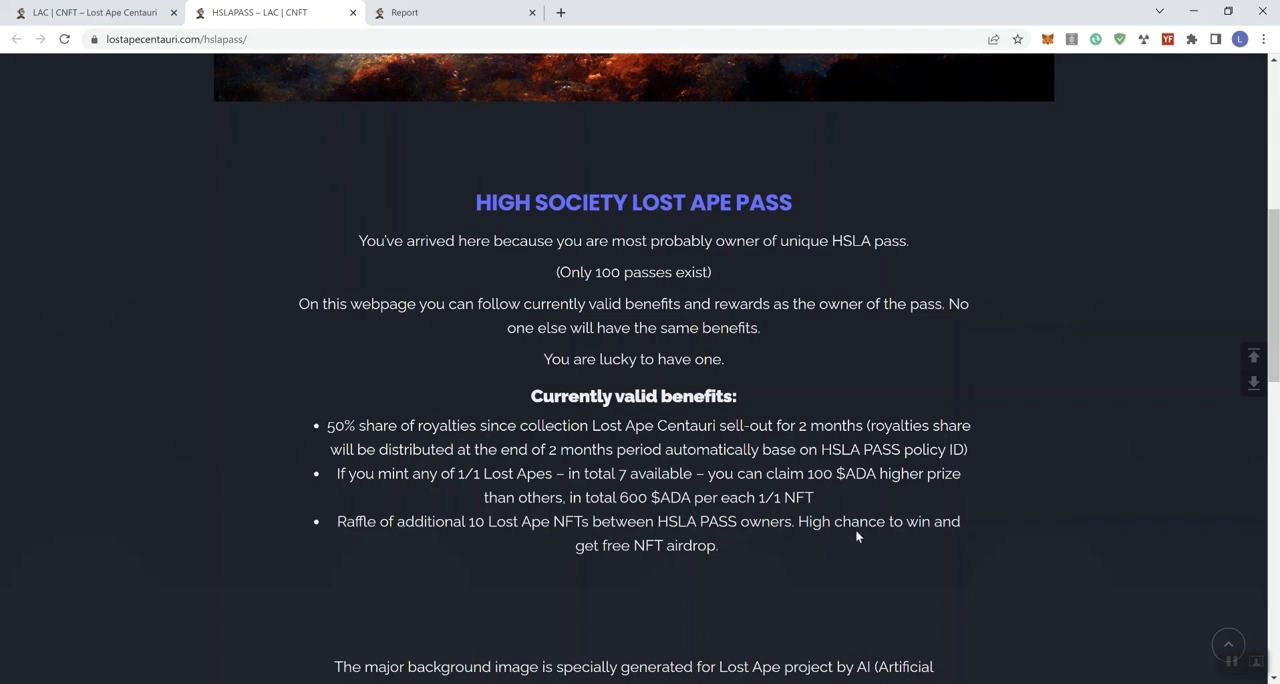
mouse_move(558, 552)
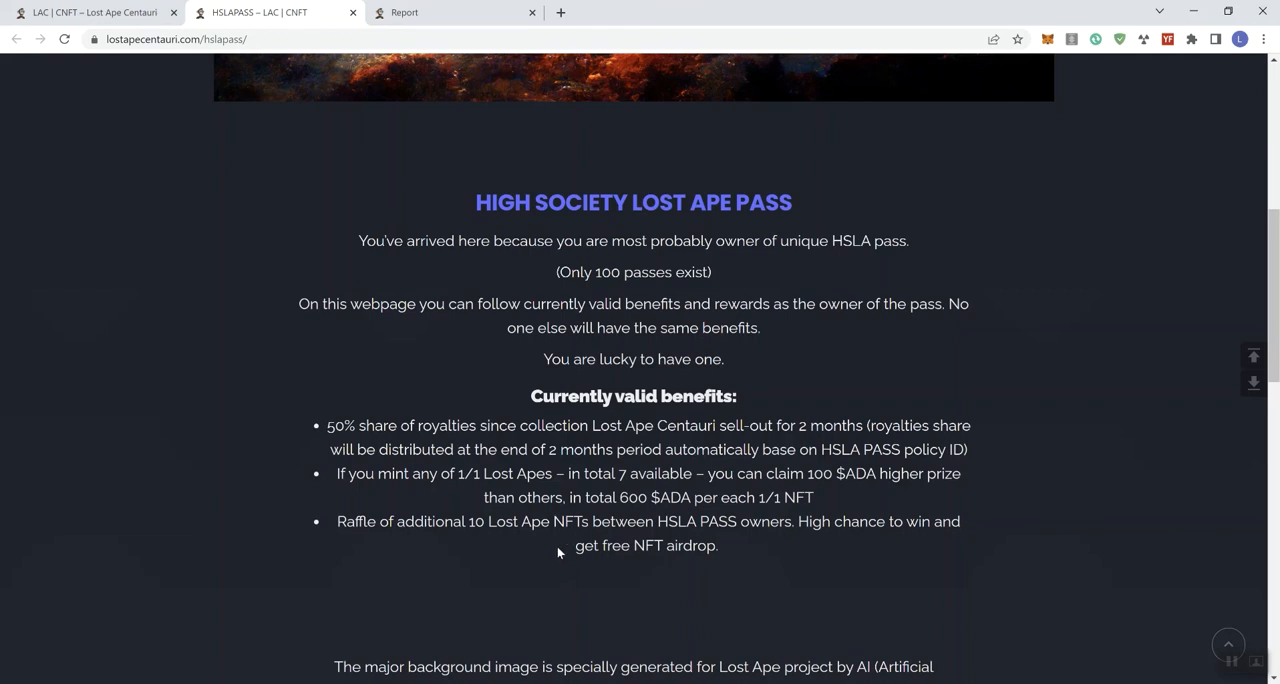
mouse_move(678, 430)
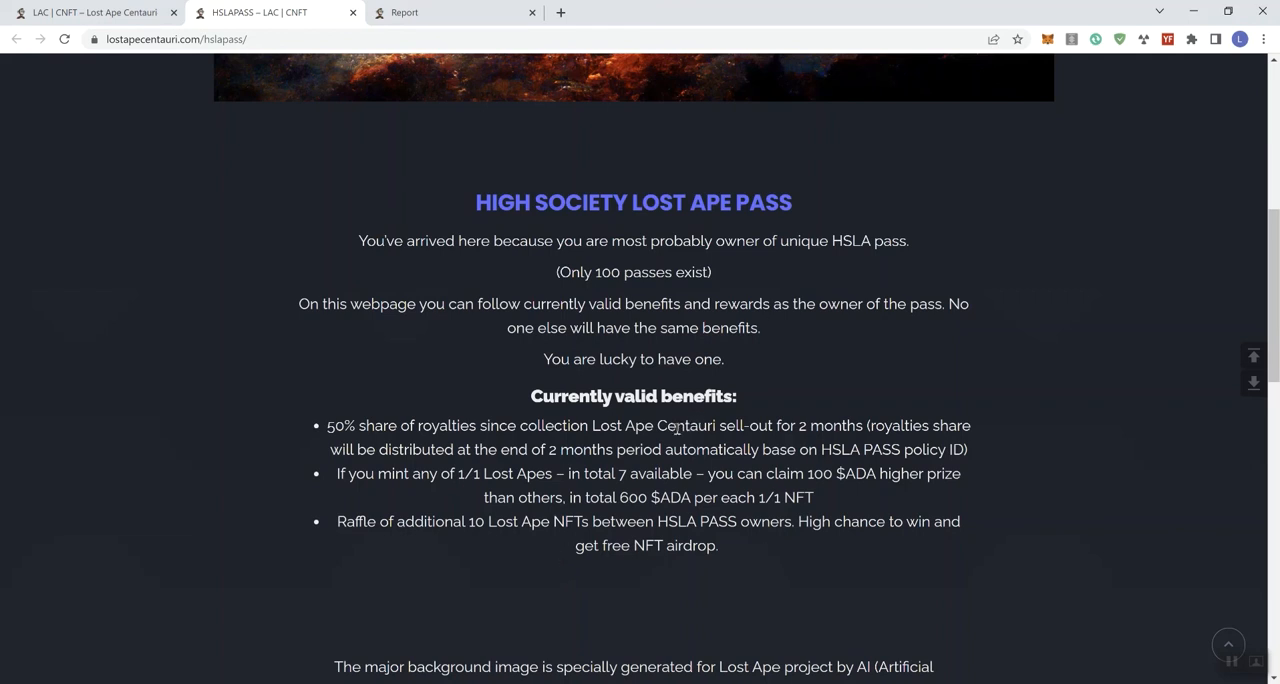
mouse_move(688, 180)
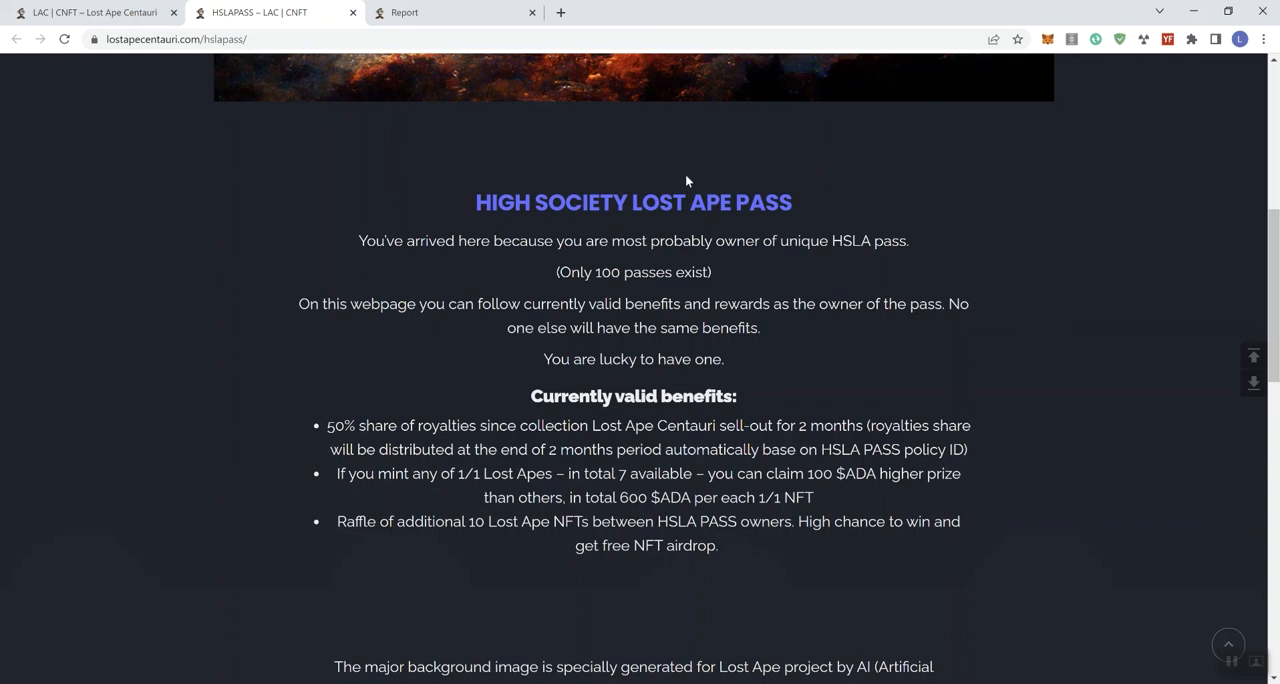
scroll("down", 3)
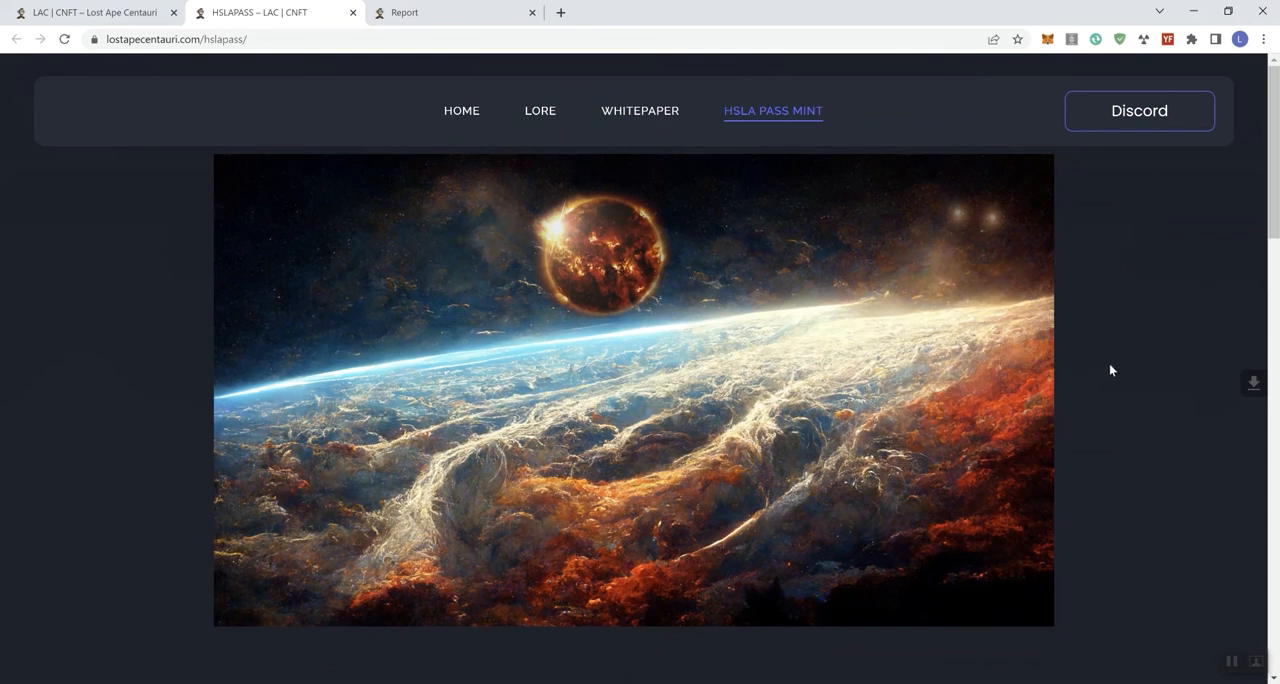
scroll("down", 3)
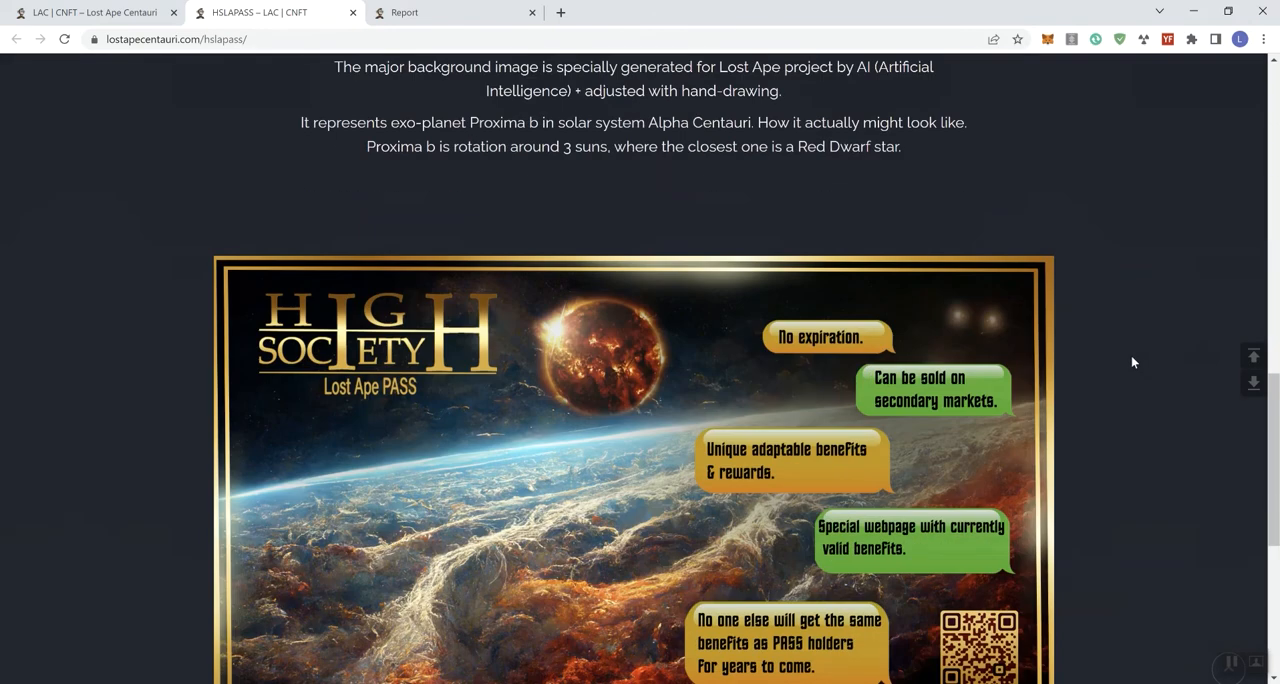
scroll("down", 3)
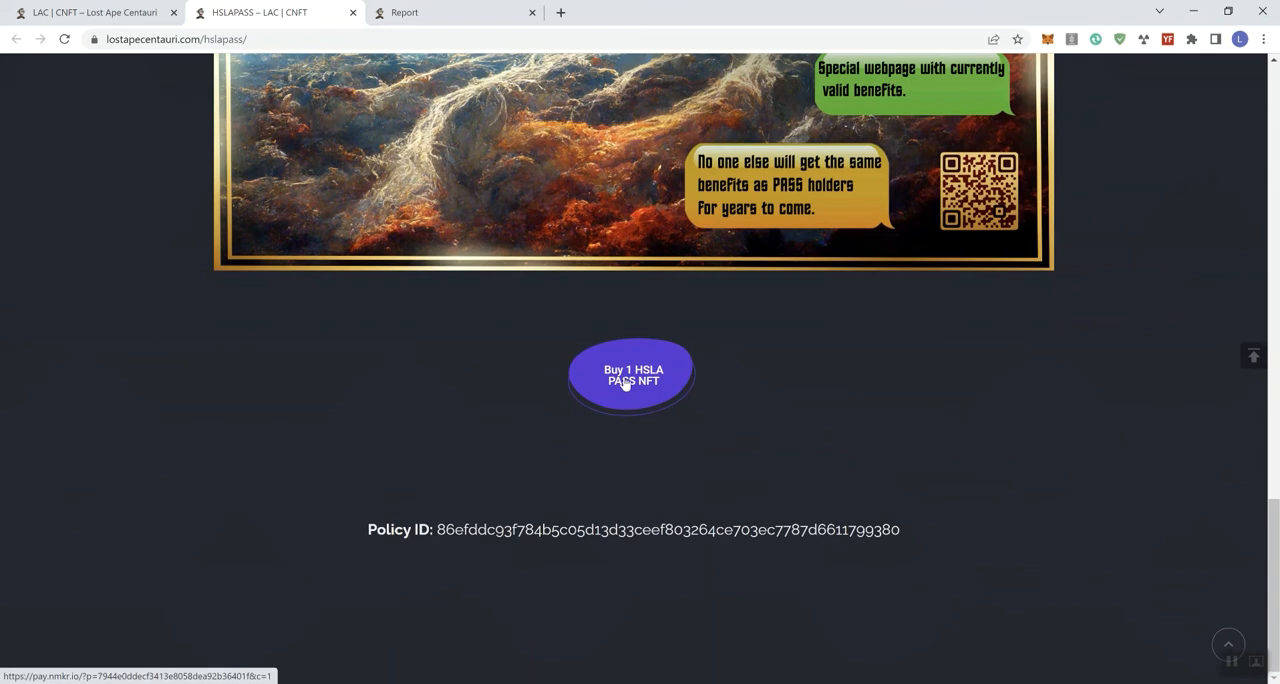
mouse_move(648, 398)
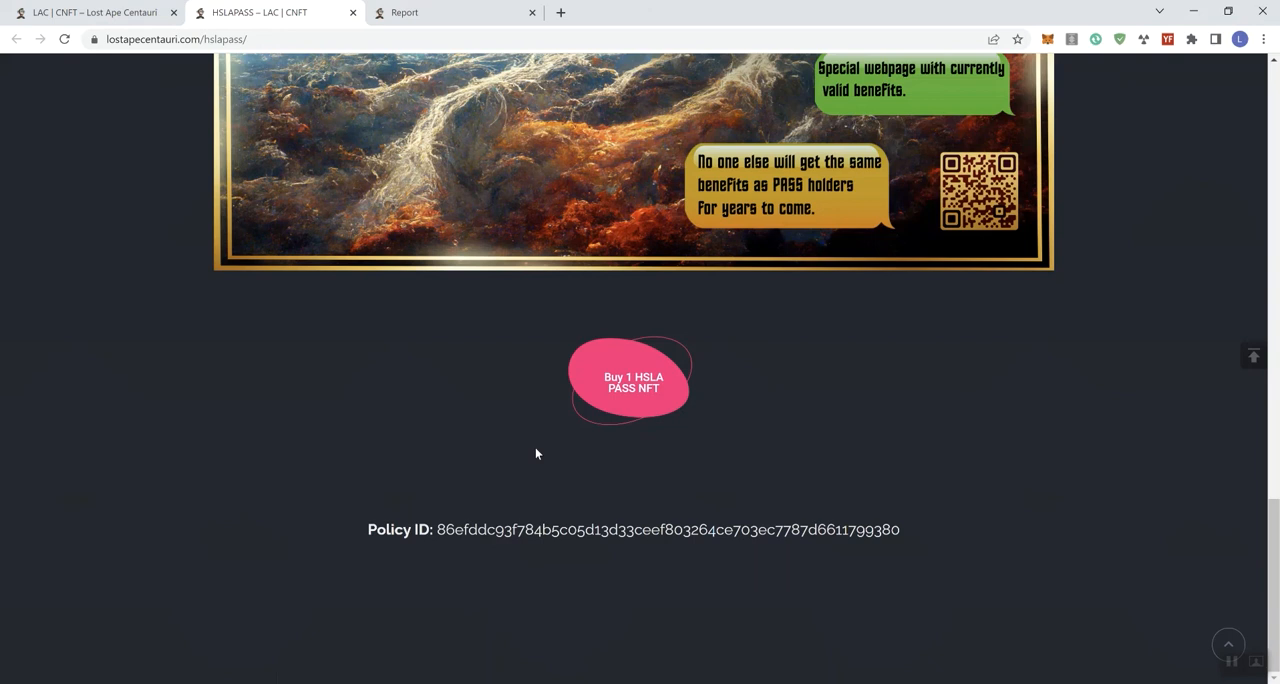
mouse_move(740, 346)
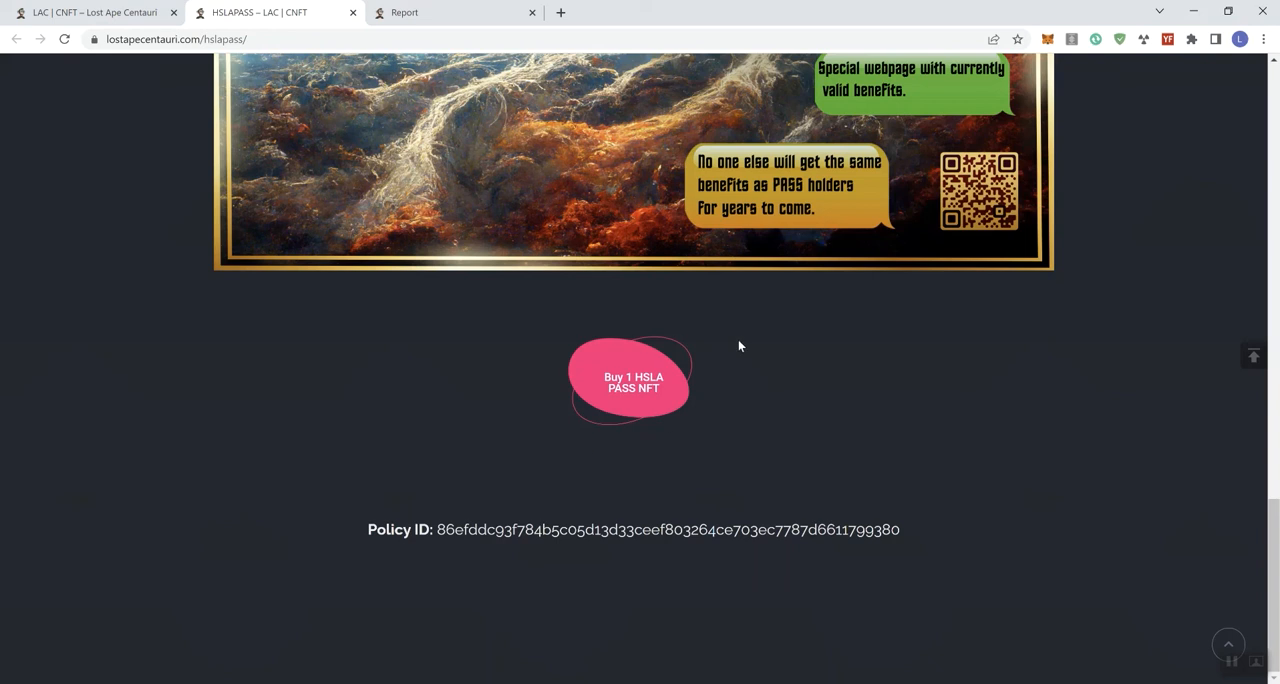
mouse_move(632, 384)
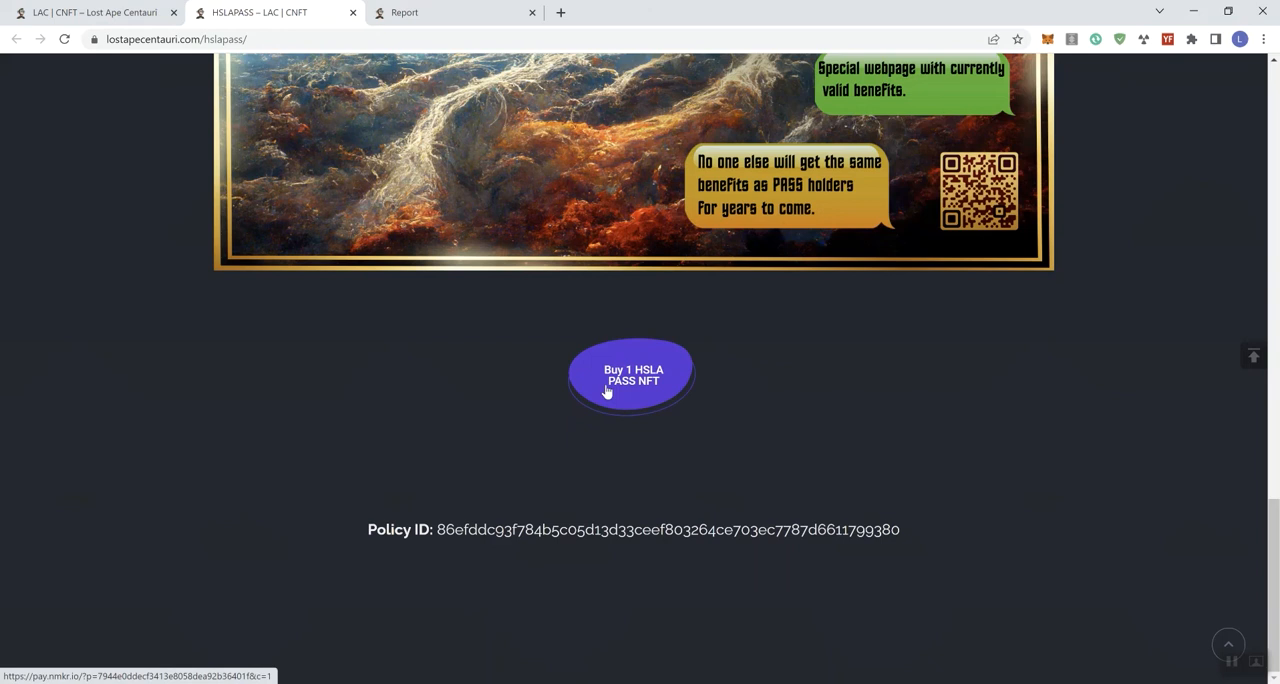
mouse_move(612, 392)
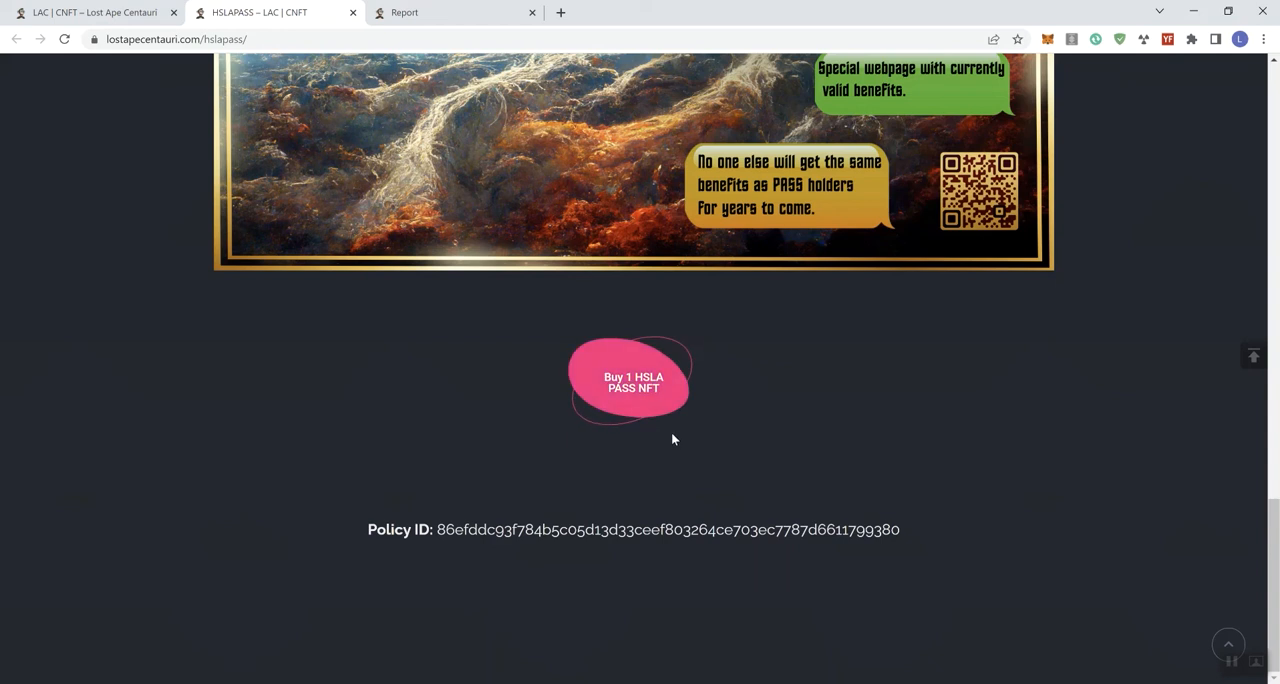
mouse_move(670, 440)
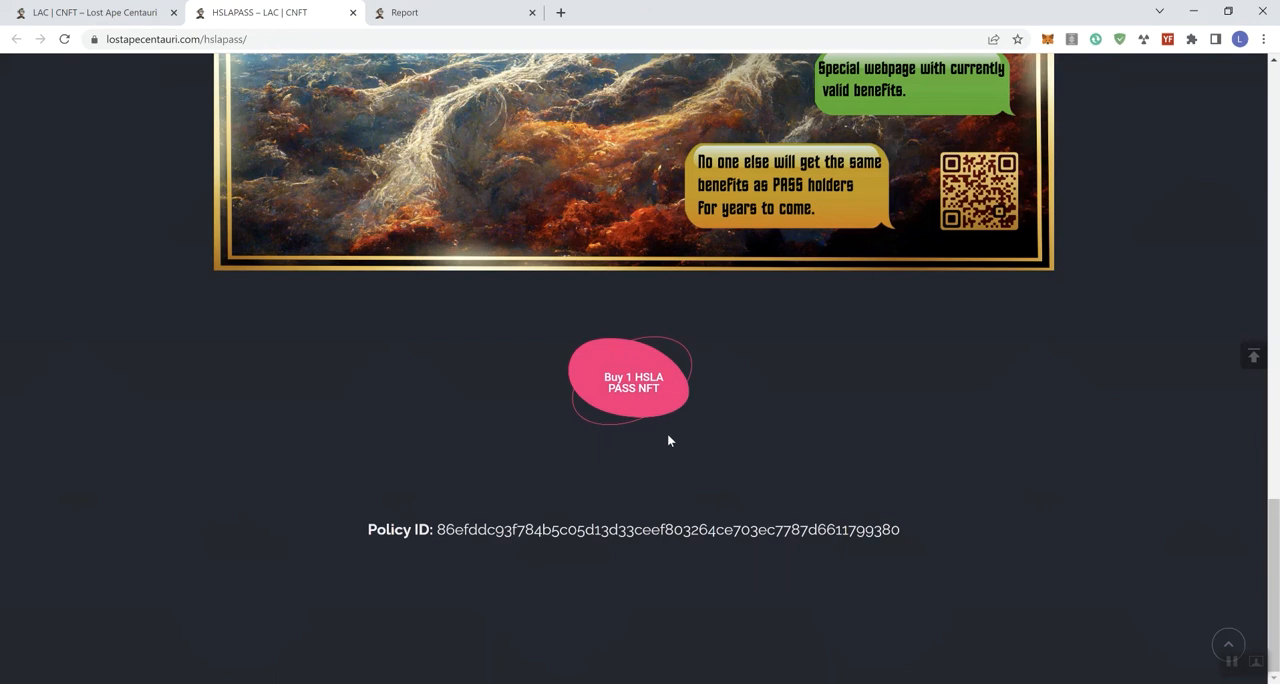
mouse_move(324, 370)
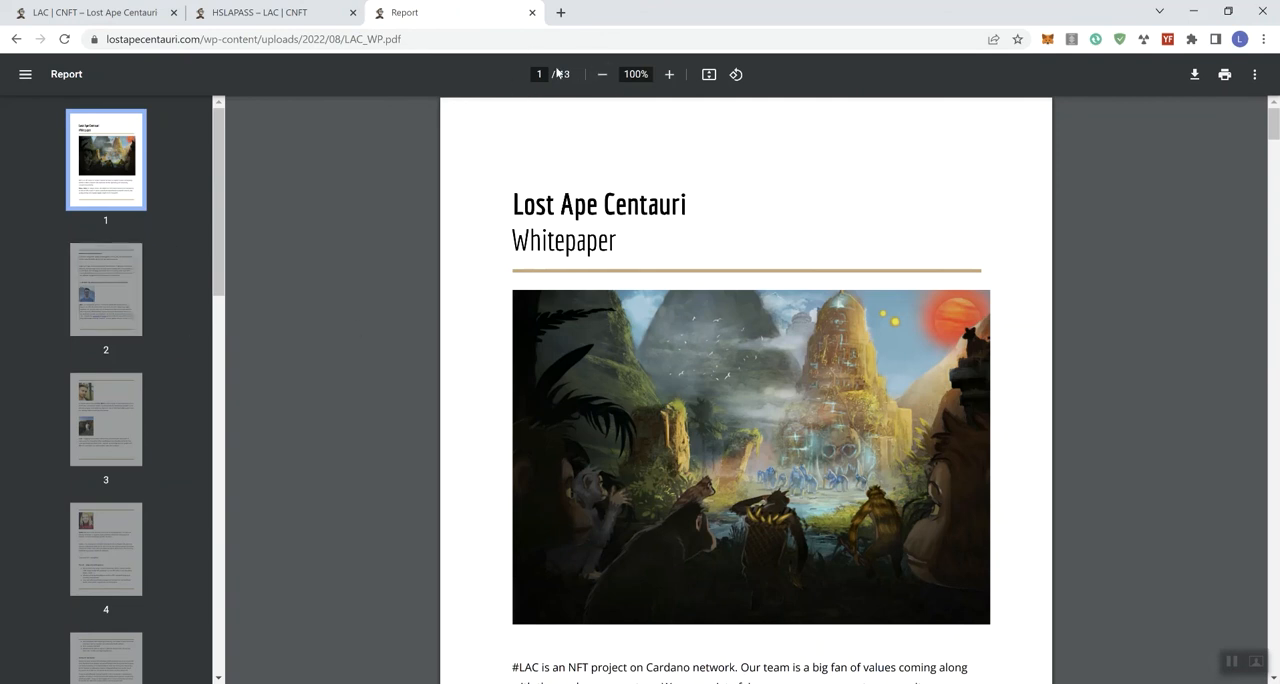
- Jump to the whitepaper's staking rewards pie chart page via the thumbnail sidebar
scroll("down", 3)
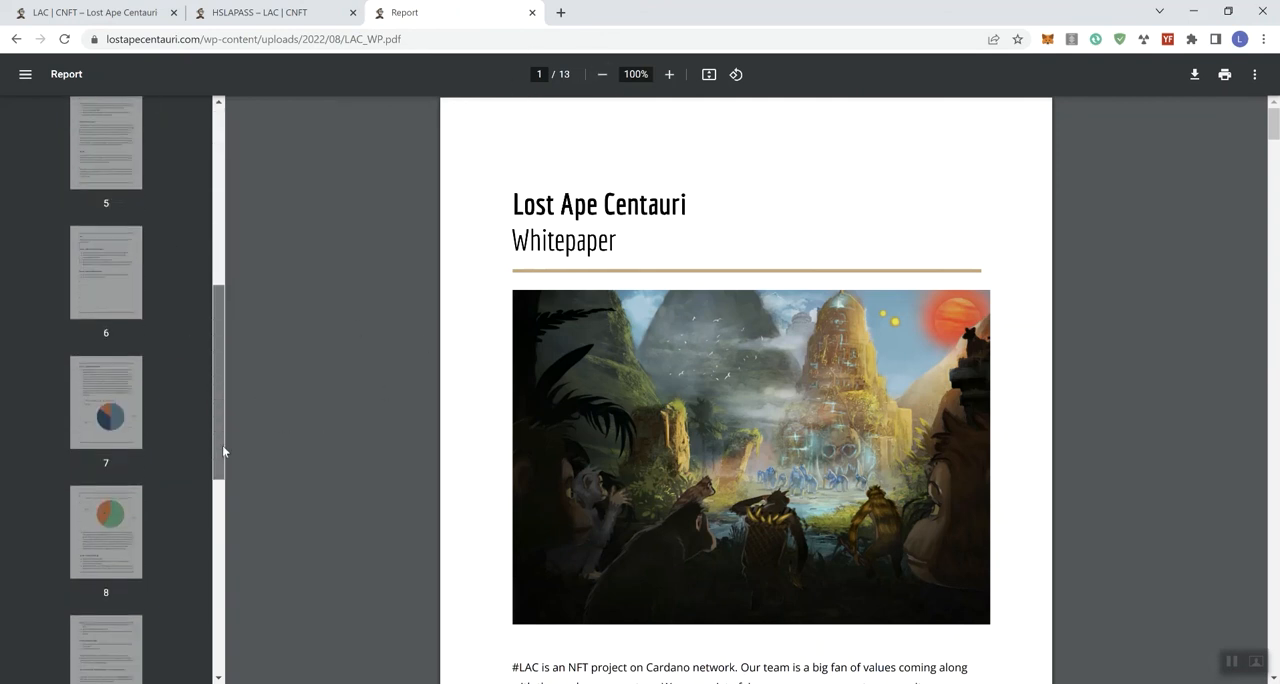
left_click(106, 280)
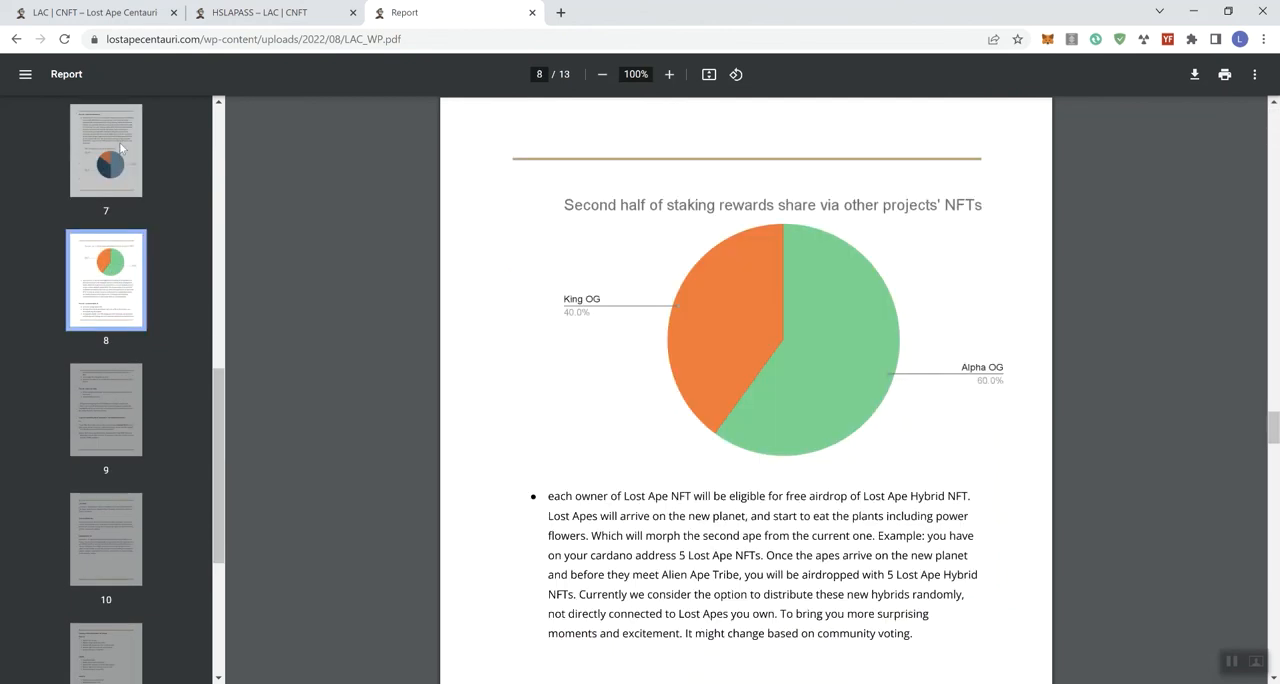
scroll("up", 3)
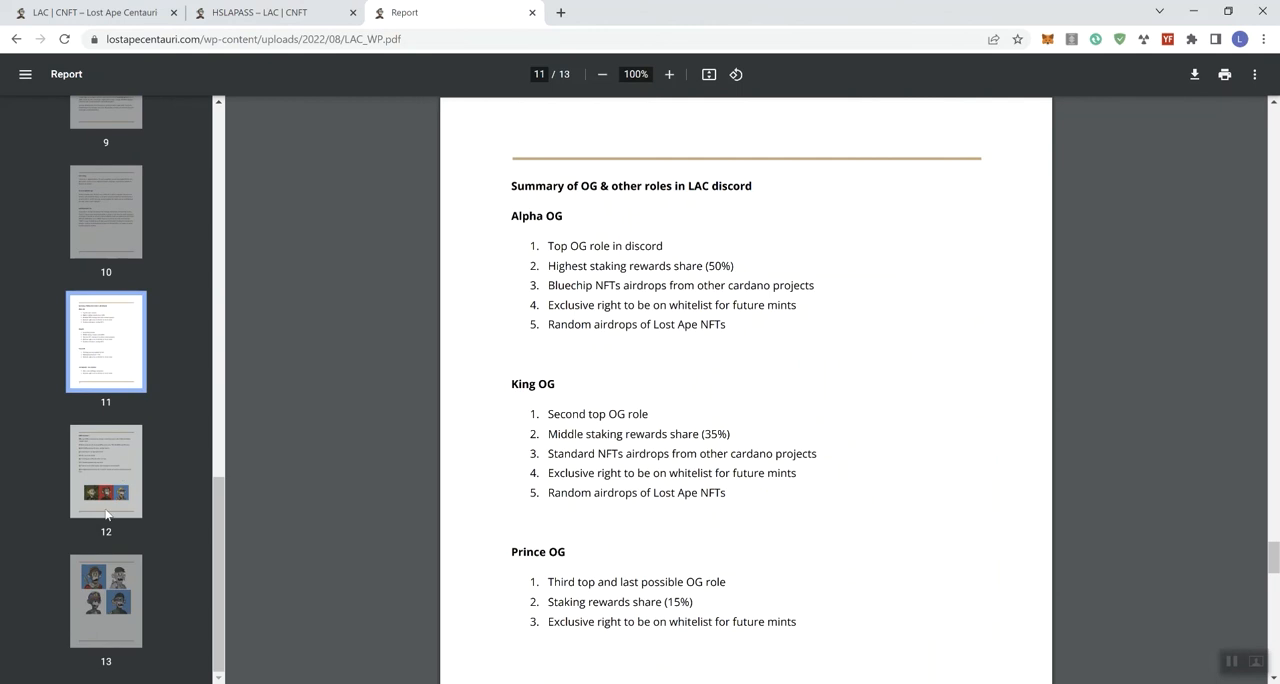
- Jump to the utility summary page, then to the page explaining why the project exists
left_click(104, 600)
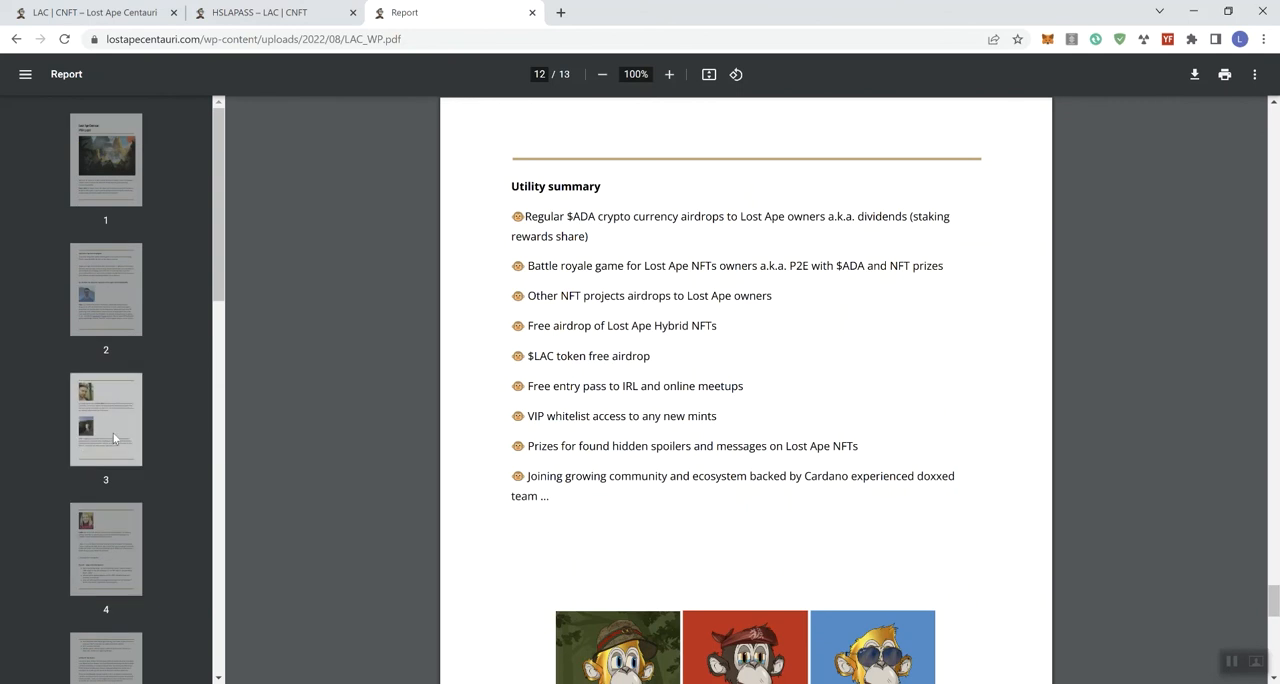
left_click(104, 288)
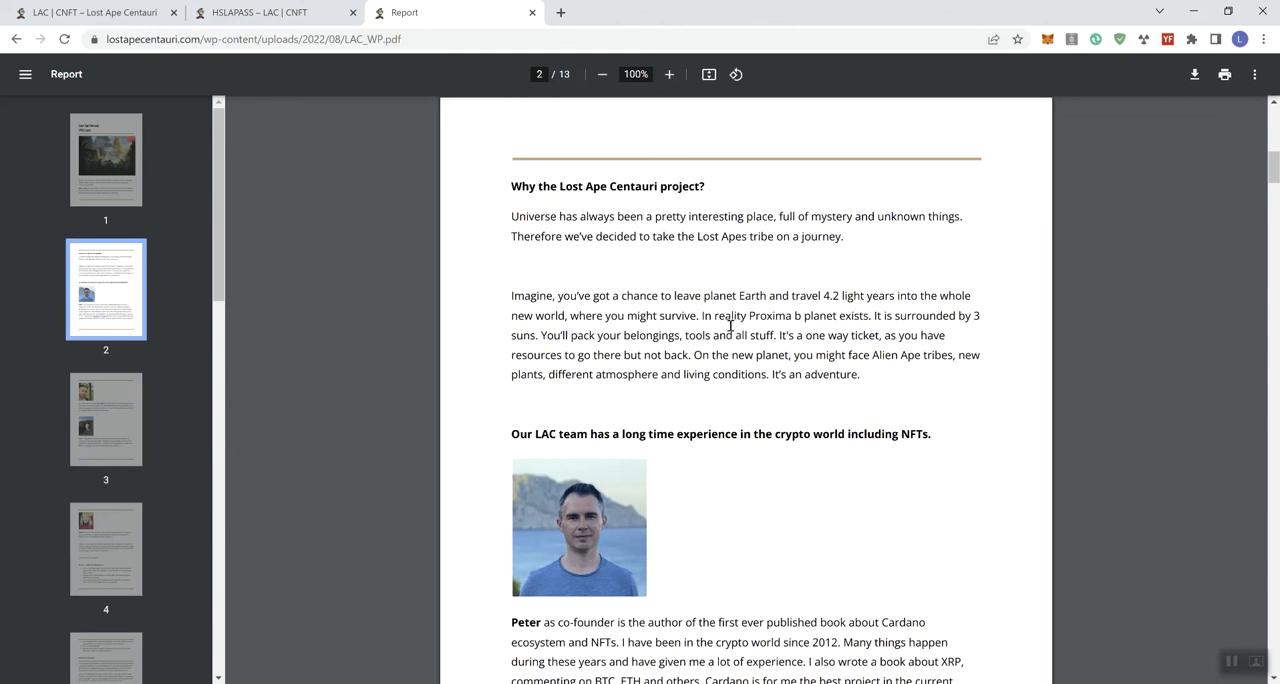
scroll("down", 3)
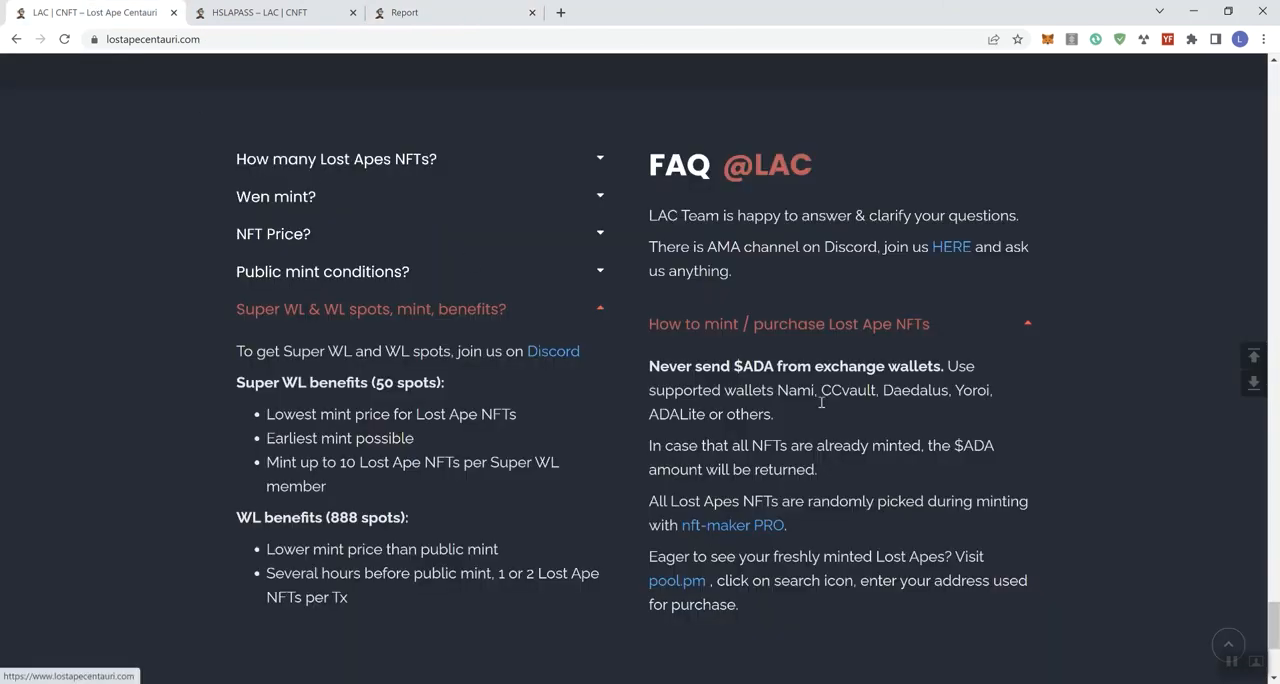
- Return to the LAC home page hero about the Lost Apes travelling to Earth #2
scroll("down", 3)
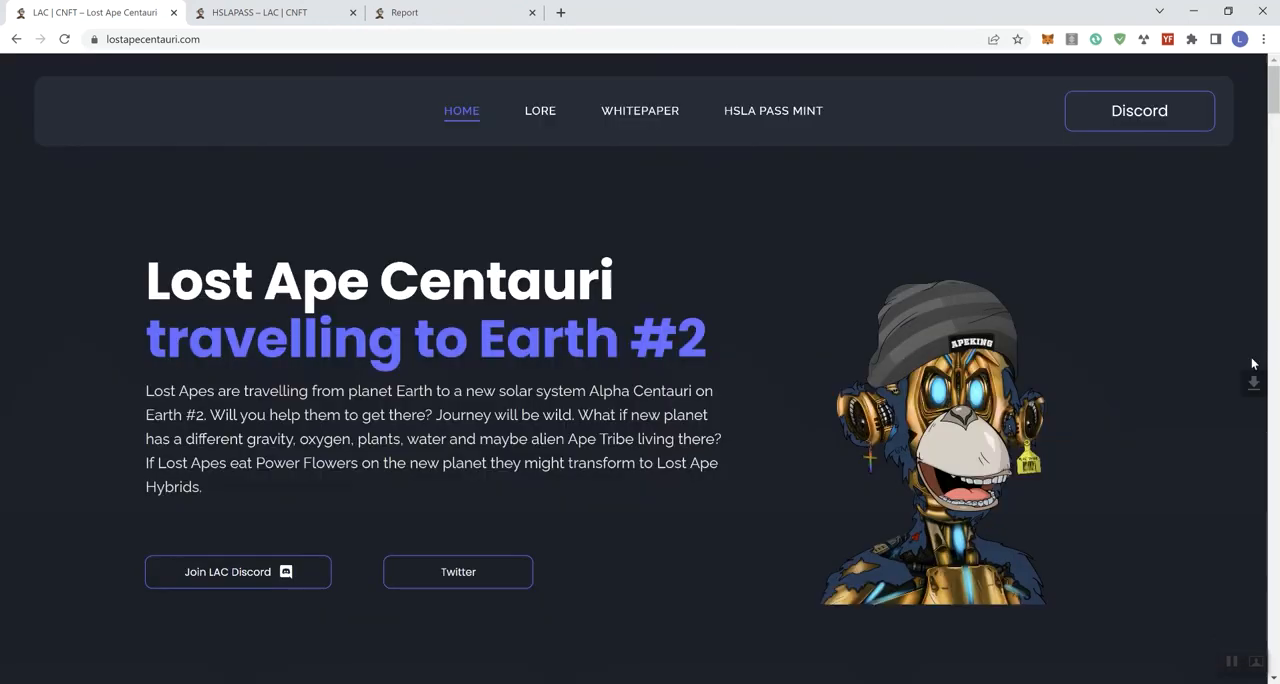
mouse_move(1158, 496)
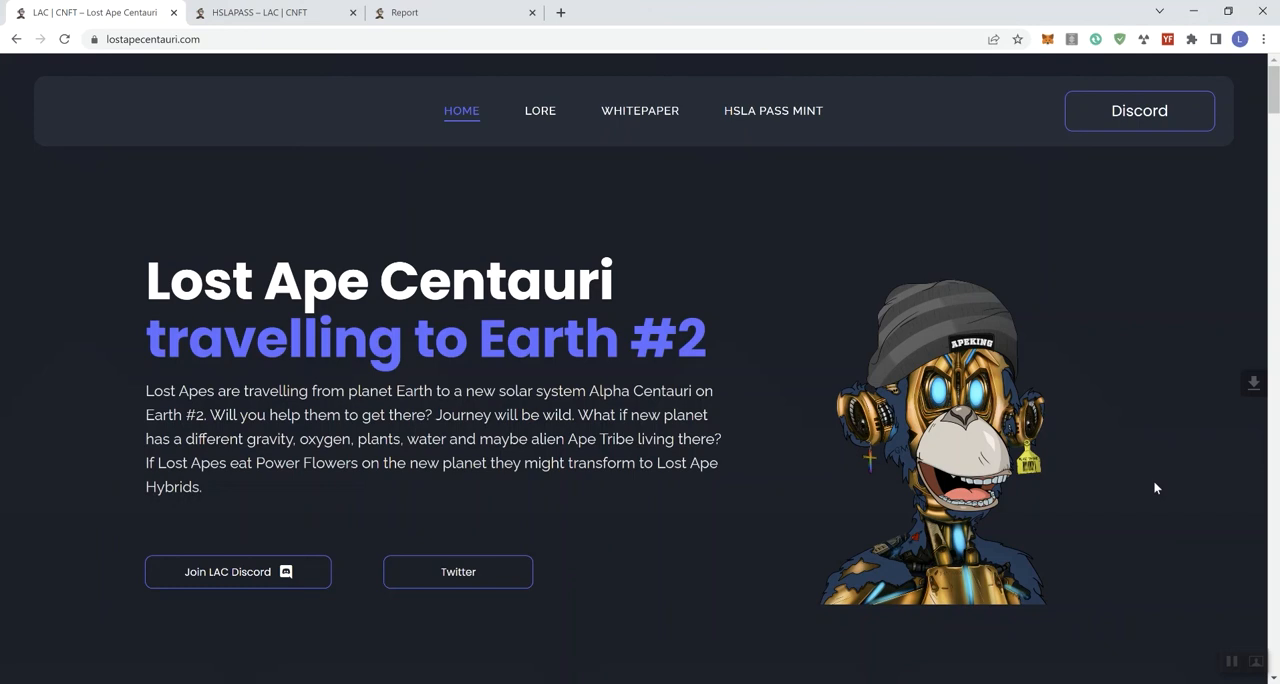
mouse_move(1176, 556)
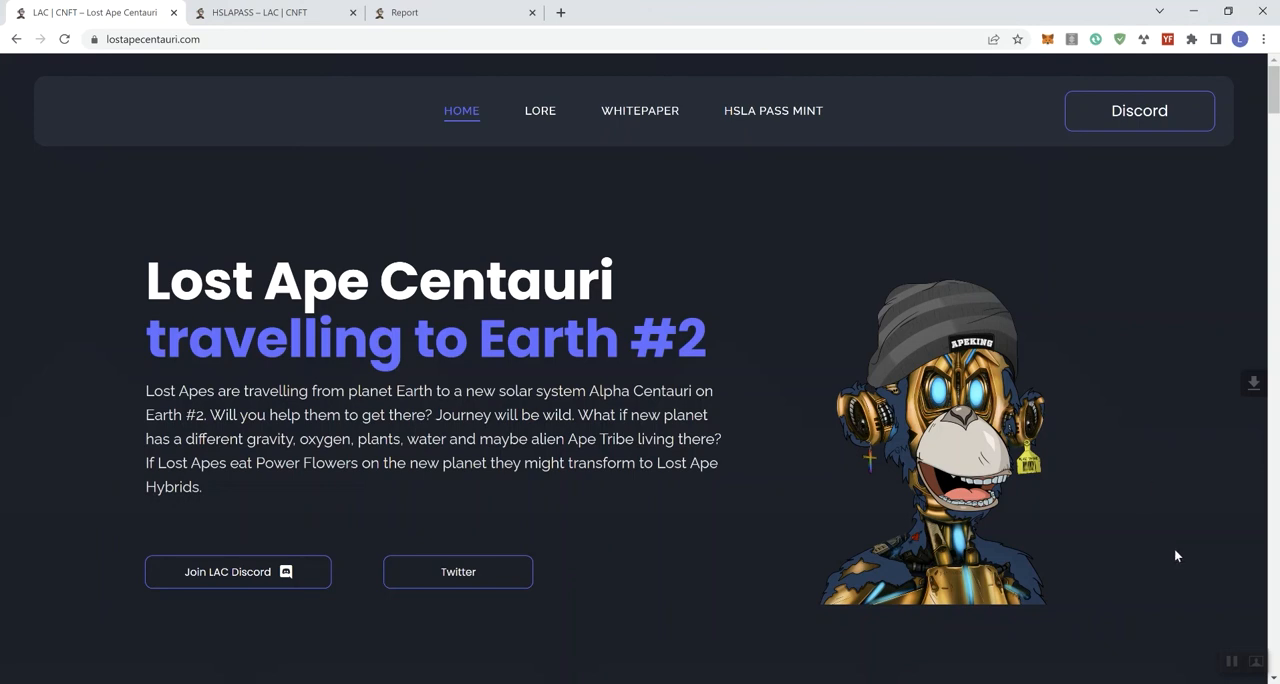